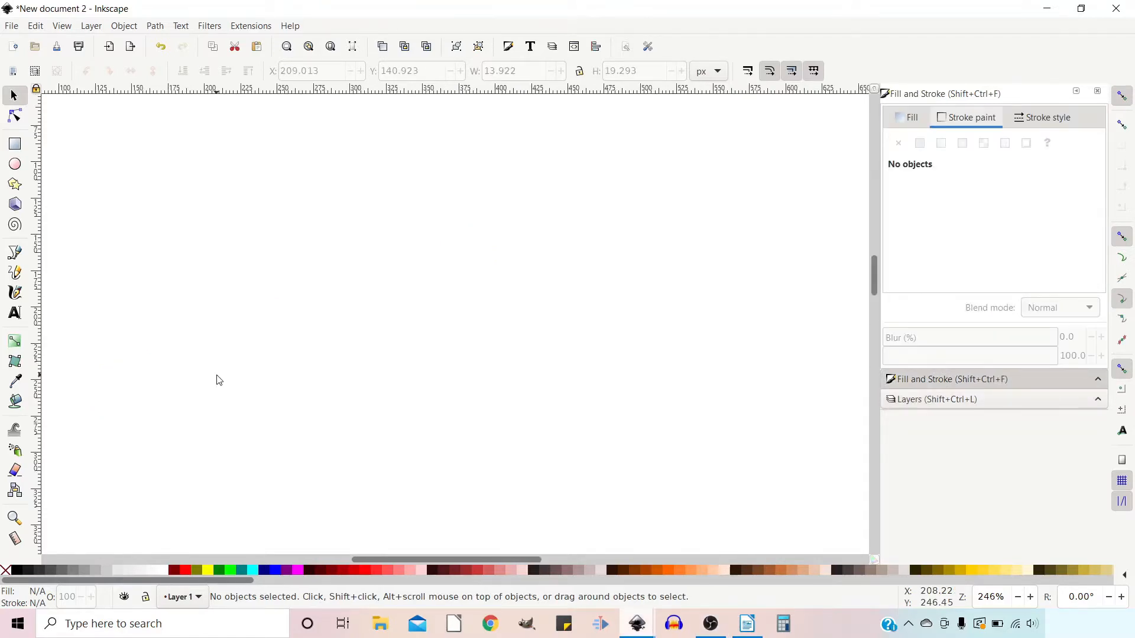
{"action": "mouse_move", "coordinate": [16, 313]}
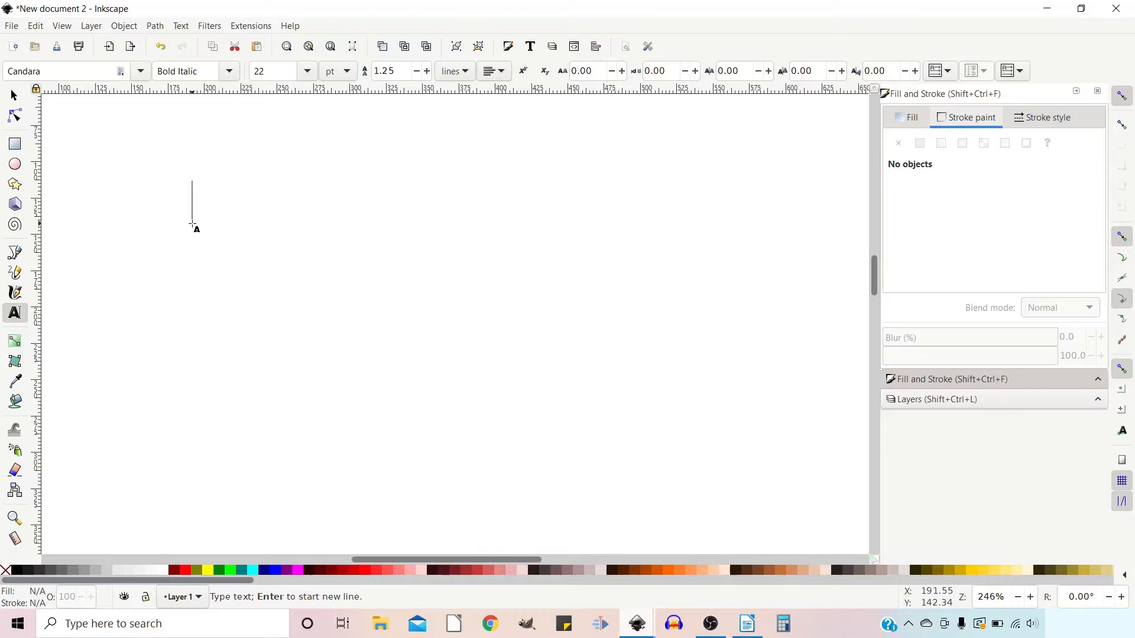
Step: Type the words 'Curve Text' onto the blank canvas
{"action": "type", "text": "Curve"}
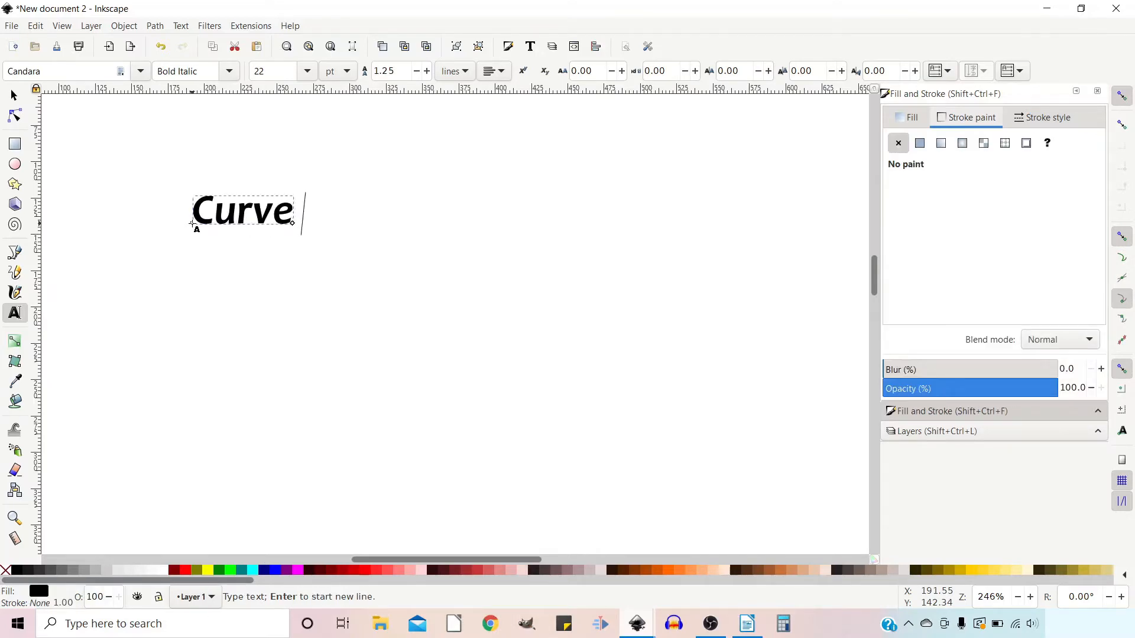
{"action": "type", "text": "Text"}
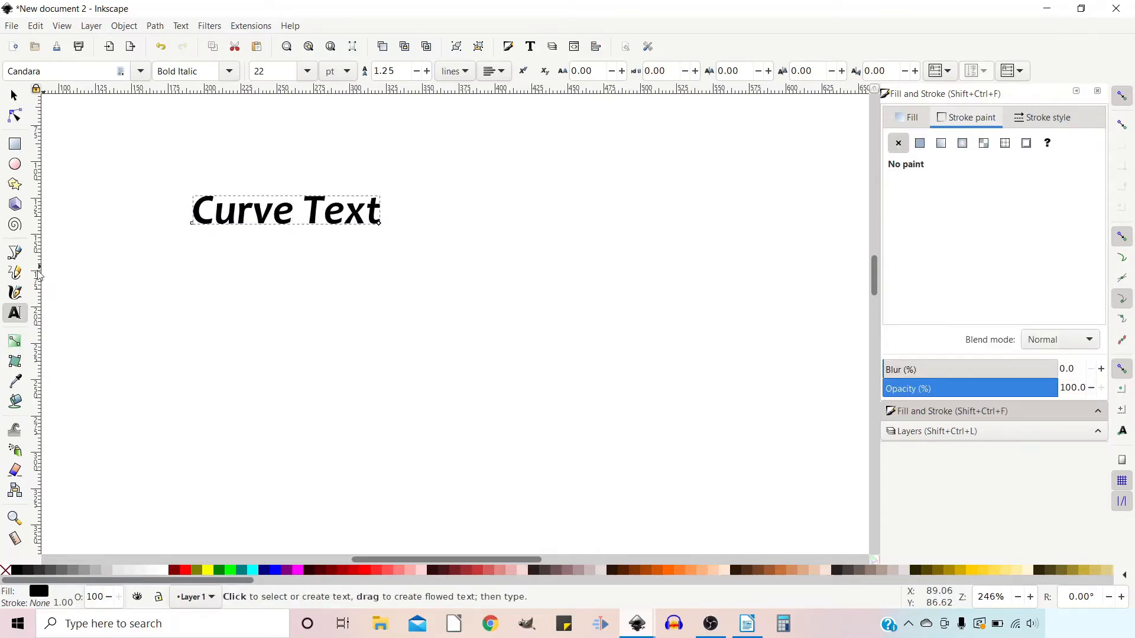
{"action": "left_click", "coordinate": [15, 253]}
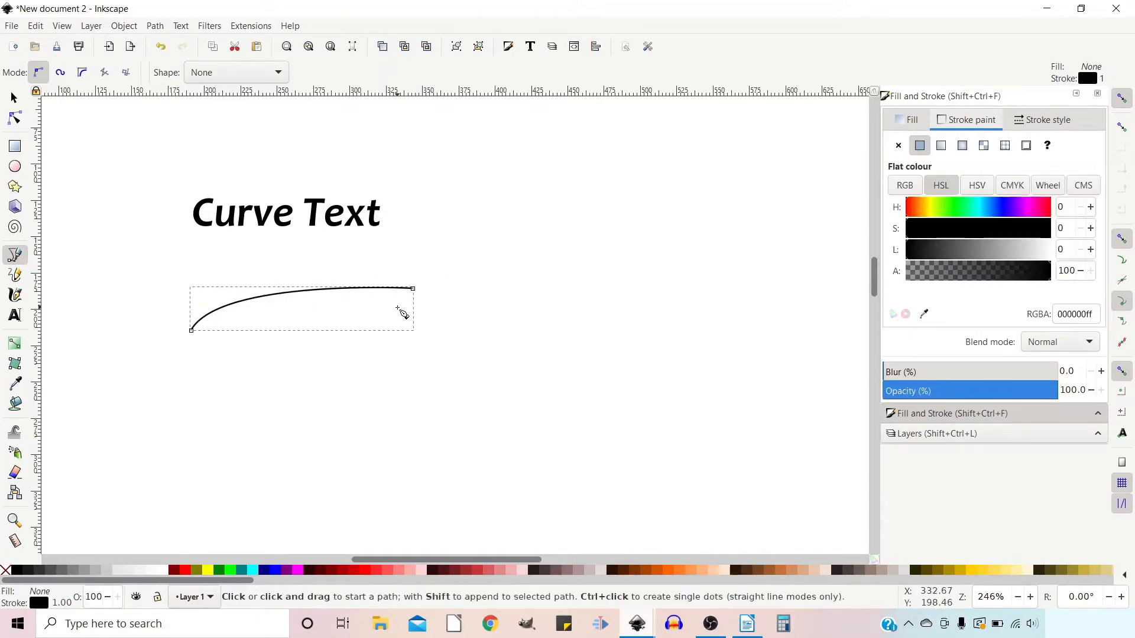
{"action": "mouse_move", "coordinate": [262, 312]}
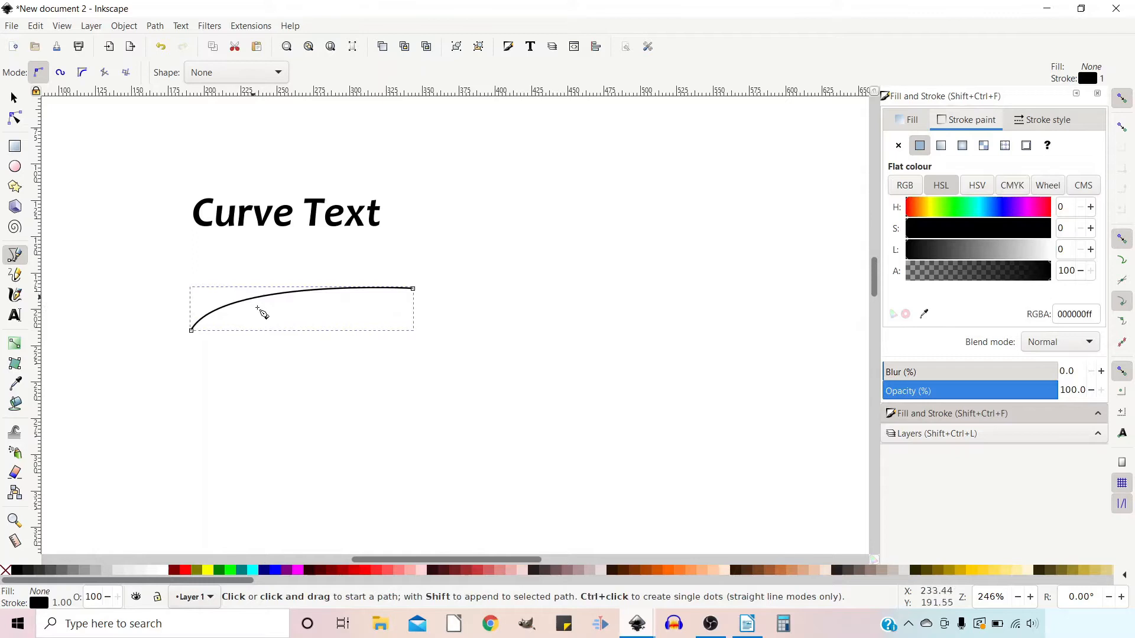
Step: Finish the rising curved path beneath 'Curve Text'
{"action": "left_click", "coordinate": [12, 96]}
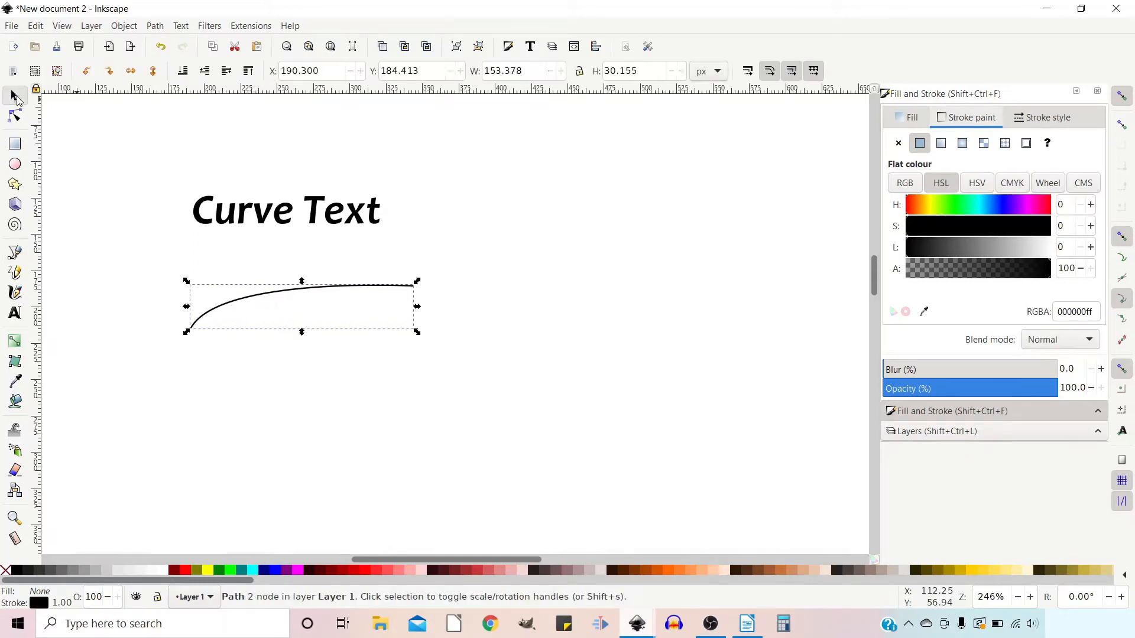
{"action": "mouse_move", "coordinate": [261, 225]}
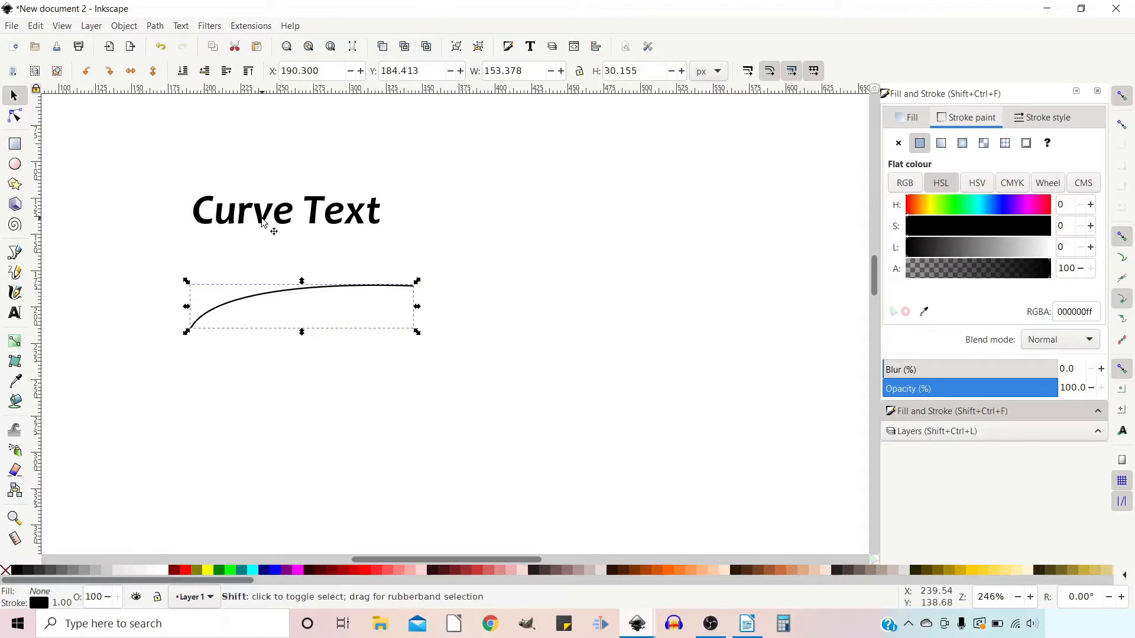
Step: Put 'Curve Text' on the curved path with Text > Put on Path
{"action": "left_click", "coordinate": [285, 210]}
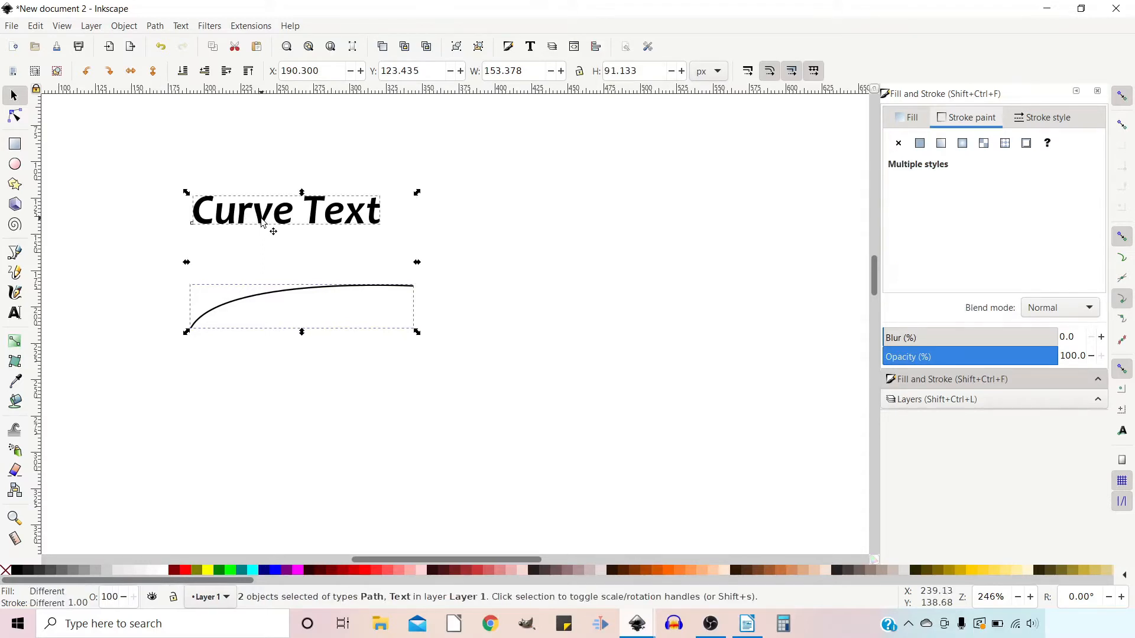
{"action": "left_click", "coordinate": [180, 25]}
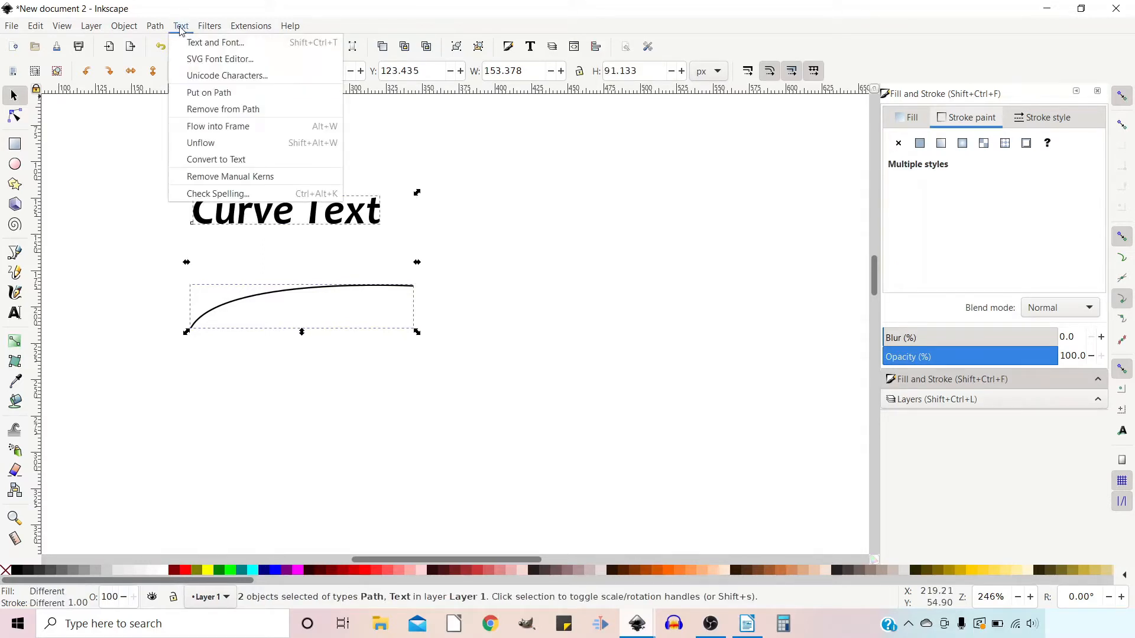
{"action": "mouse_move", "coordinate": [209, 93]}
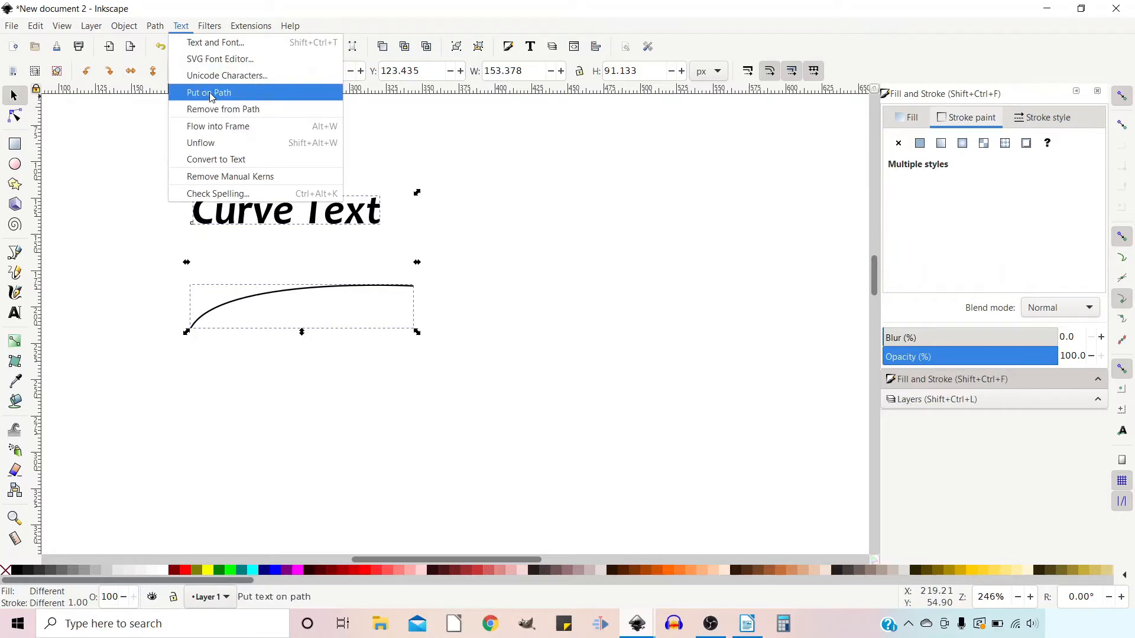
{"action": "left_click", "coordinate": [209, 92]}
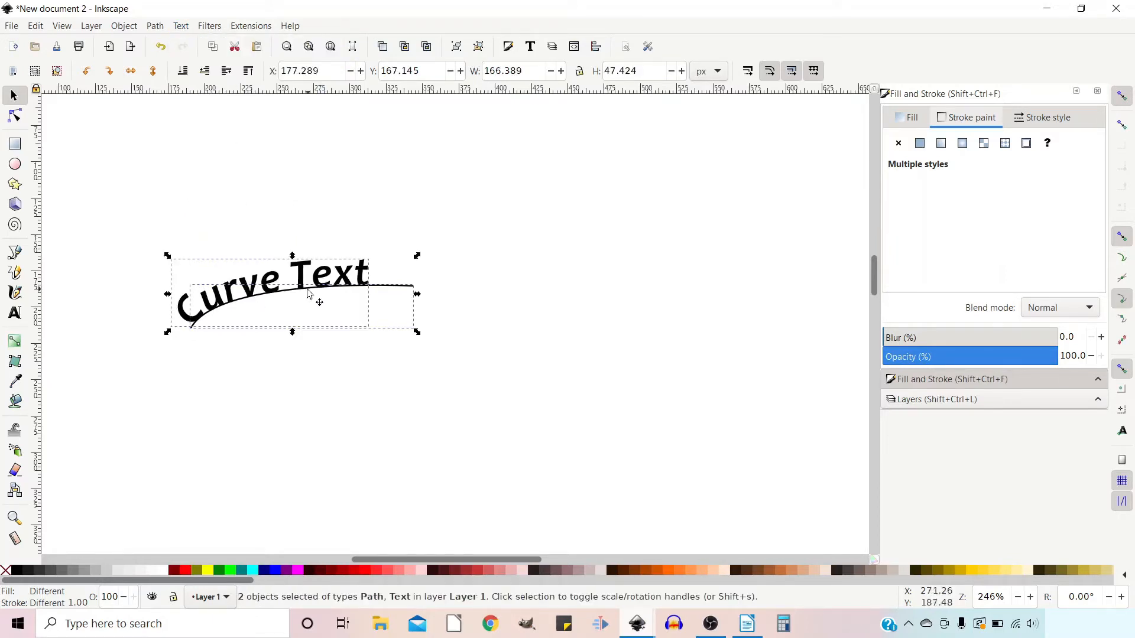
{"action": "mouse_move", "coordinate": [167, 325]}
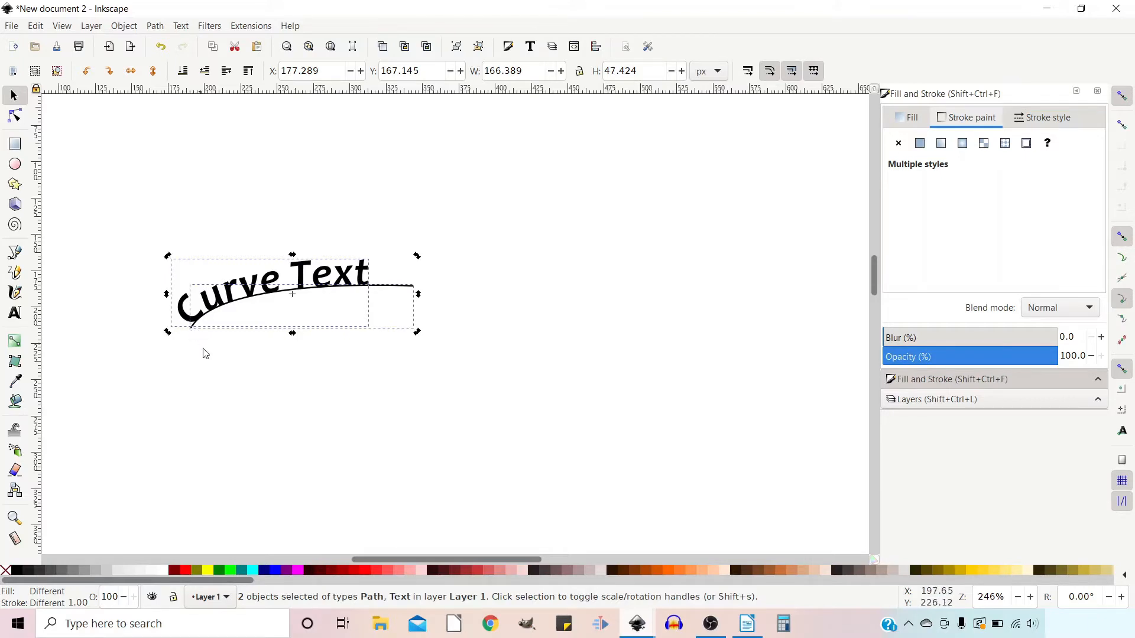
{"action": "left_click", "coordinate": [205, 354]}
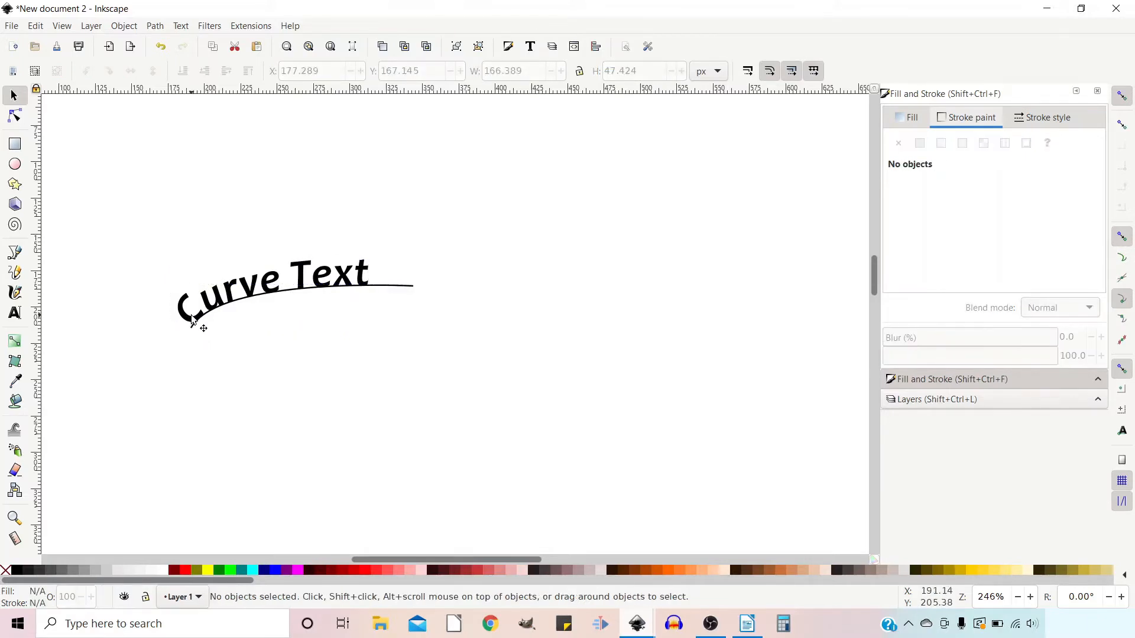
Step: Edit the text on path so 'Curve Text' starts further along the curve
{"action": "left_click", "coordinate": [192, 318]}
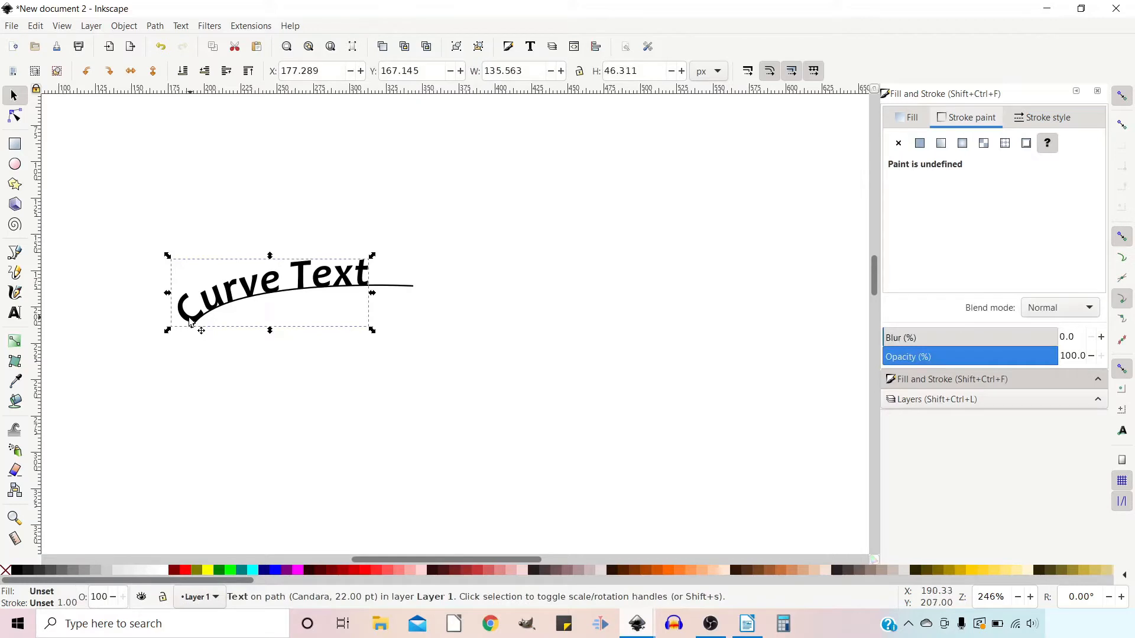
{"action": "mouse_move", "coordinate": [20, 327]}
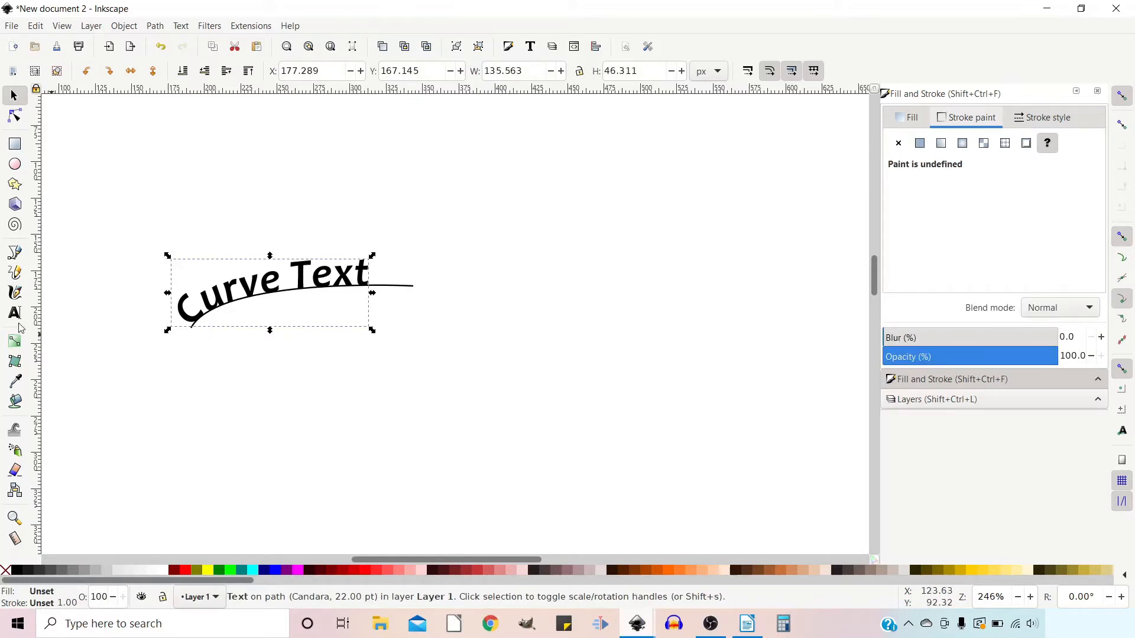
{"action": "left_click", "coordinate": [14, 313]}
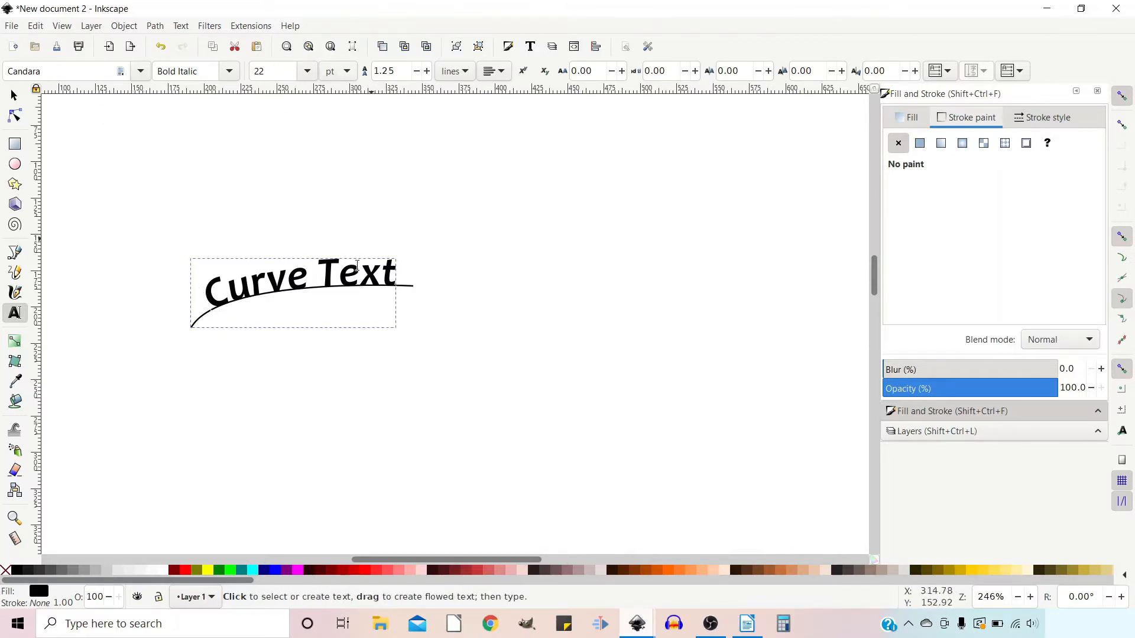
{"action": "mouse_move", "coordinate": [269, 331]}
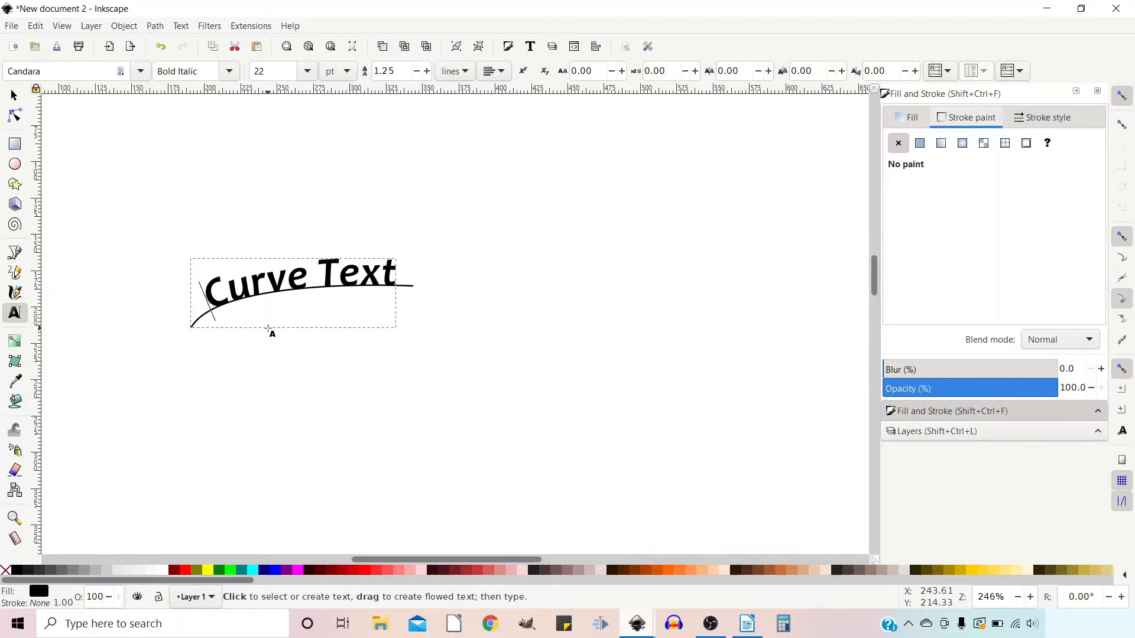
{"action": "mouse_move", "coordinate": [233, 341]}
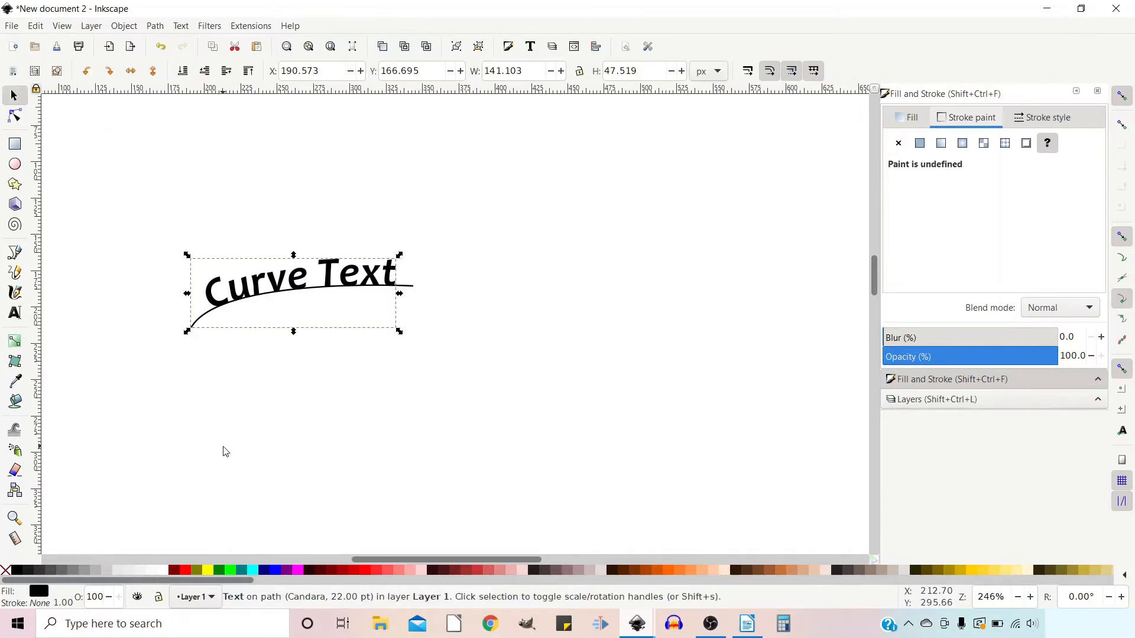
Step: Set the curve's stroke paint to none so the line disappears
{"action": "left_click", "coordinate": [225, 451]}
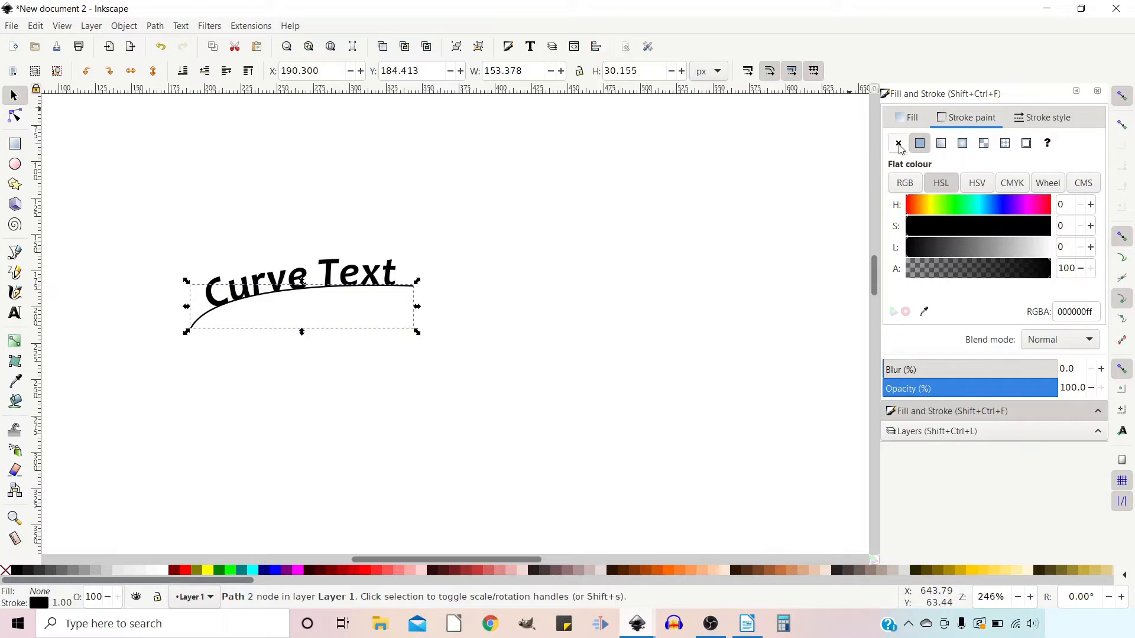
{"action": "left_click", "coordinate": [897, 142]}
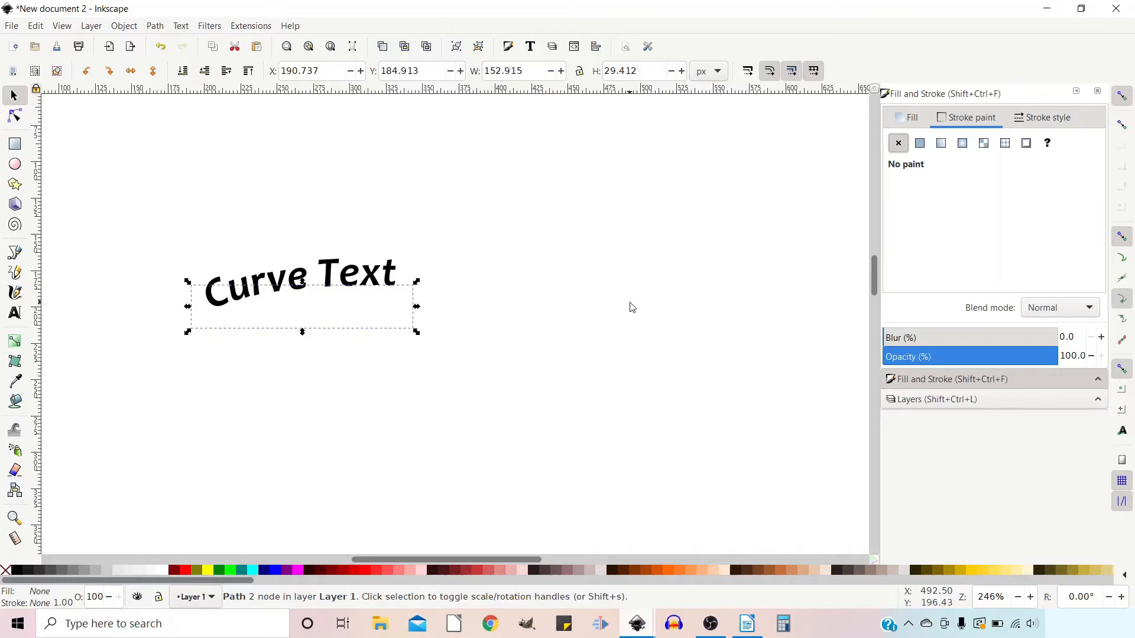
{"action": "mouse_move", "coordinate": [92, 175]}
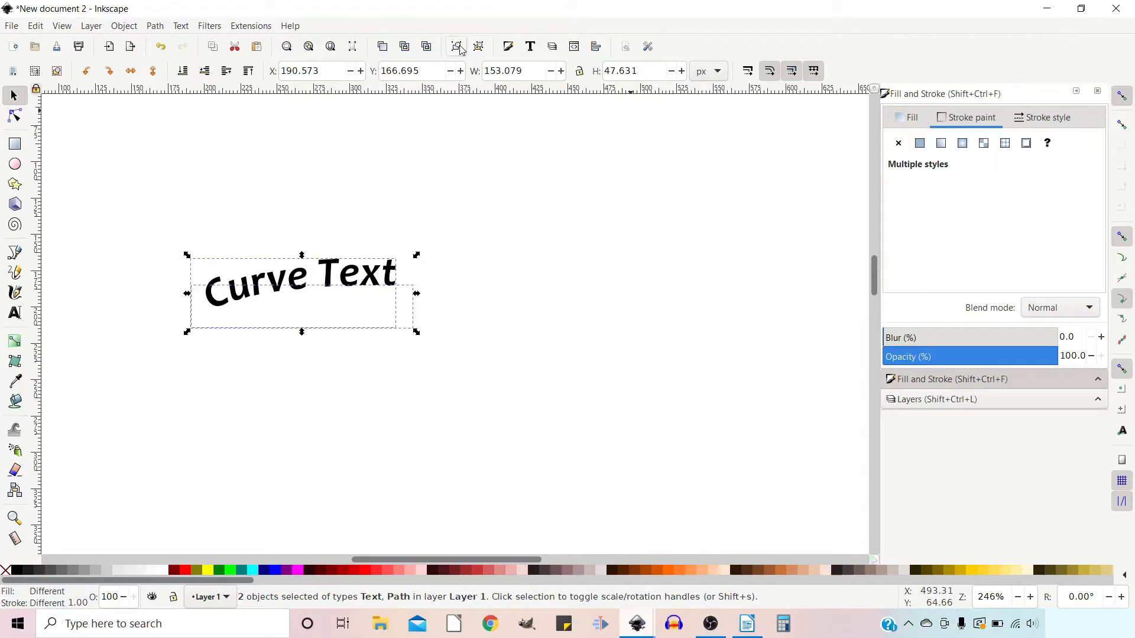
Step: Group the curved text with its hidden path, then rotate and scale the group
{"action": "left_click", "coordinate": [456, 46]}
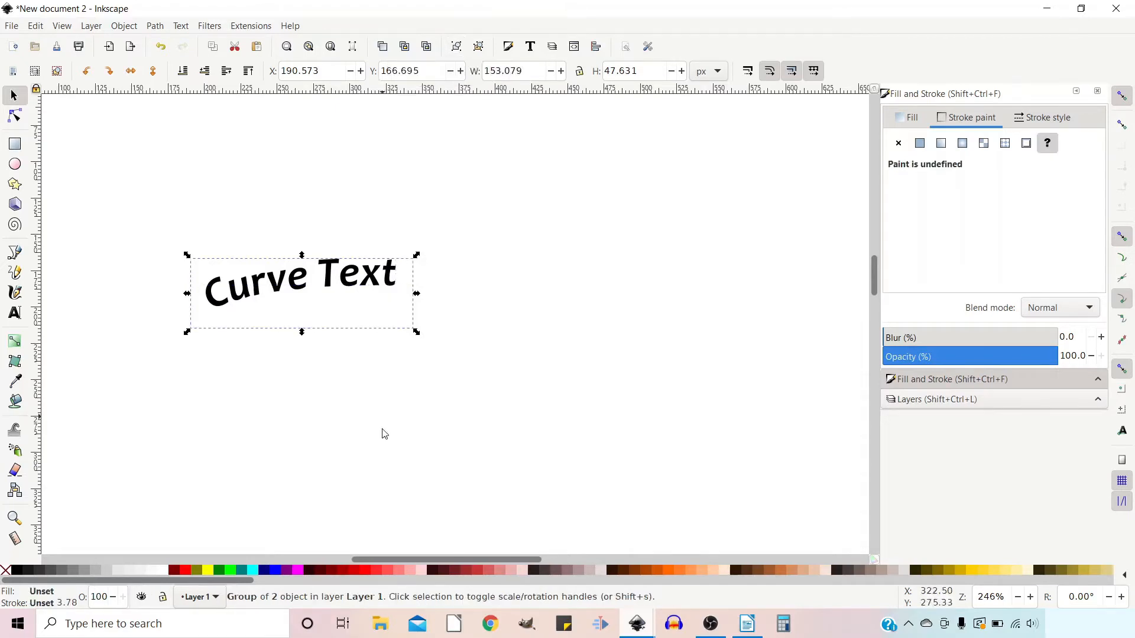
{"action": "mouse_move", "coordinate": [273, 396]}
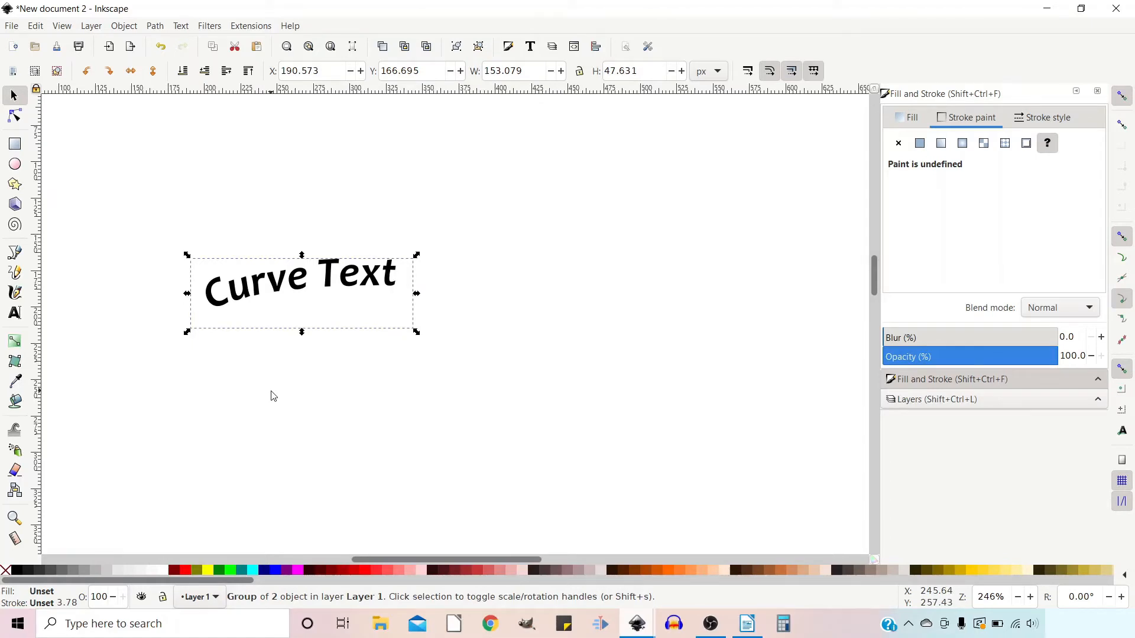
{"action": "mouse_move", "coordinate": [409, 226]}
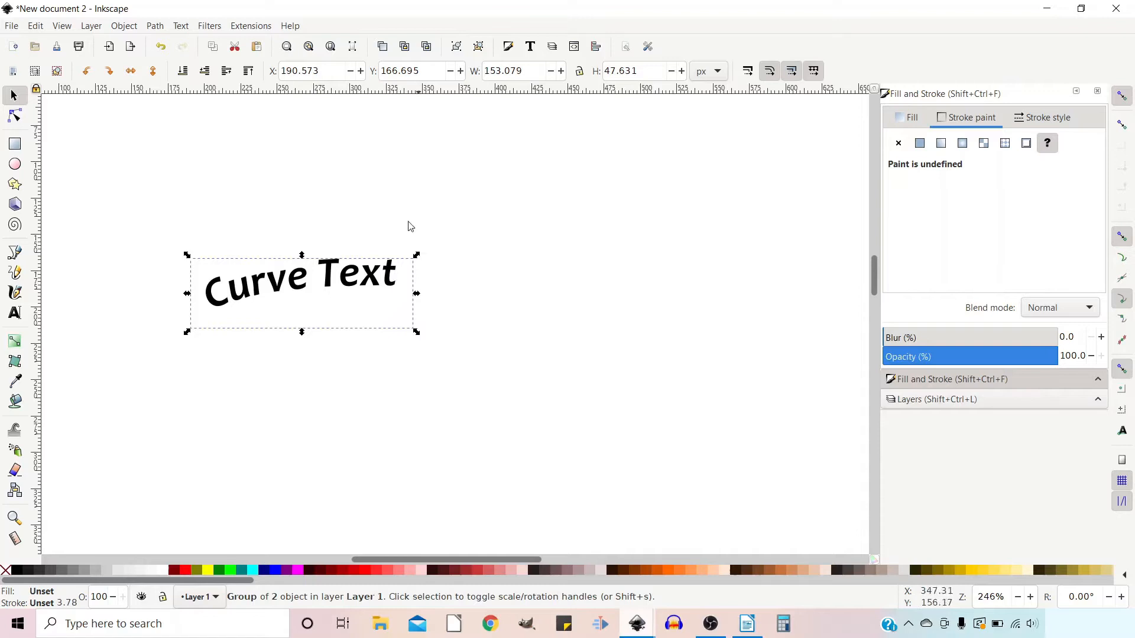
{"action": "mouse_move", "coordinate": [381, 284]}
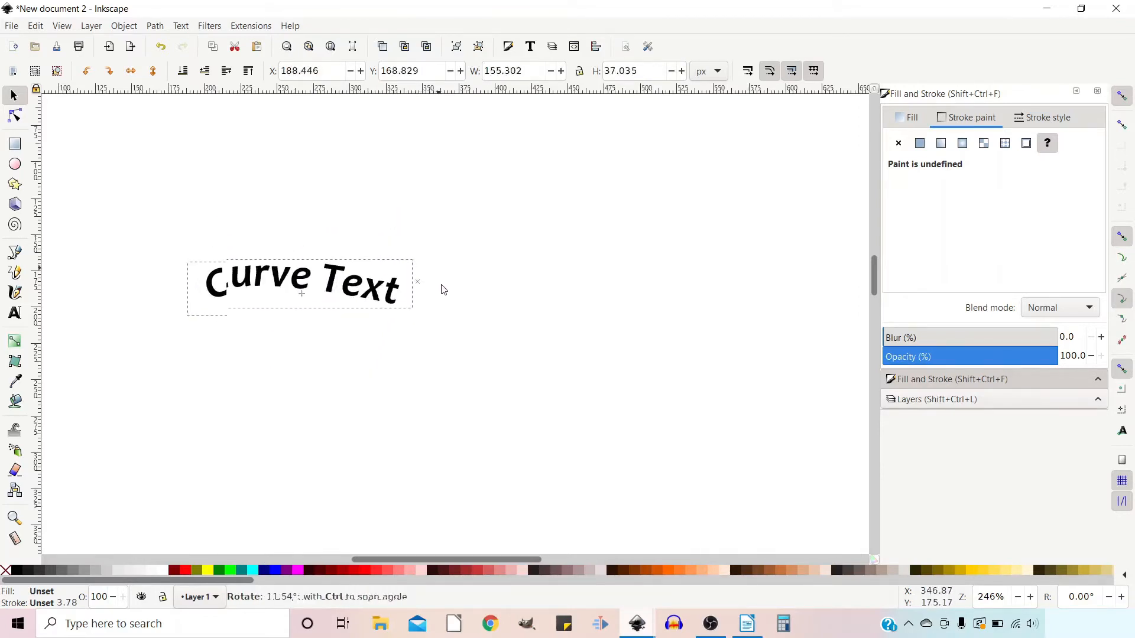
{"action": "left_click", "coordinate": [303, 283]}
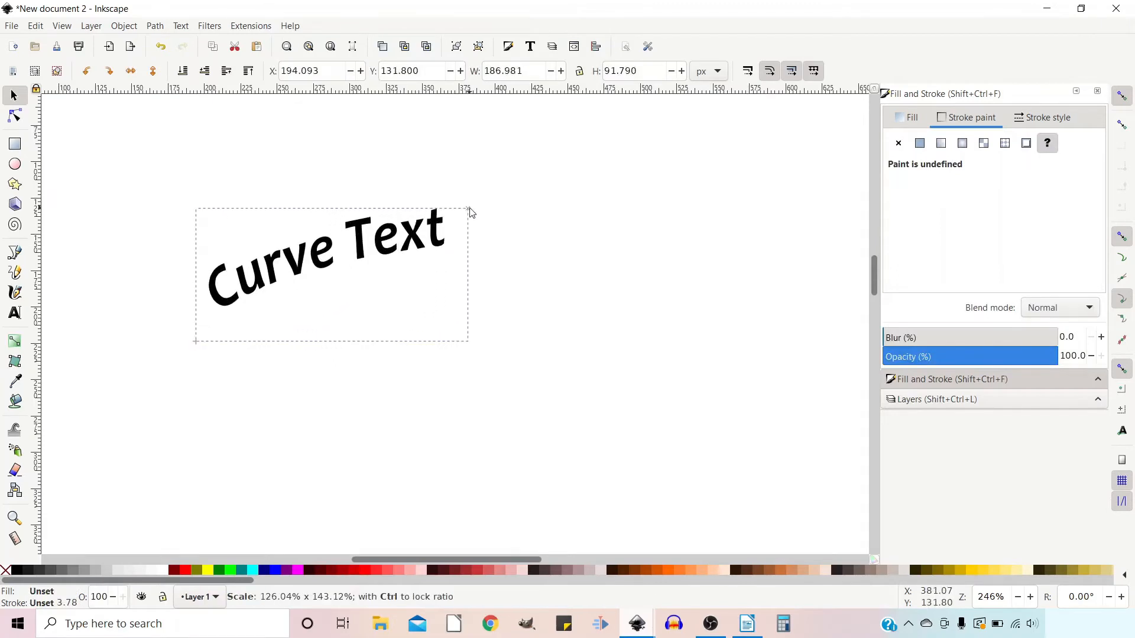
{"action": "left_click", "coordinate": [331, 274]}
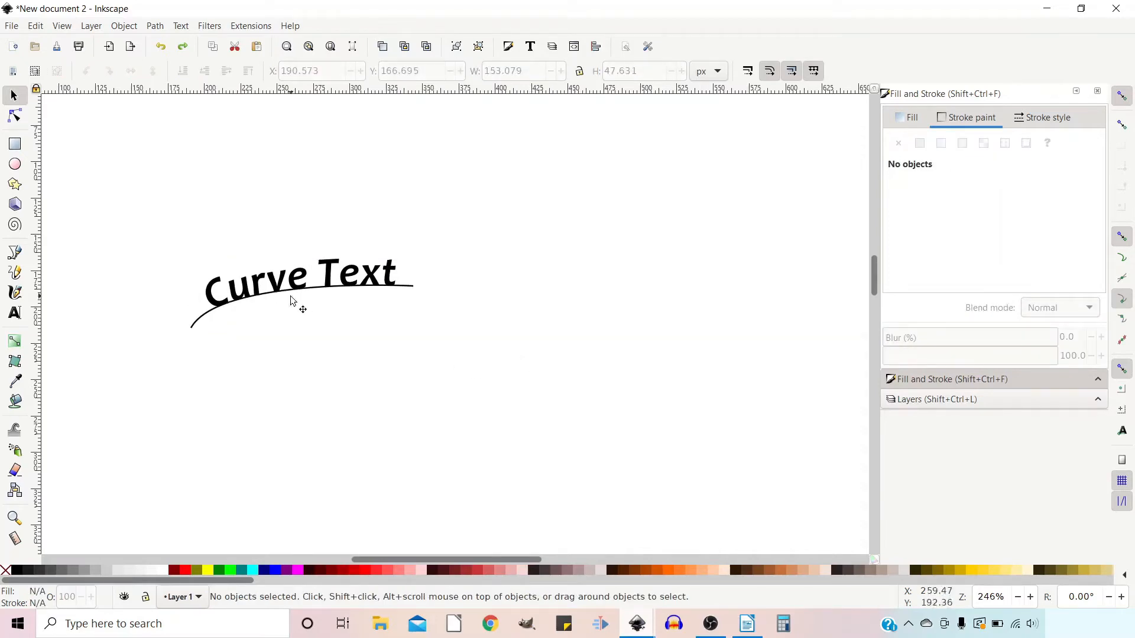
{"action": "mouse_move", "coordinate": [277, 305]}
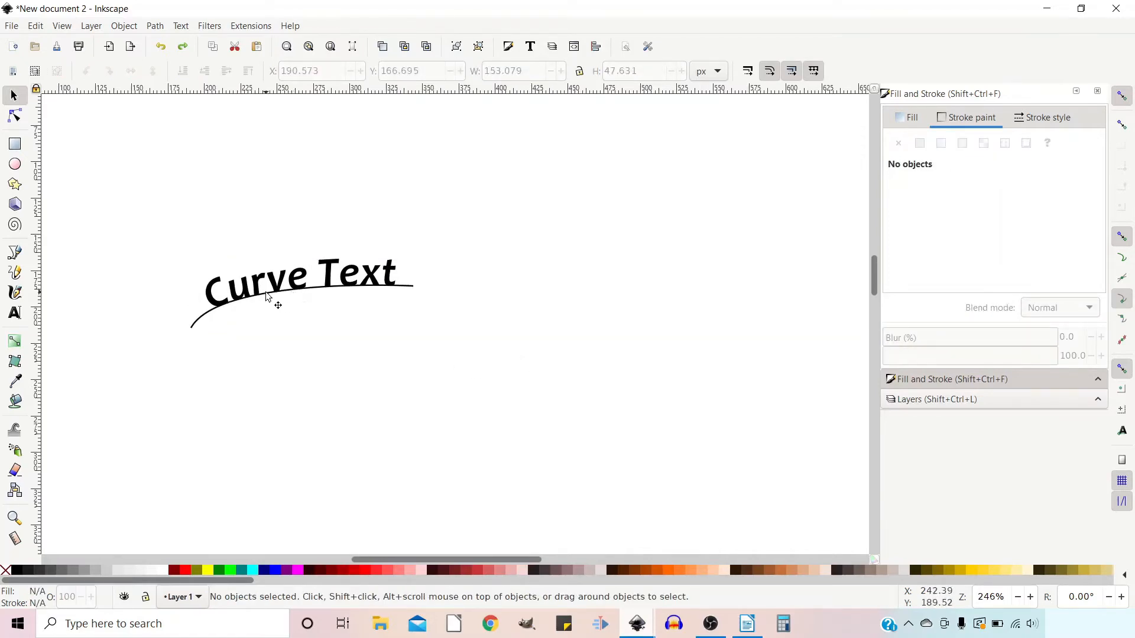
{"action": "mouse_move", "coordinate": [394, 326]}
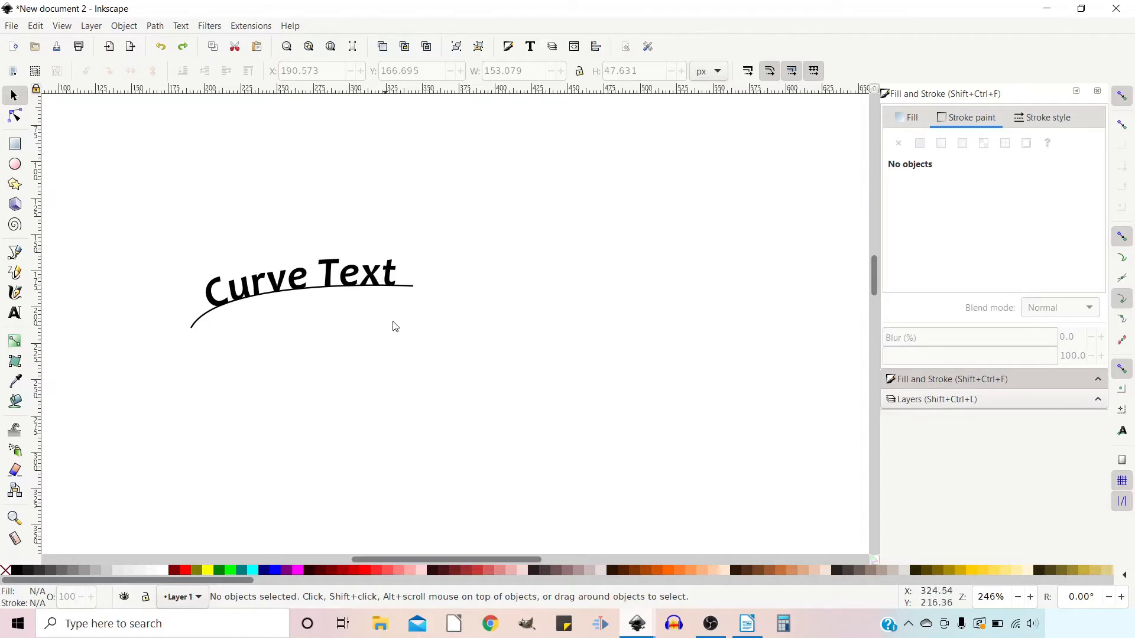
{"action": "mouse_move", "coordinate": [254, 309]}
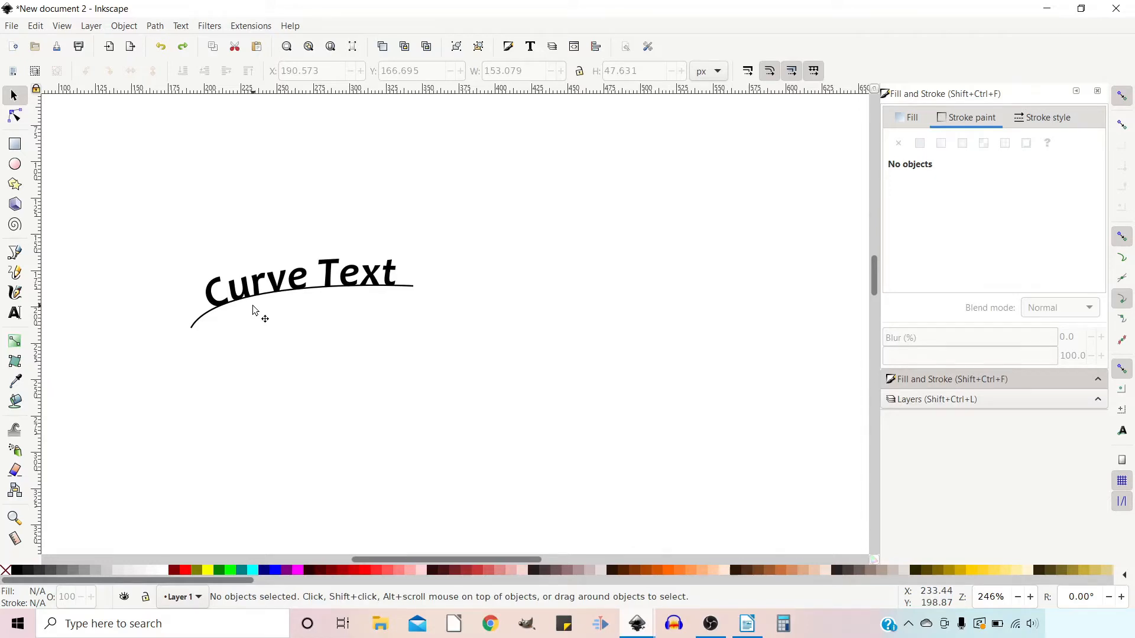
{"action": "mouse_move", "coordinate": [217, 303]}
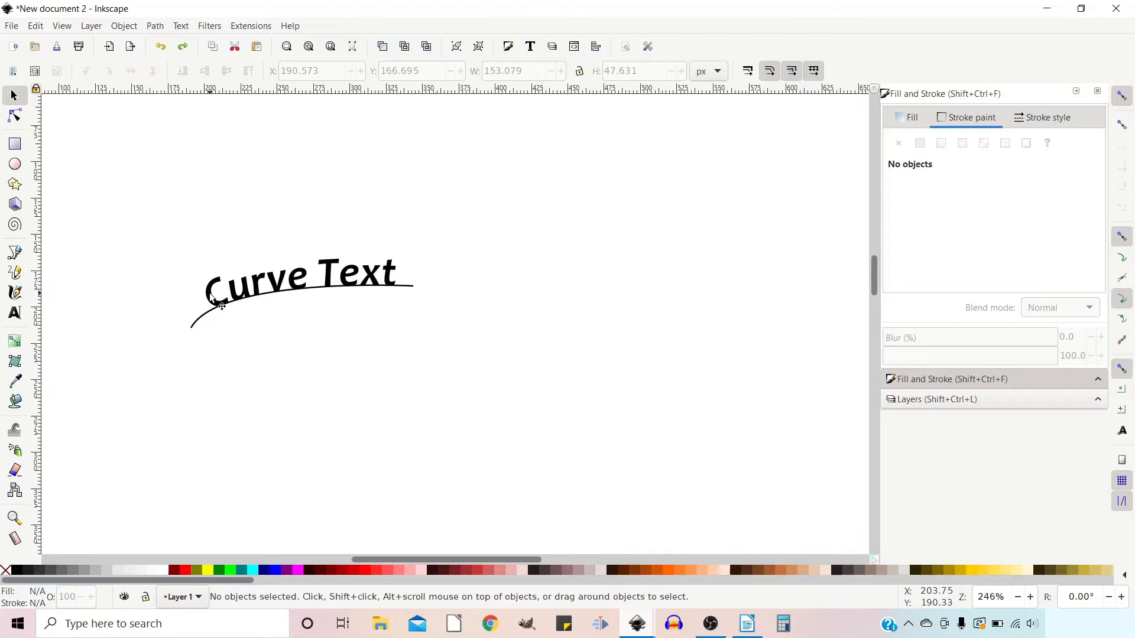
Step: Convert 'Curve Text' to paths with Object to Path and delete the arc line
{"action": "left_click", "coordinate": [289, 282]}
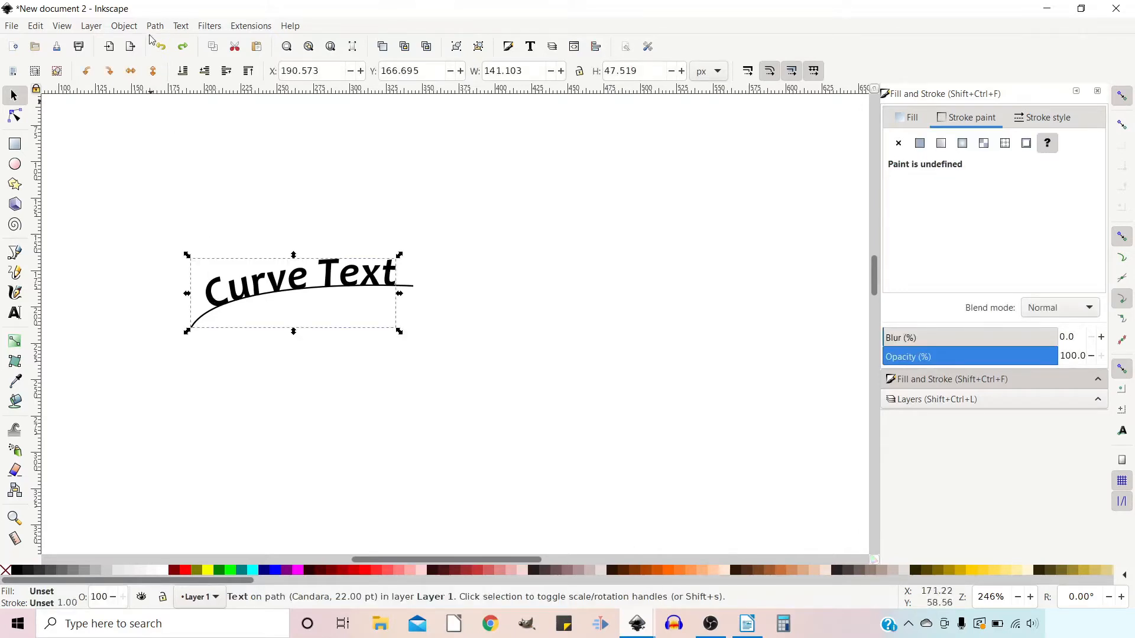
{"action": "left_click", "coordinate": [154, 25]}
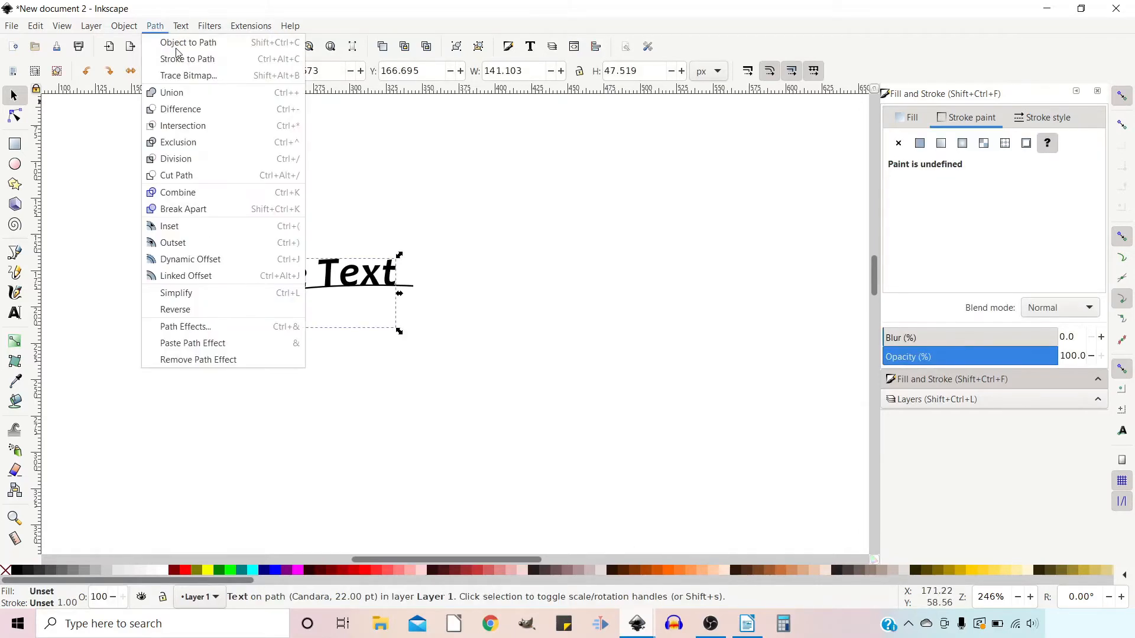
{"action": "left_click", "coordinate": [188, 42]}
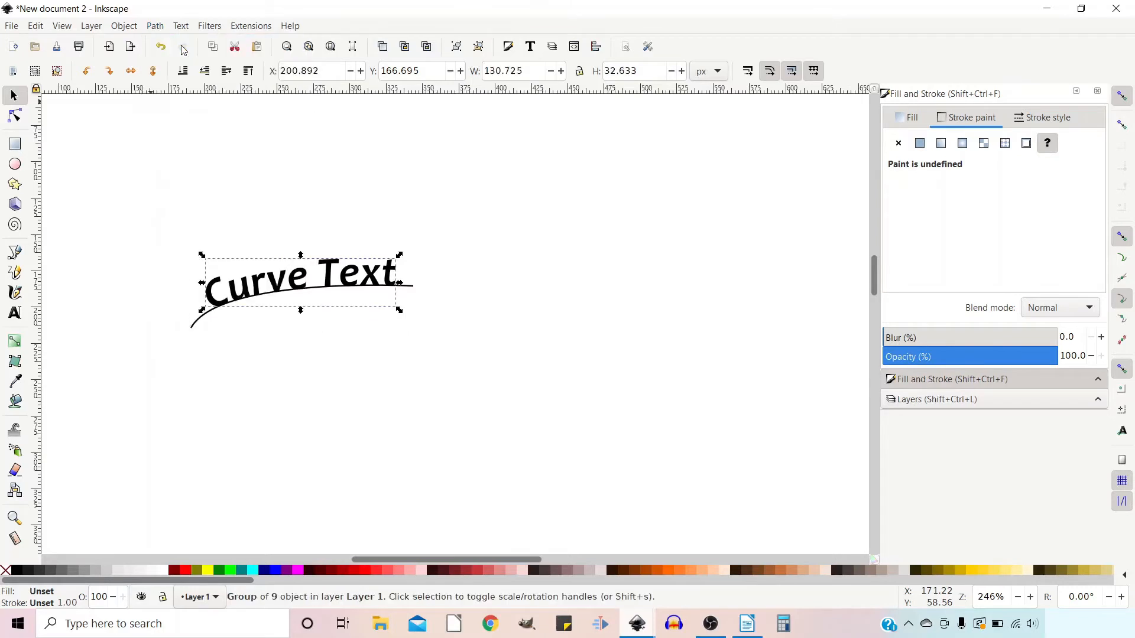
{"action": "mouse_move", "coordinate": [275, 210]}
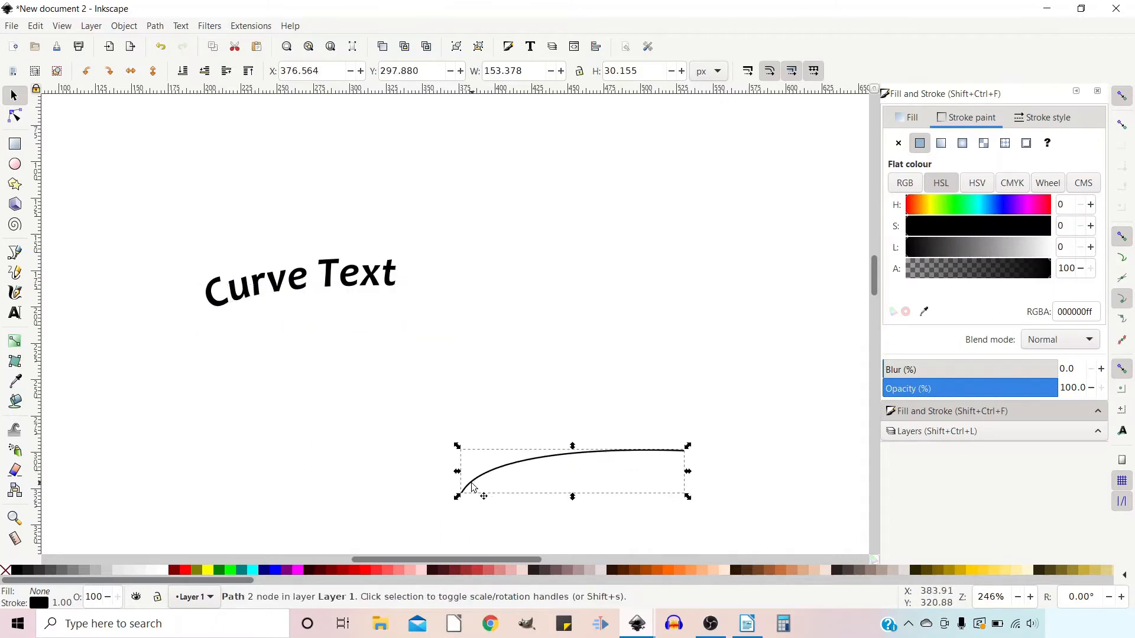
{"action": "left_click", "coordinate": [468, 487]}
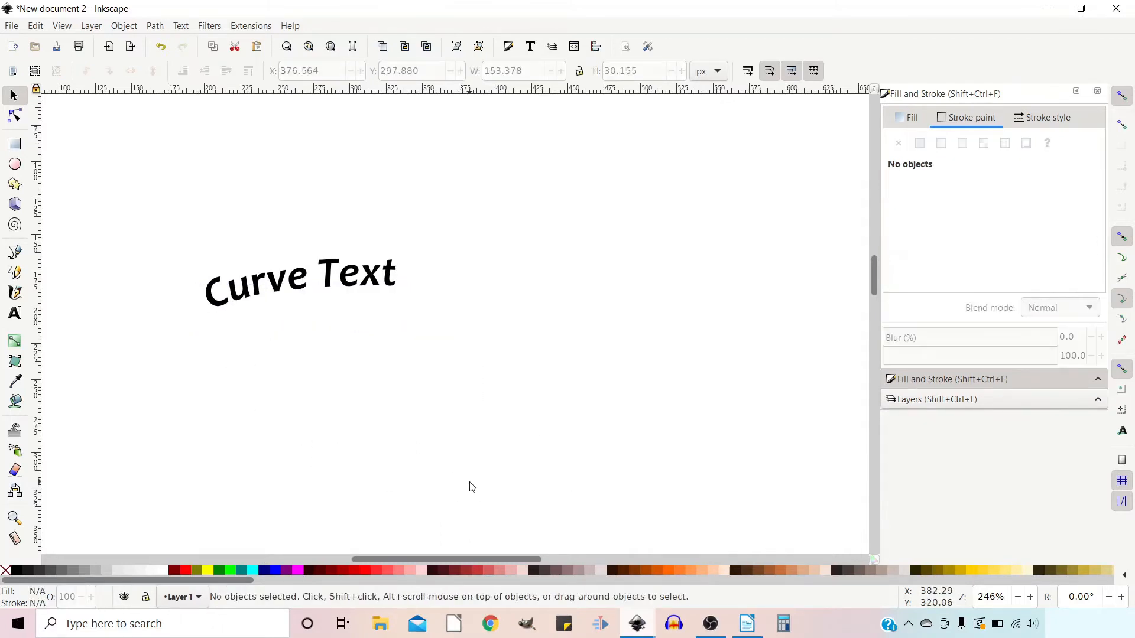
{"action": "mouse_move", "coordinate": [100, 256]}
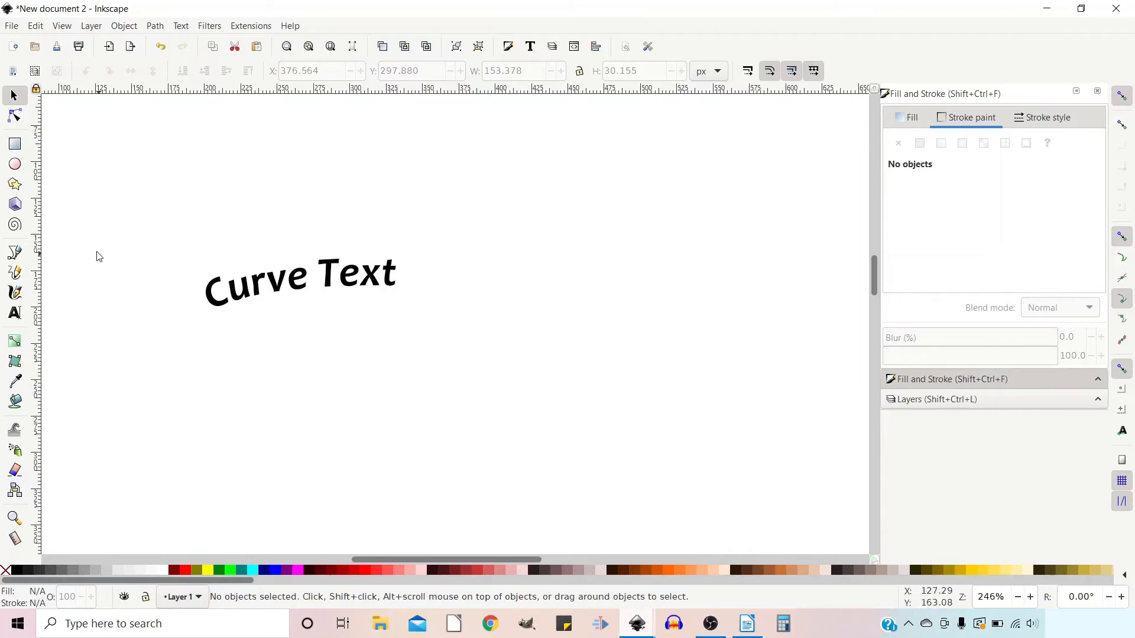
{"action": "mouse_move", "coordinate": [14, 116]}
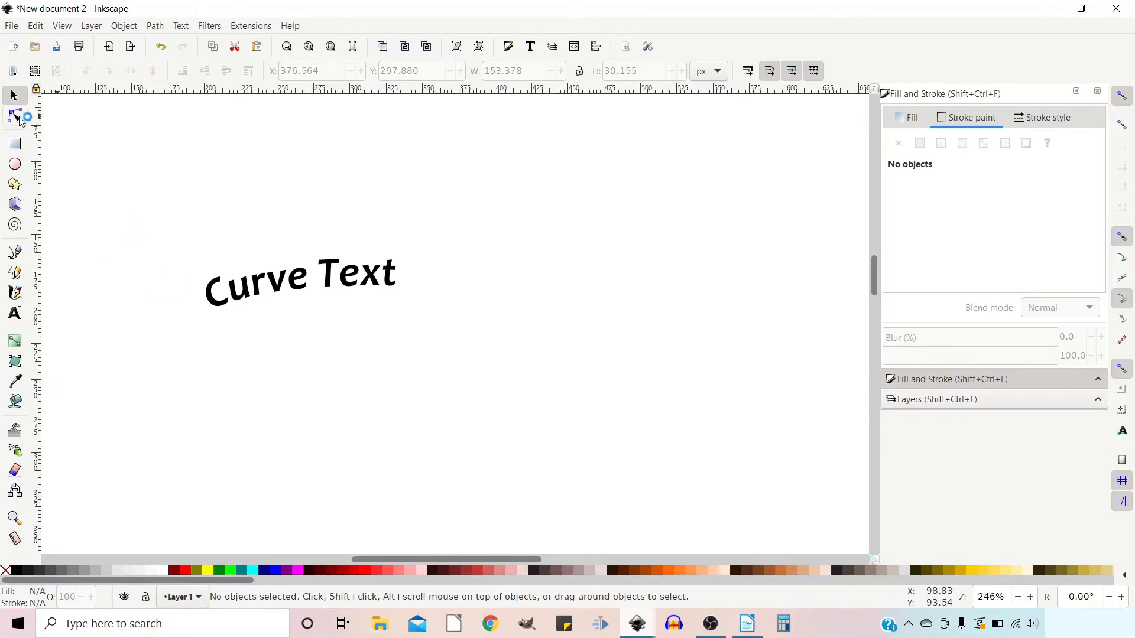
Step: Inspect the nodes of the letter 'u' with the Node tool
{"action": "left_click", "coordinate": [15, 116]}
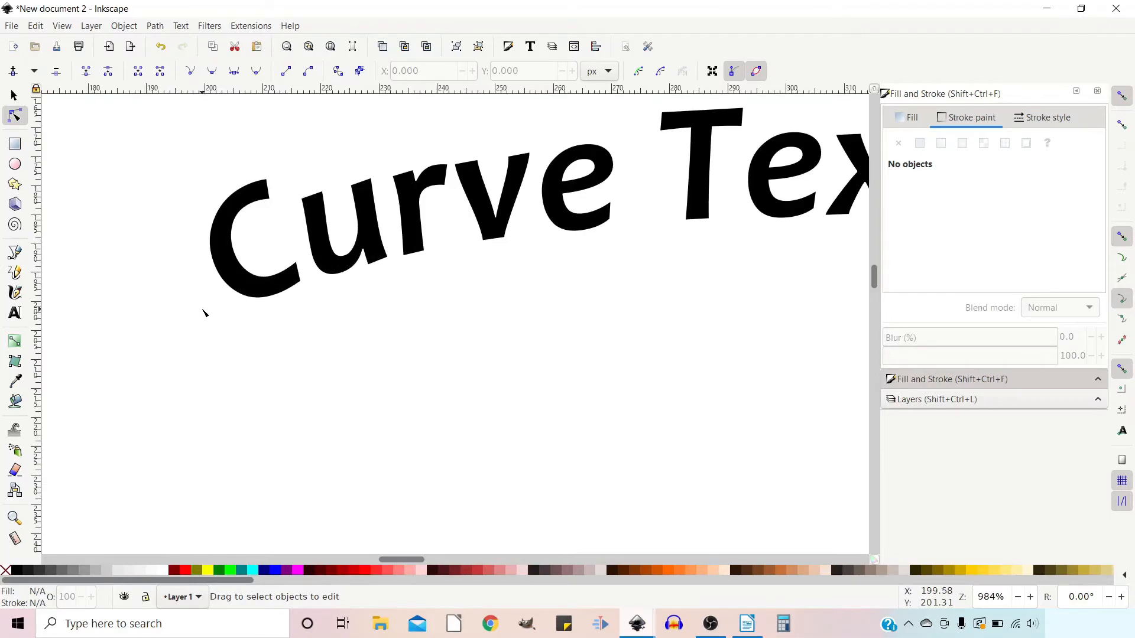
{"action": "left_click", "coordinate": [260, 239]}
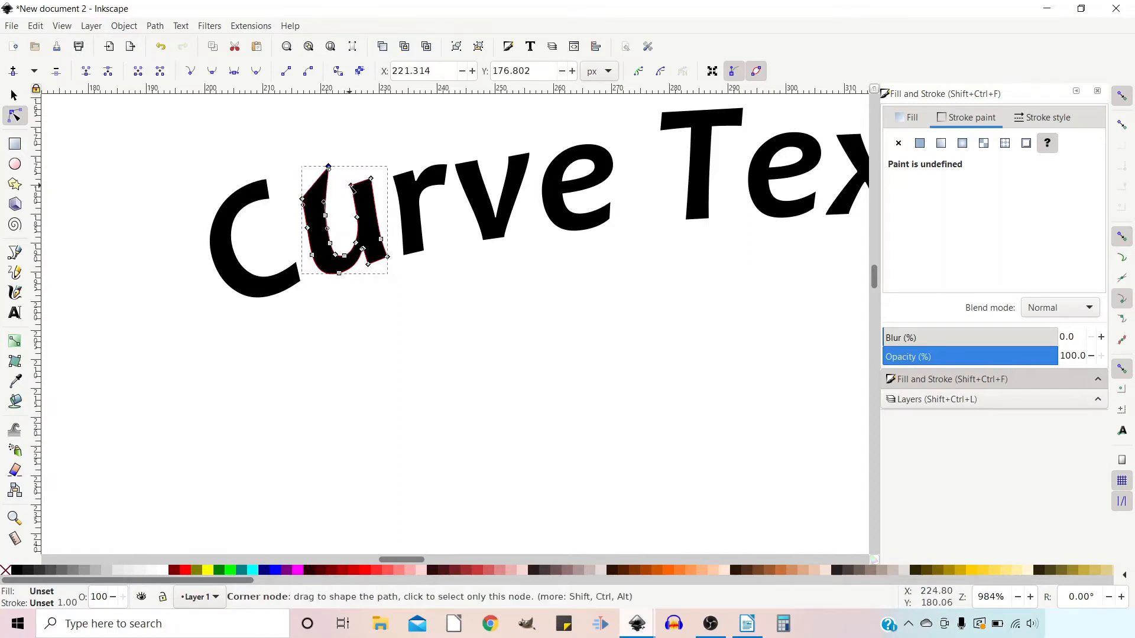
{"action": "mouse_move", "coordinate": [327, 164]}
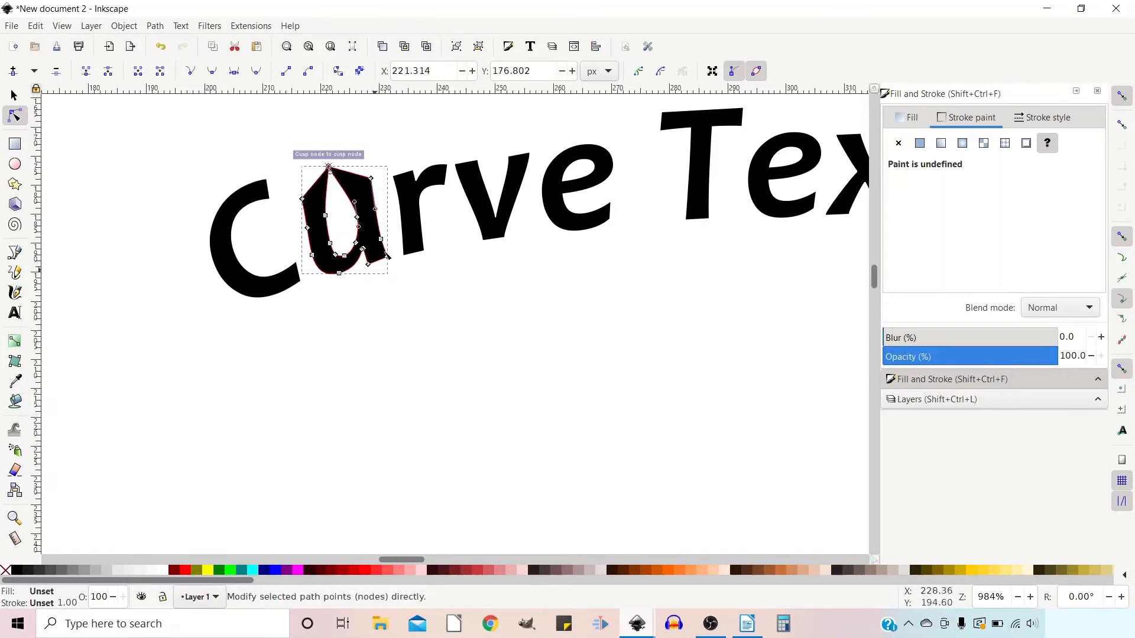
{"action": "mouse_move", "coordinate": [416, 164]}
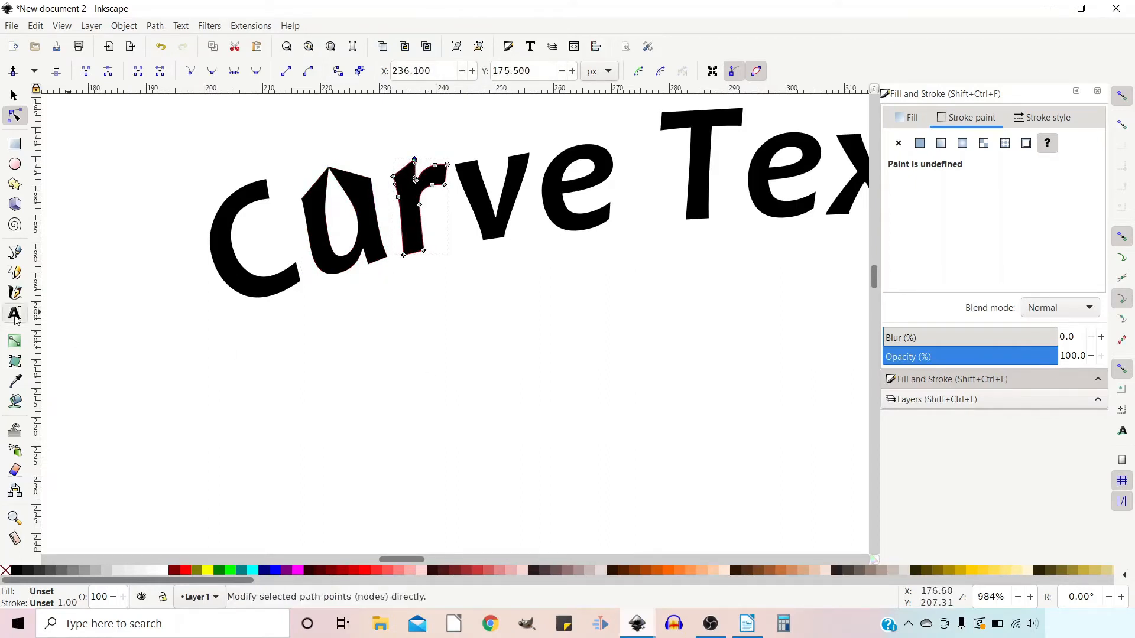
{"action": "left_click", "coordinate": [13, 313]}
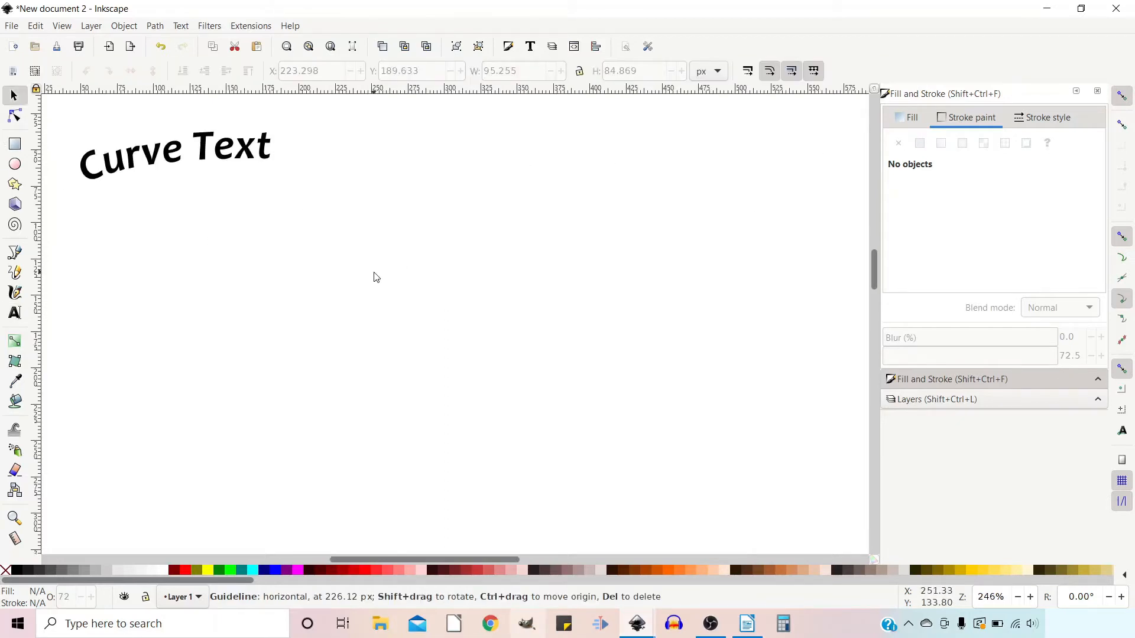
Step: Draw a circle and type 'Wrap a' above it
{"action": "left_click", "coordinate": [14, 166]}
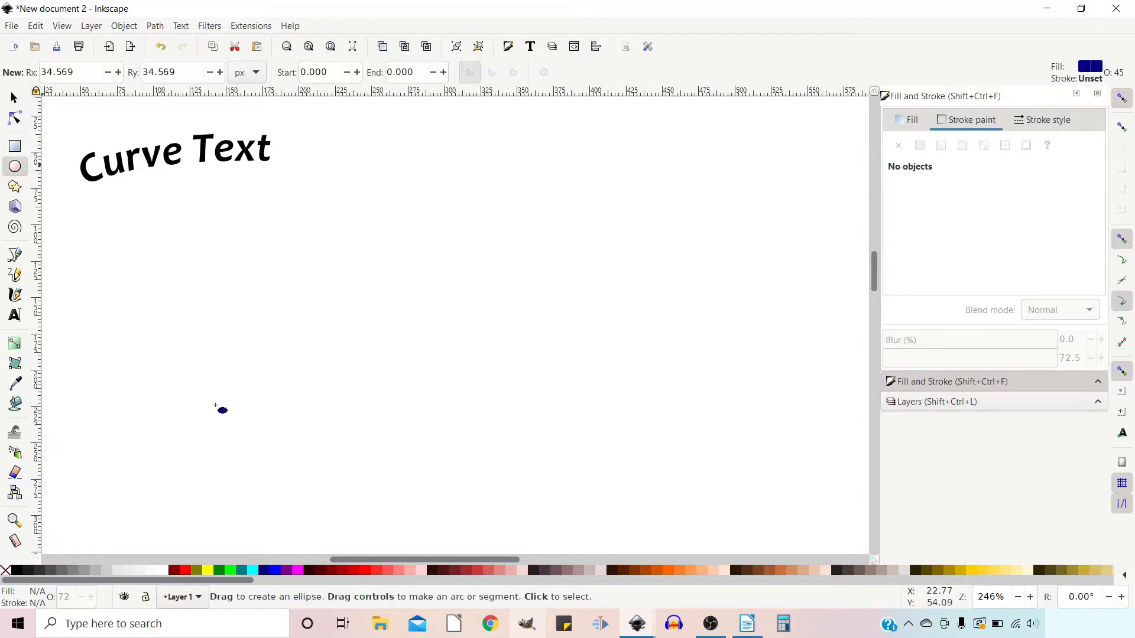
{"action": "mouse_move", "coordinate": [376, 322]}
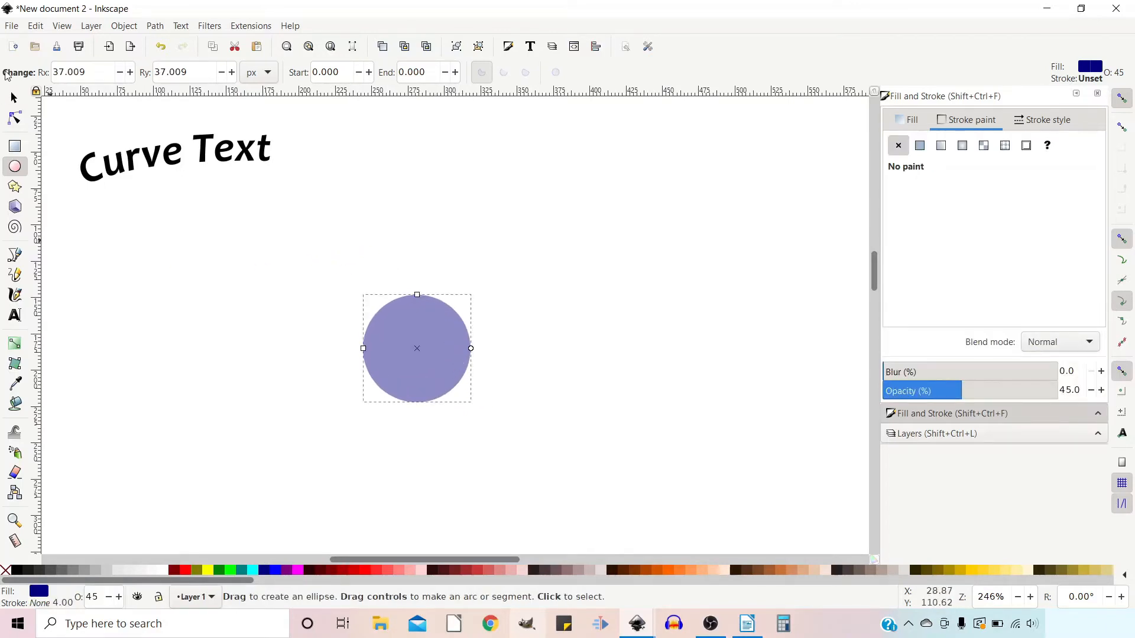
{"action": "left_click", "coordinate": [15, 314]}
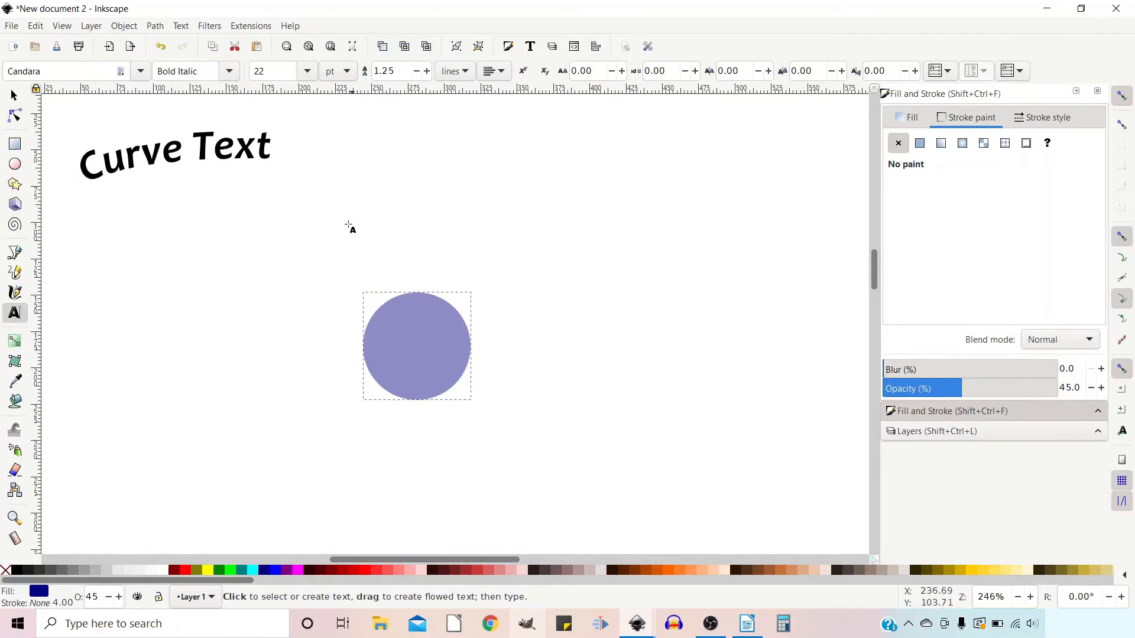
{"action": "left_click", "coordinate": [362, 230]}
{"action": "type", "text": "Wrao"}
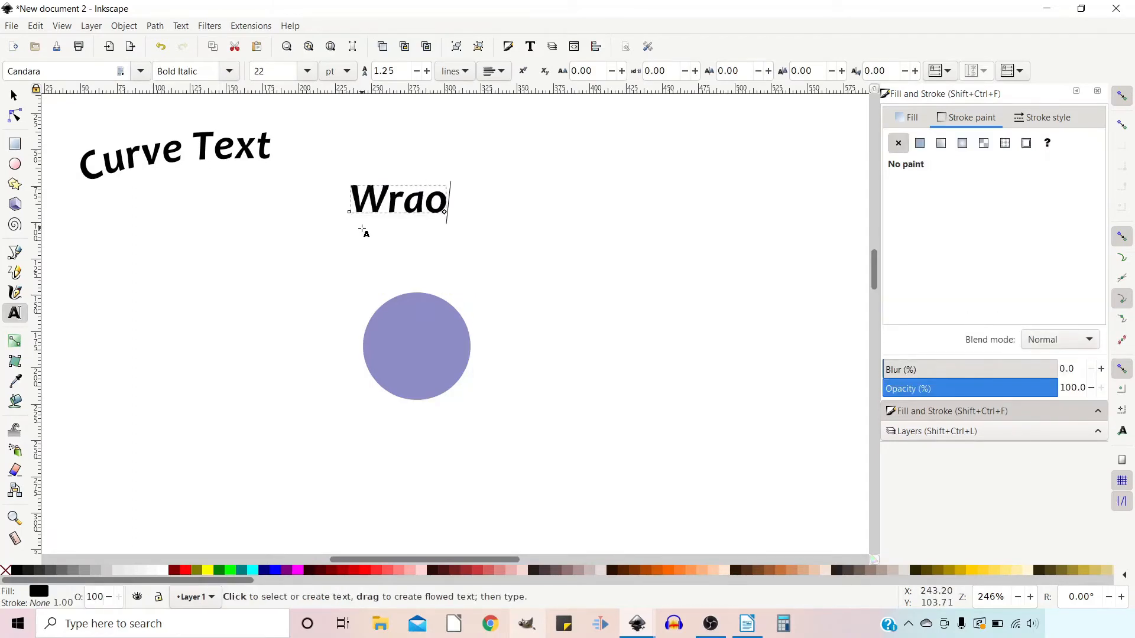
{"action": "type", "text": "pn a"}
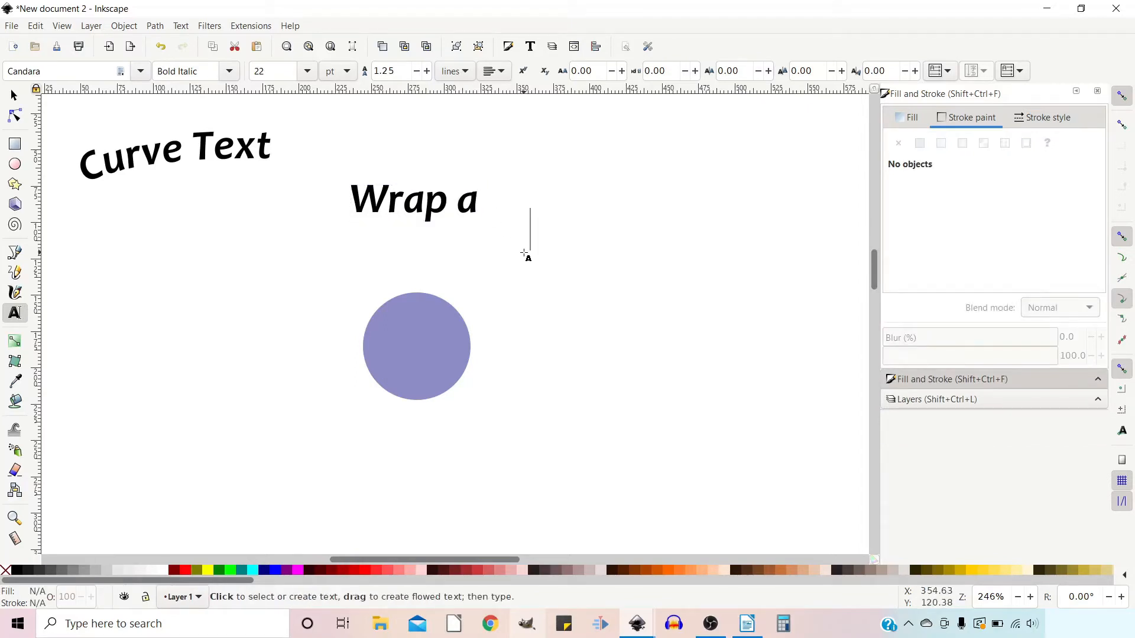
Step: Add 'Circle' as a separate bold italic text object
{"action": "type", "text": "Cir"}
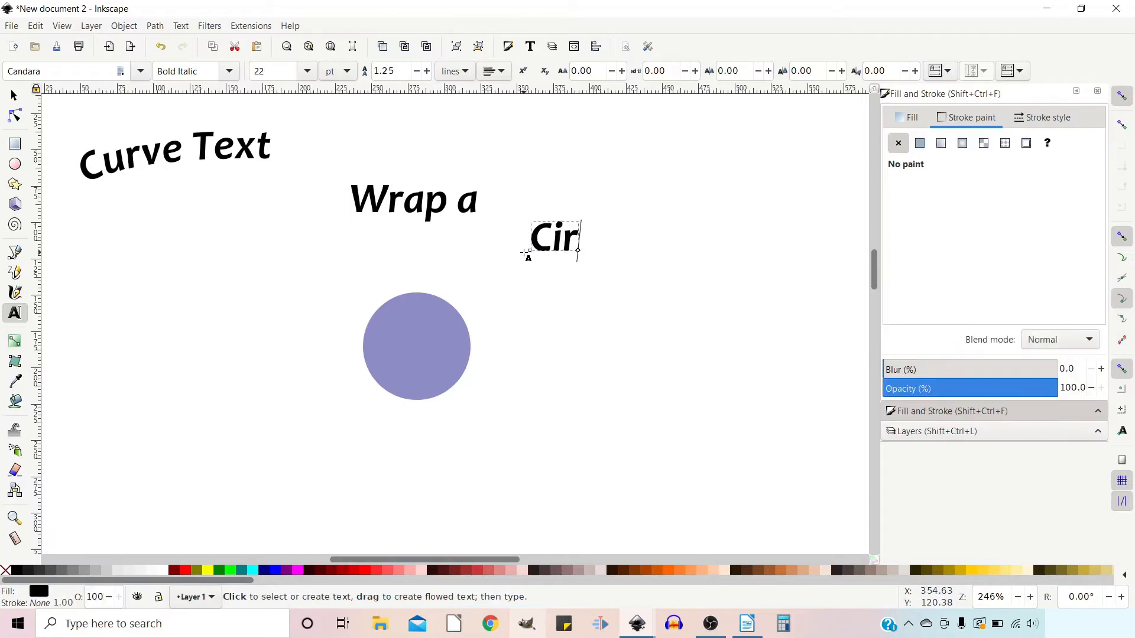
{"action": "type", "text": "cle"}
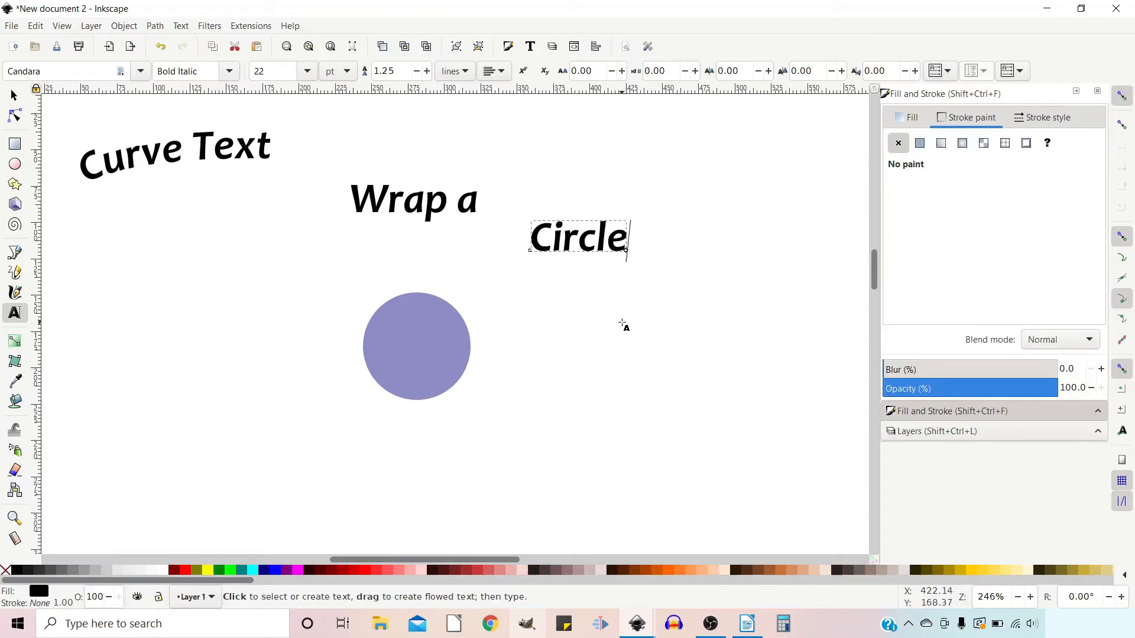
{"action": "left_click", "coordinate": [621, 300]}
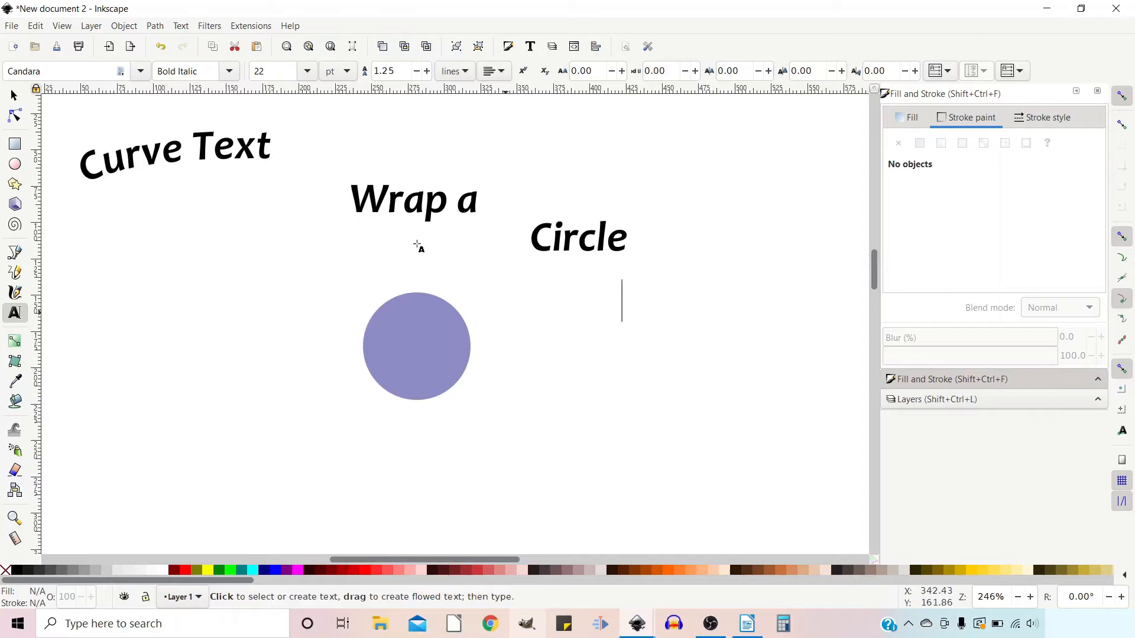
{"action": "left_click", "coordinate": [13, 95]}
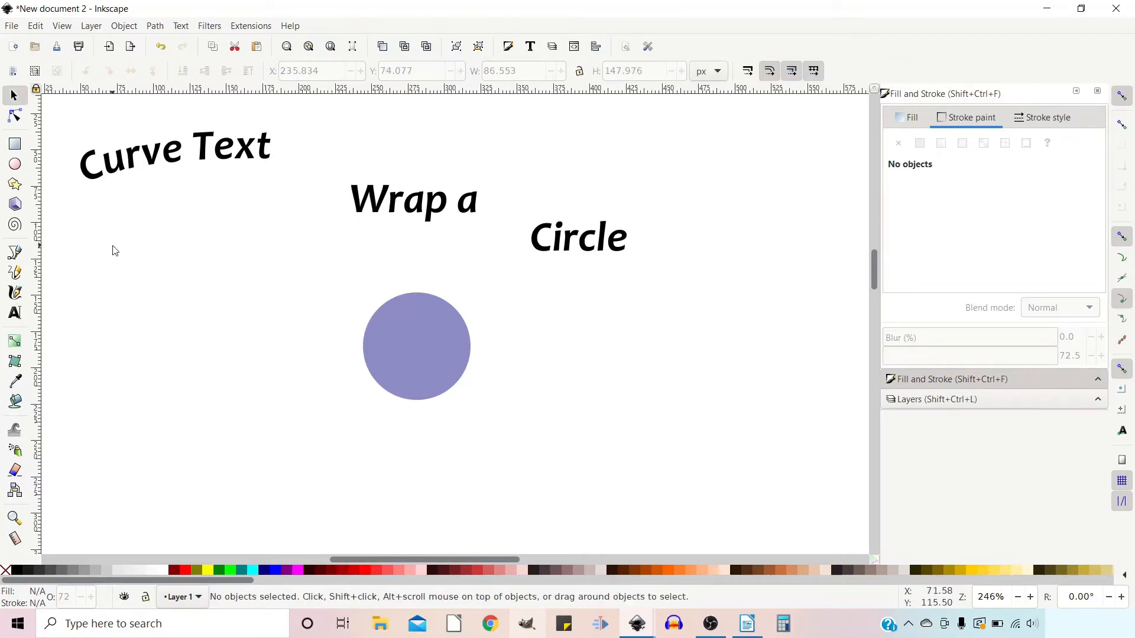
Step: Put the 'Wrap a' text on the circle's path
{"action": "left_click", "coordinate": [413, 198]}
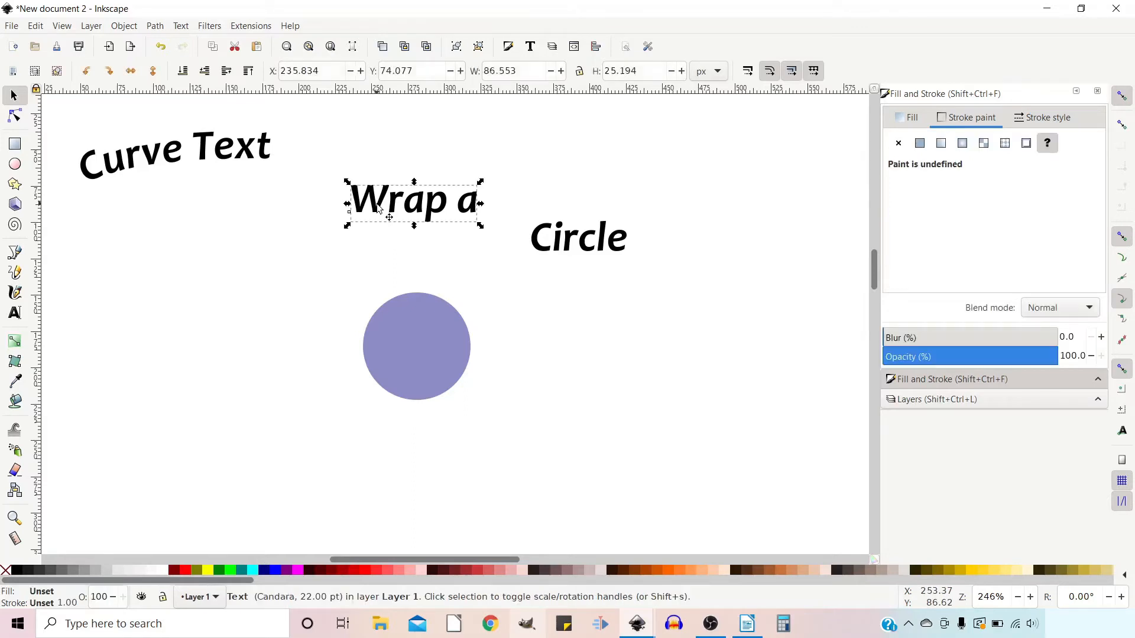
{"action": "mouse_move", "coordinate": [391, 345]}
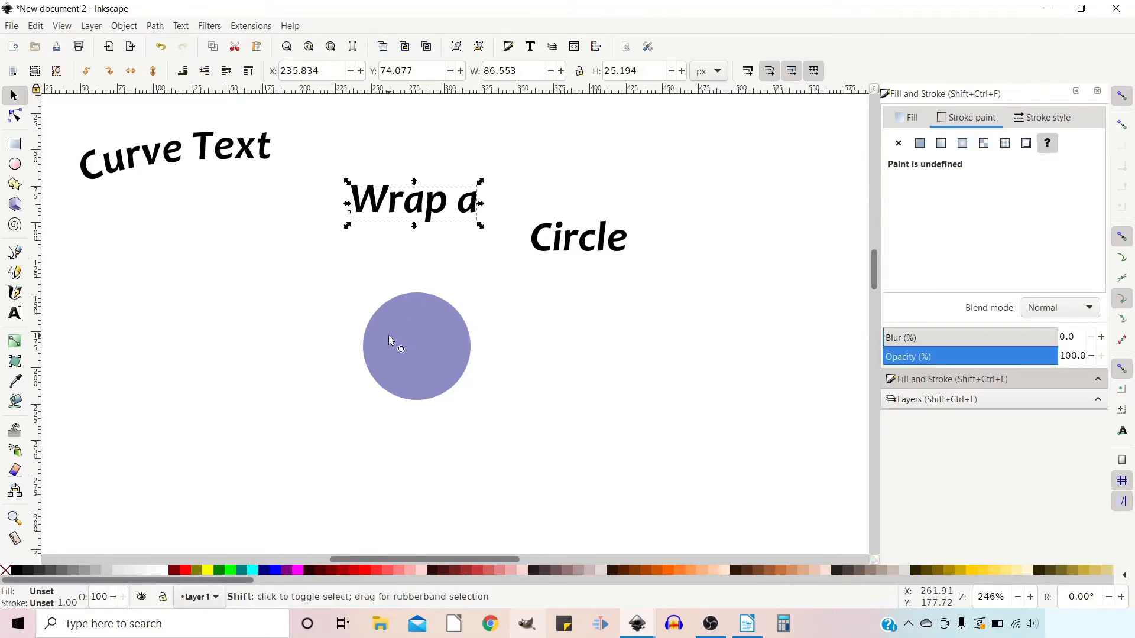
{"action": "left_click", "coordinate": [416, 346]}
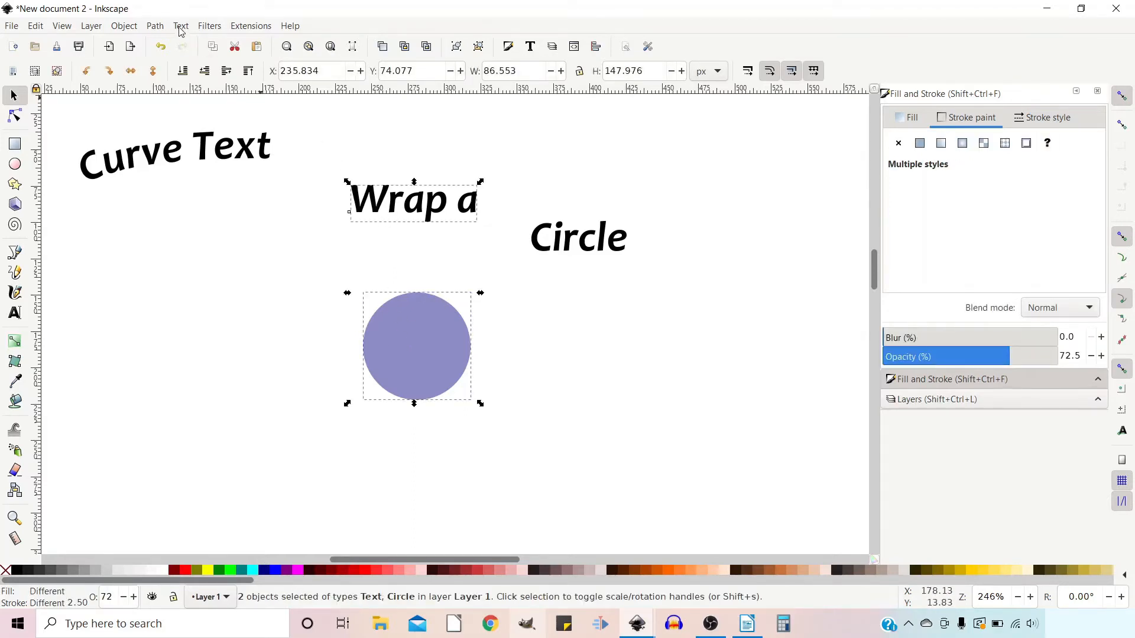
{"action": "left_click", "coordinate": [181, 26]}
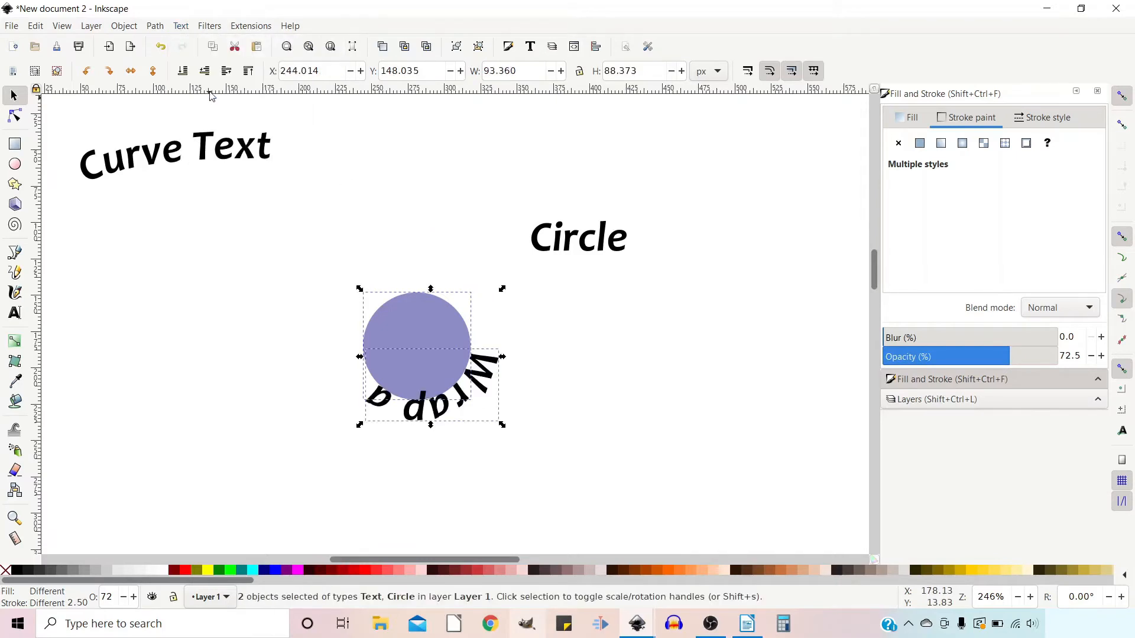
{"action": "mouse_move", "coordinate": [507, 391]}
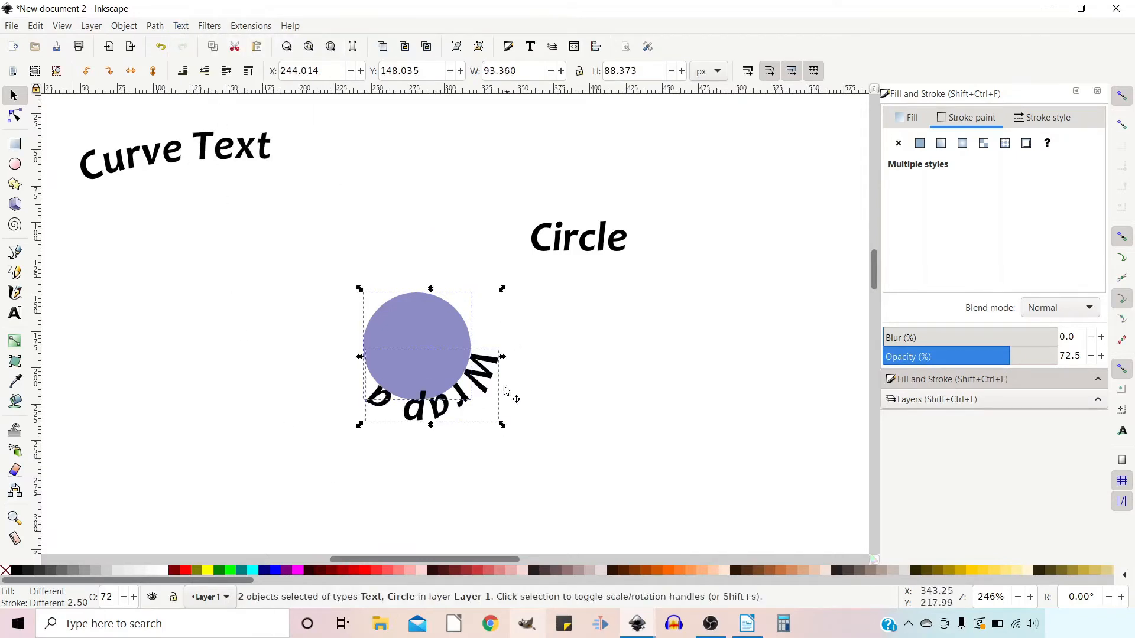
{"action": "mouse_move", "coordinate": [416, 258]}
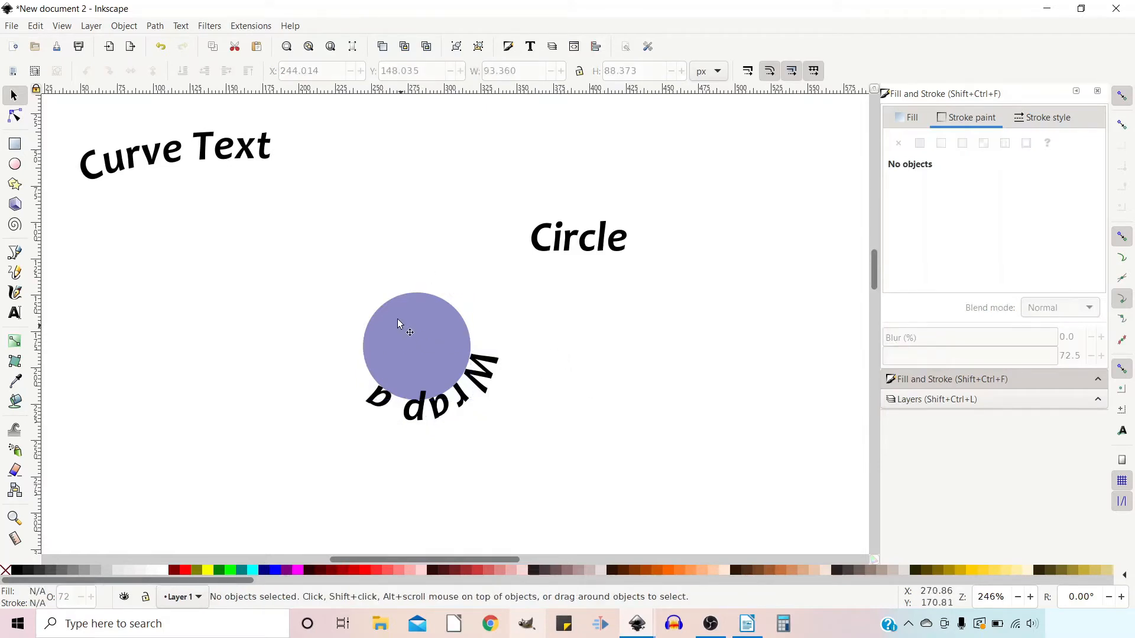
Step: Rotate the circle so 'Wrap a' arcs across its top
{"action": "left_click", "coordinate": [415, 333]}
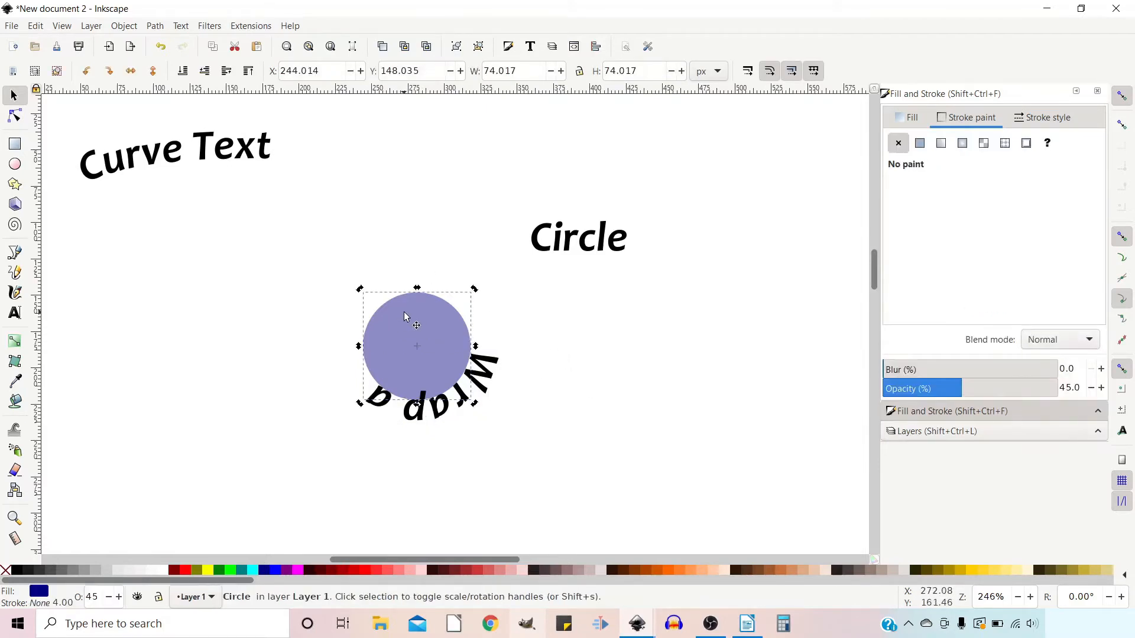
{"action": "left_click", "coordinate": [416, 345]}
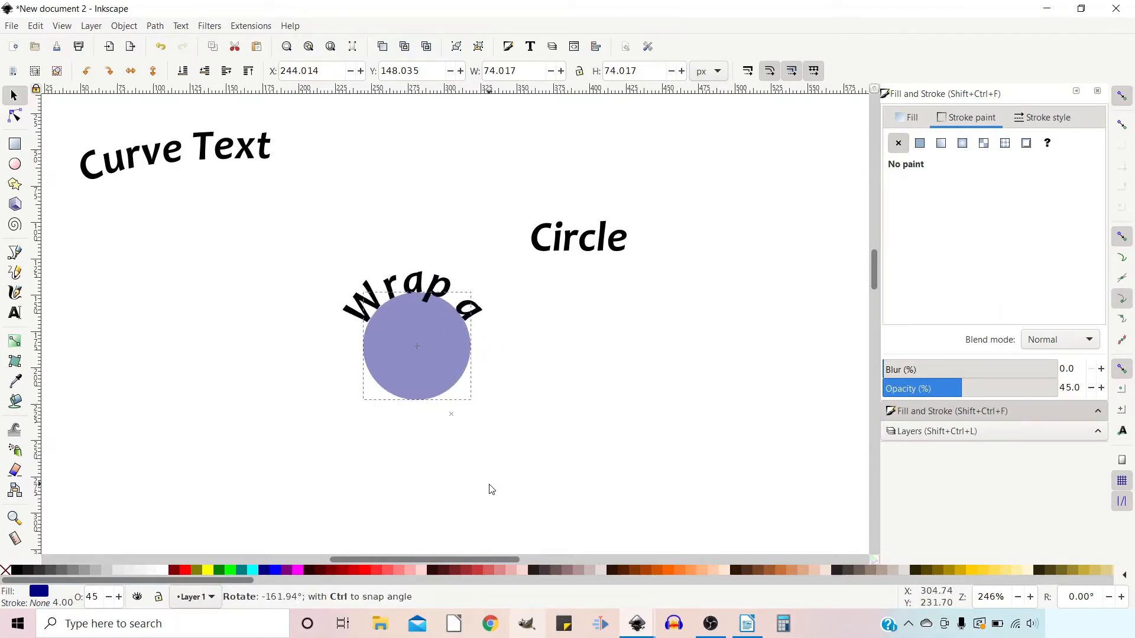
{"action": "left_click", "coordinate": [416, 345]}
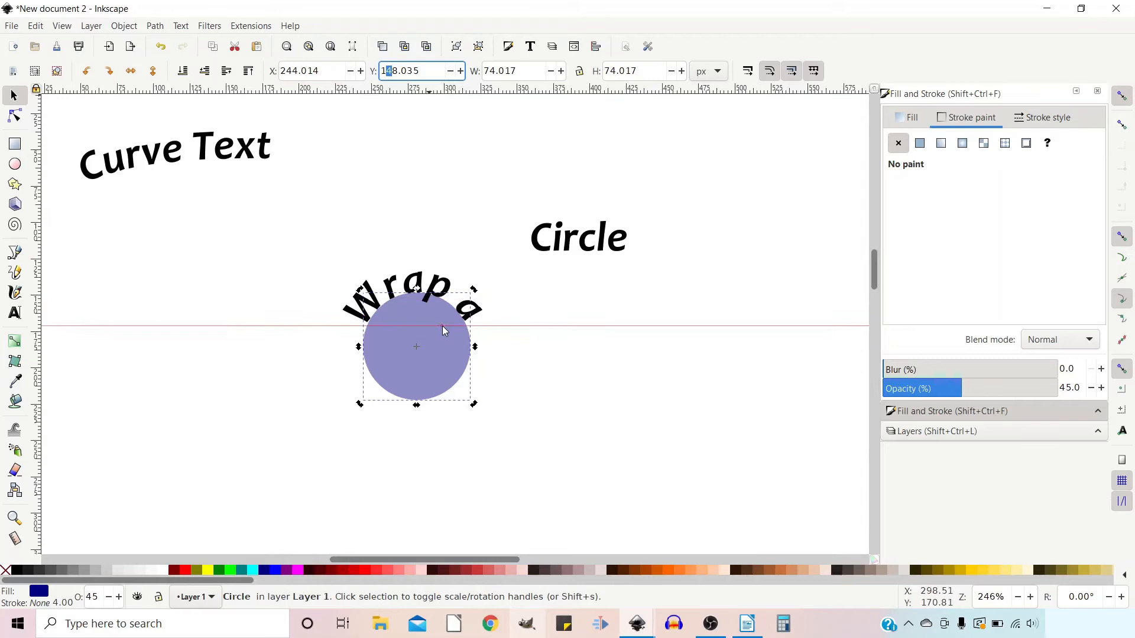
{"action": "mouse_move", "coordinate": [375, 338]}
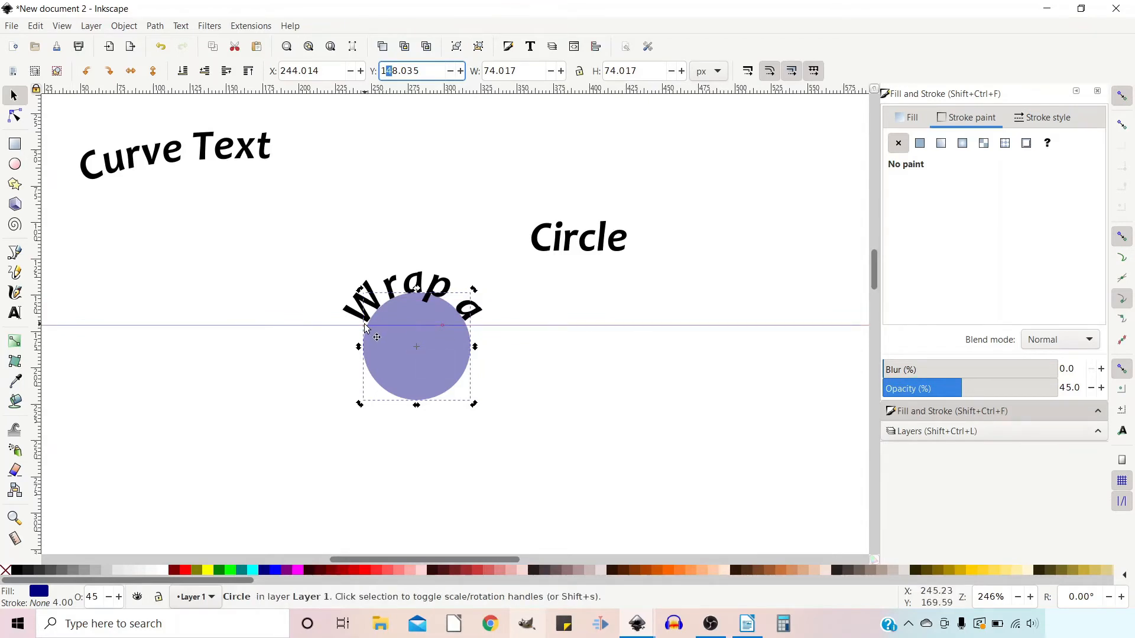
{"action": "mouse_move", "coordinate": [411, 324]}
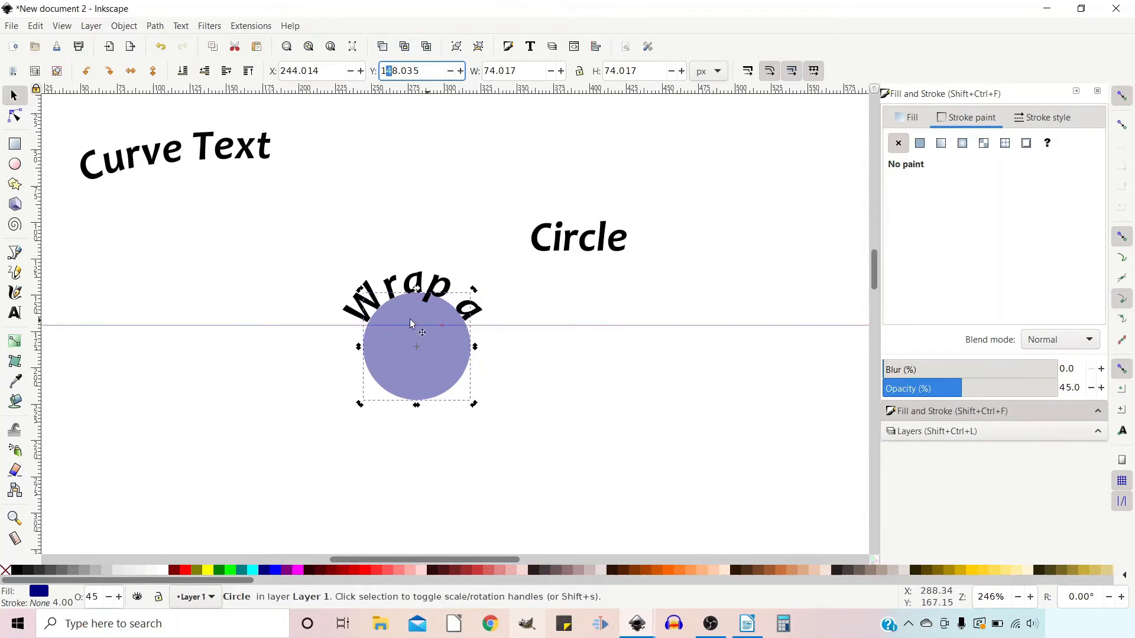
{"action": "mouse_move", "coordinate": [461, 327]}
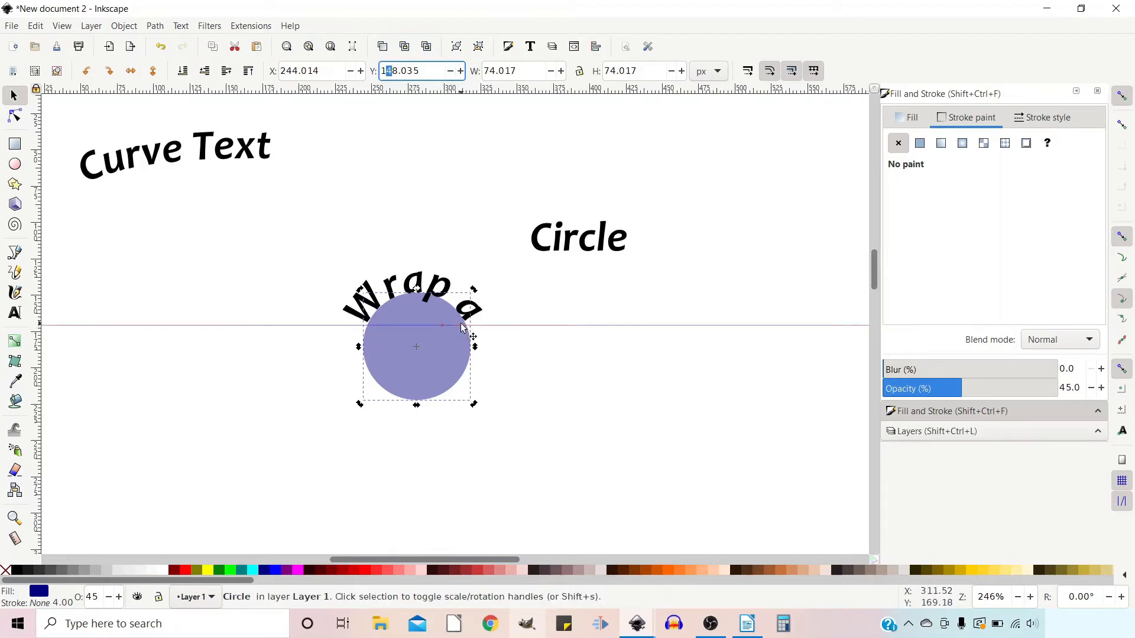
Step: Put the 'Circle' text on the circle's path
{"action": "left_click", "coordinate": [411, 416]}
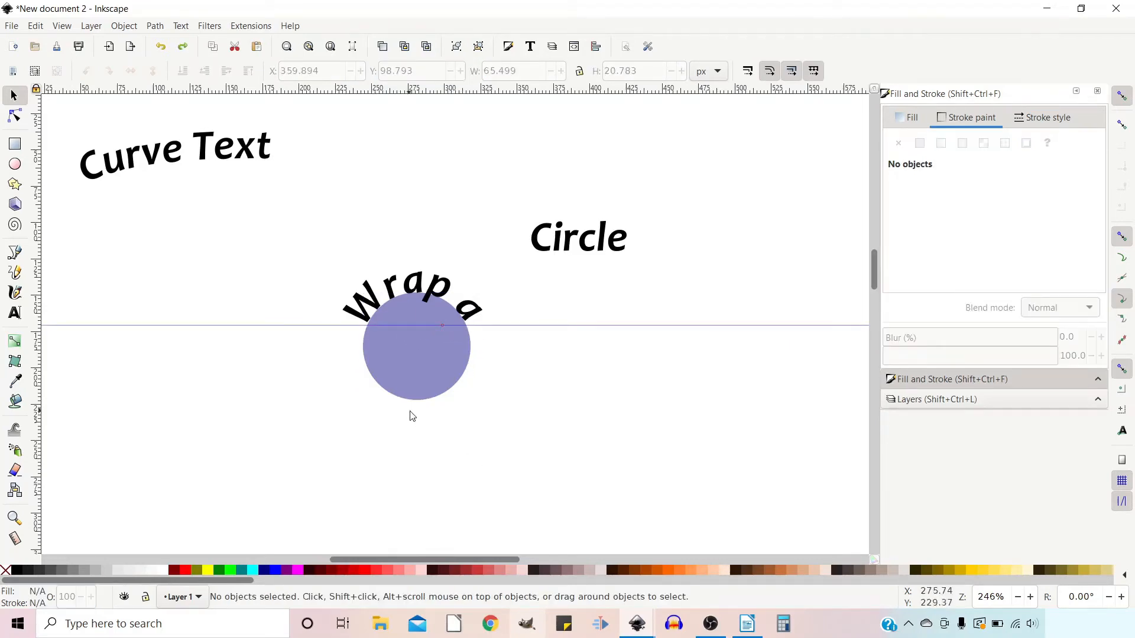
{"action": "mouse_move", "coordinate": [389, 384]}
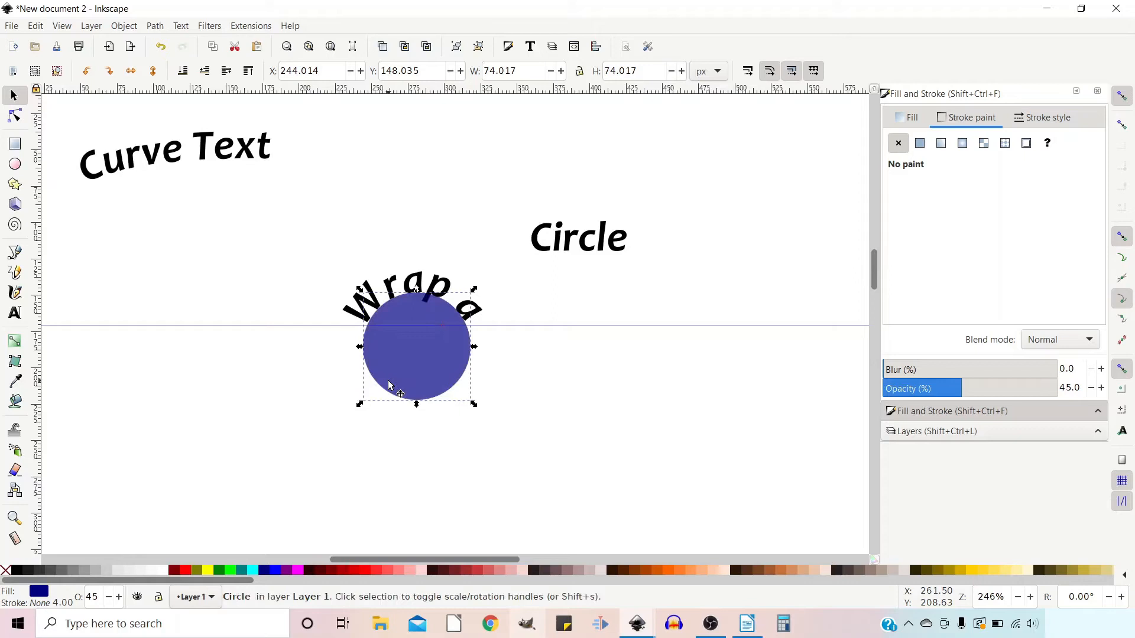
{"action": "mouse_move", "coordinate": [552, 253]}
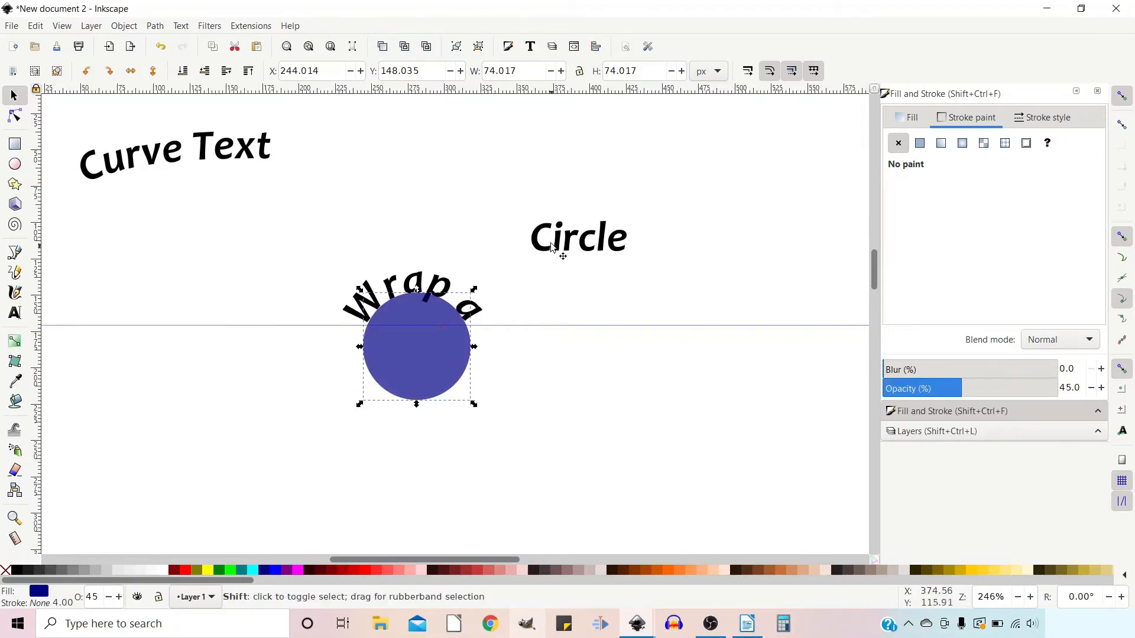
{"action": "left_click", "coordinate": [578, 237]}
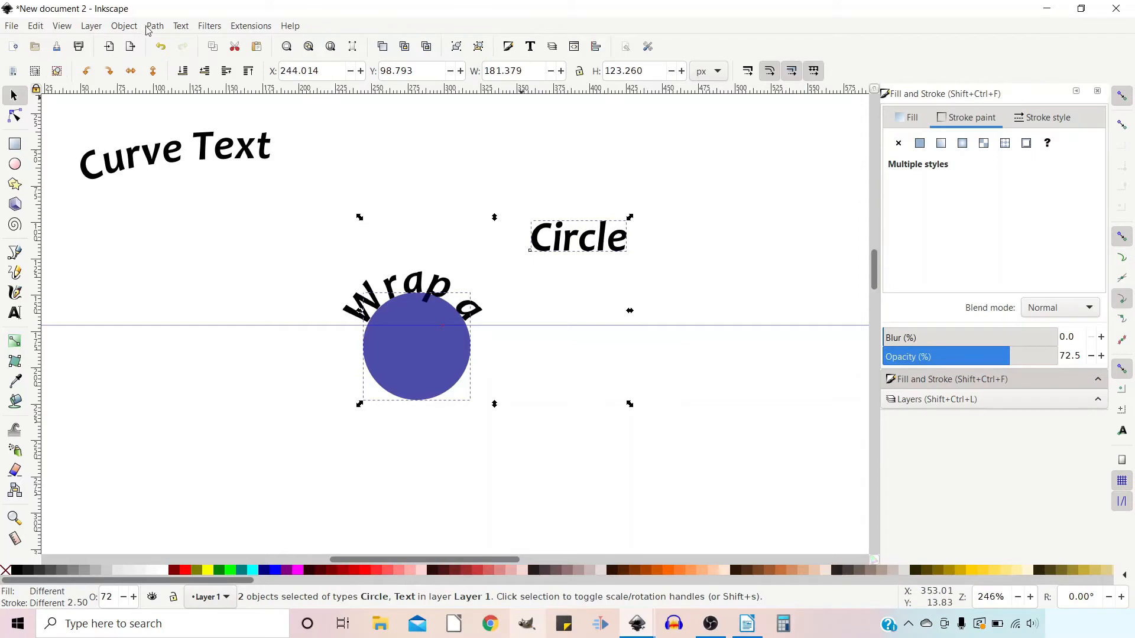
{"action": "left_click", "coordinate": [180, 26]}
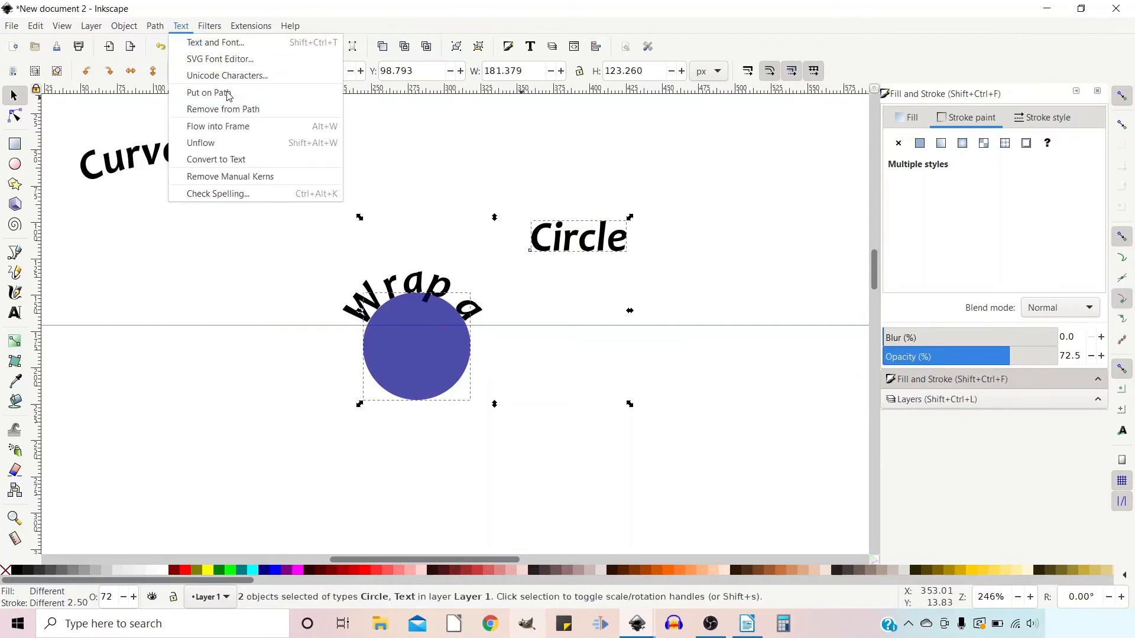
{"action": "left_click", "coordinate": [209, 92]}
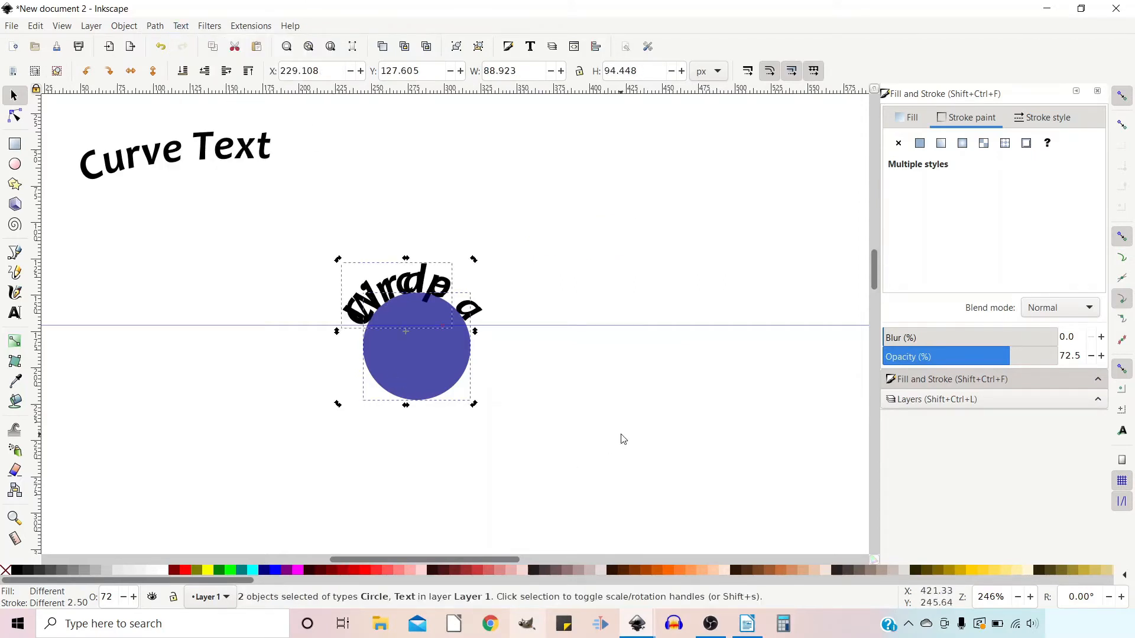
Step: Rotate the circle so 'Circle' moves to its lower edge
{"action": "left_click", "coordinate": [416, 348]}
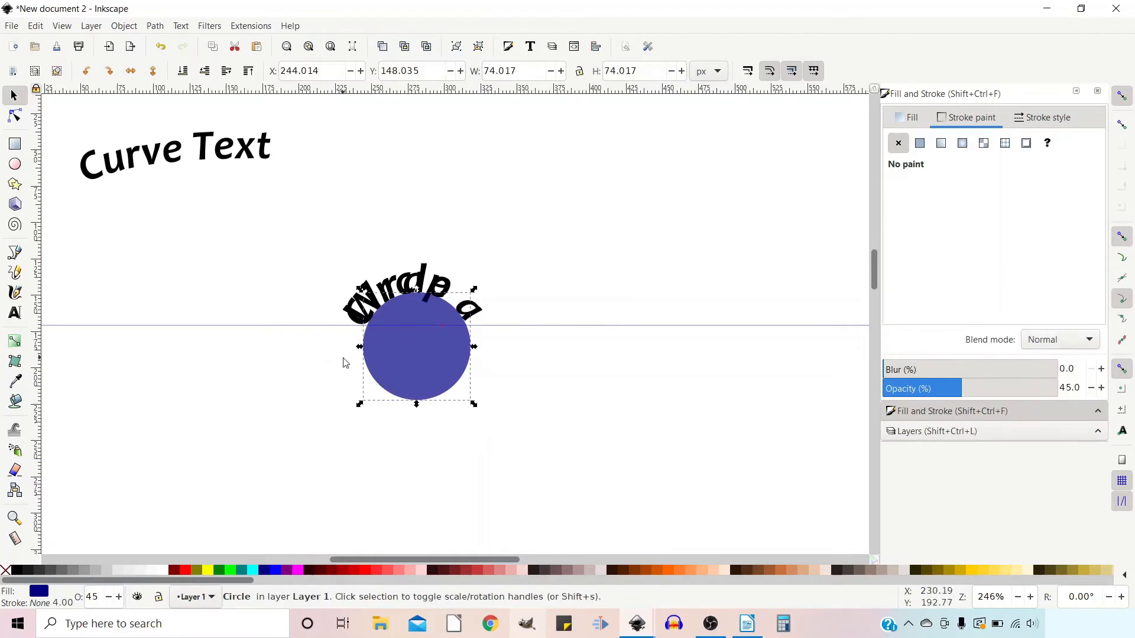
{"action": "left_click", "coordinate": [416, 344]}
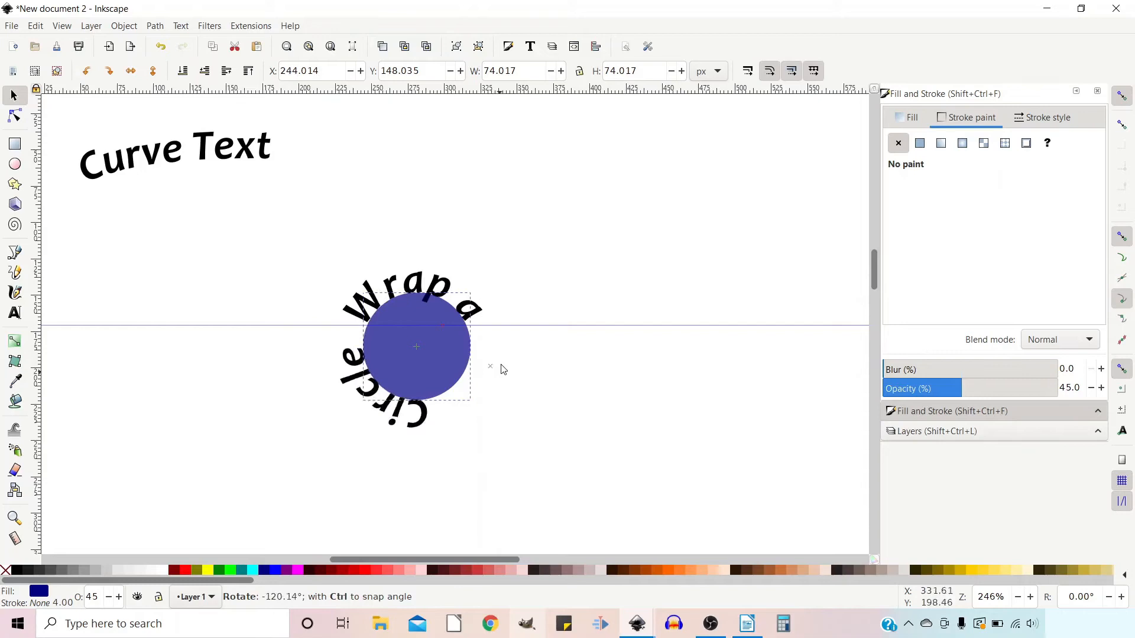
{"action": "left_click", "coordinate": [416, 345]}
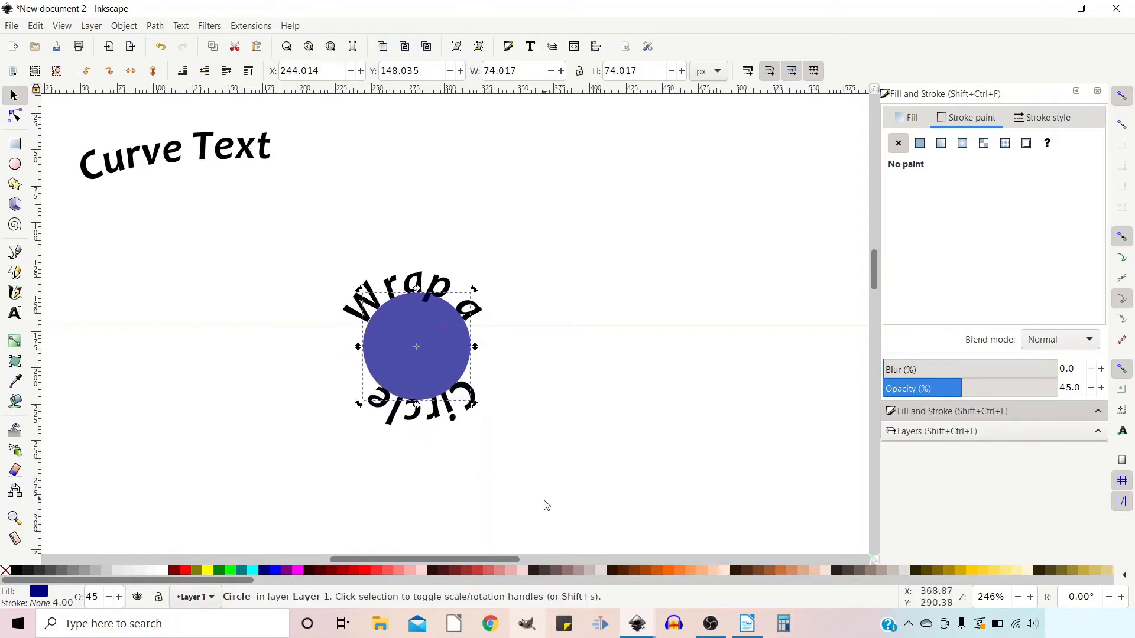
{"action": "mouse_move", "coordinate": [437, 421]}
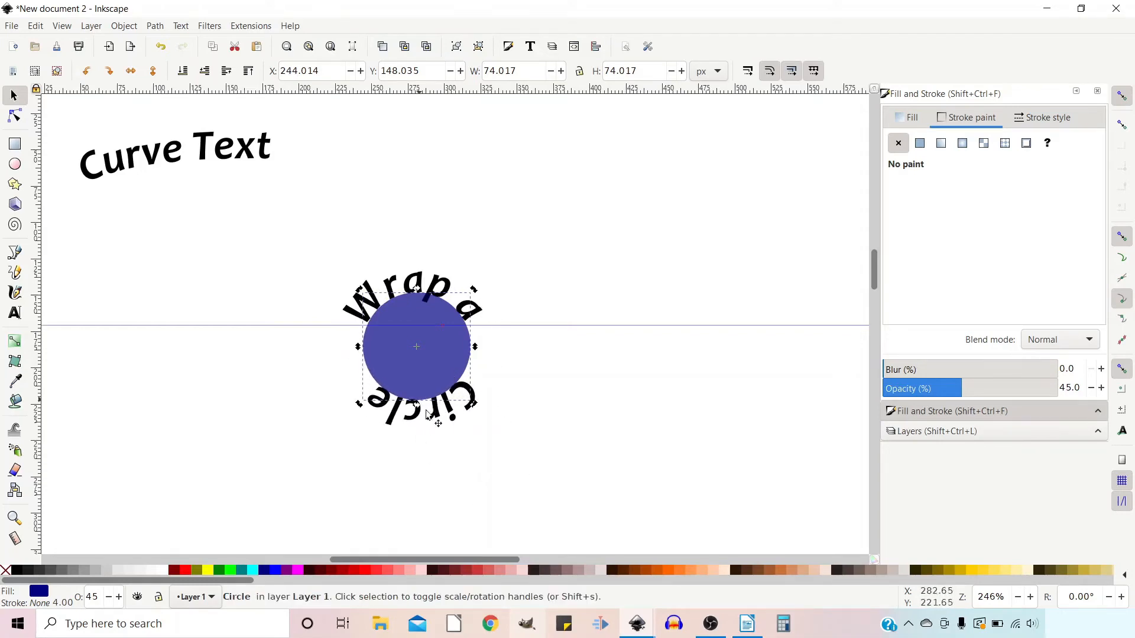
{"action": "mouse_move", "coordinate": [485, 295]}
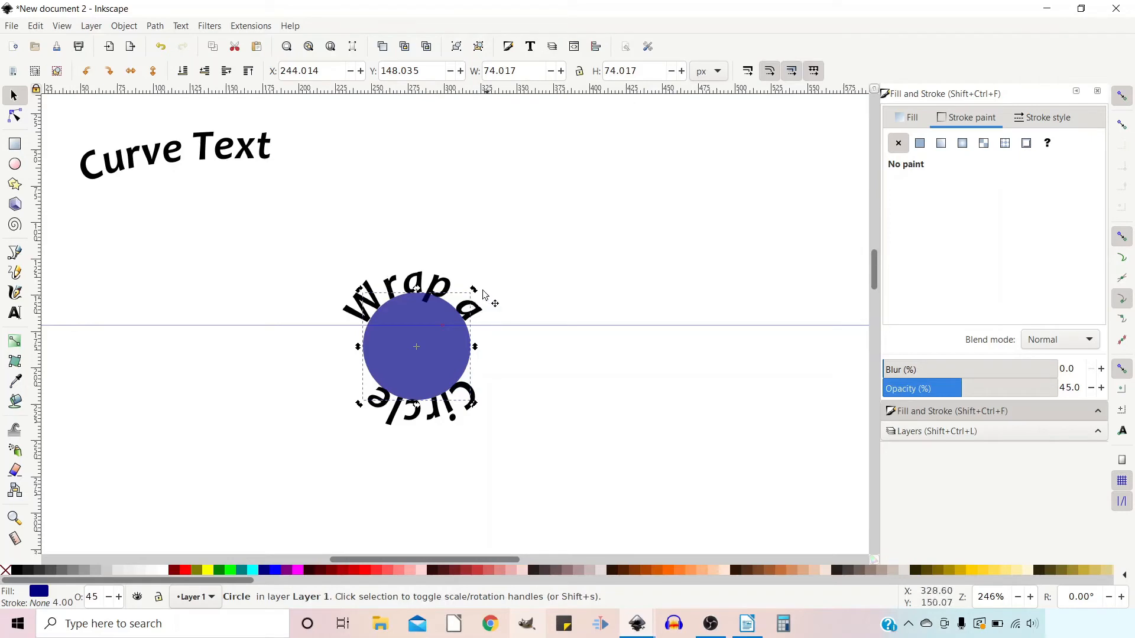
{"action": "mouse_move", "coordinate": [535, 348]}
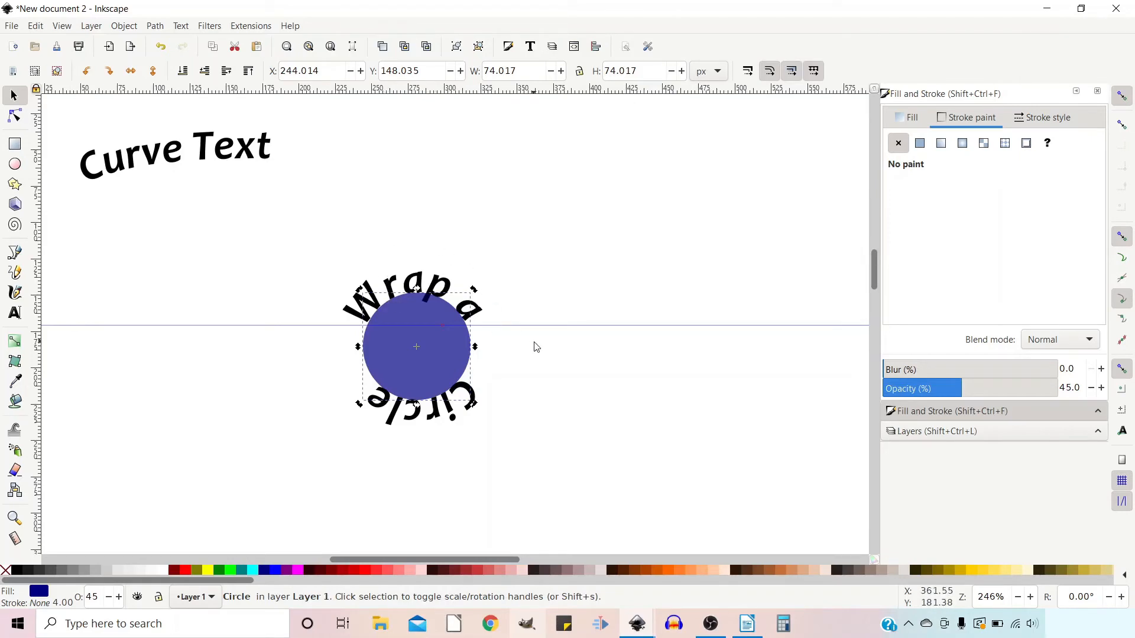
{"action": "mouse_move", "coordinate": [402, 420]}
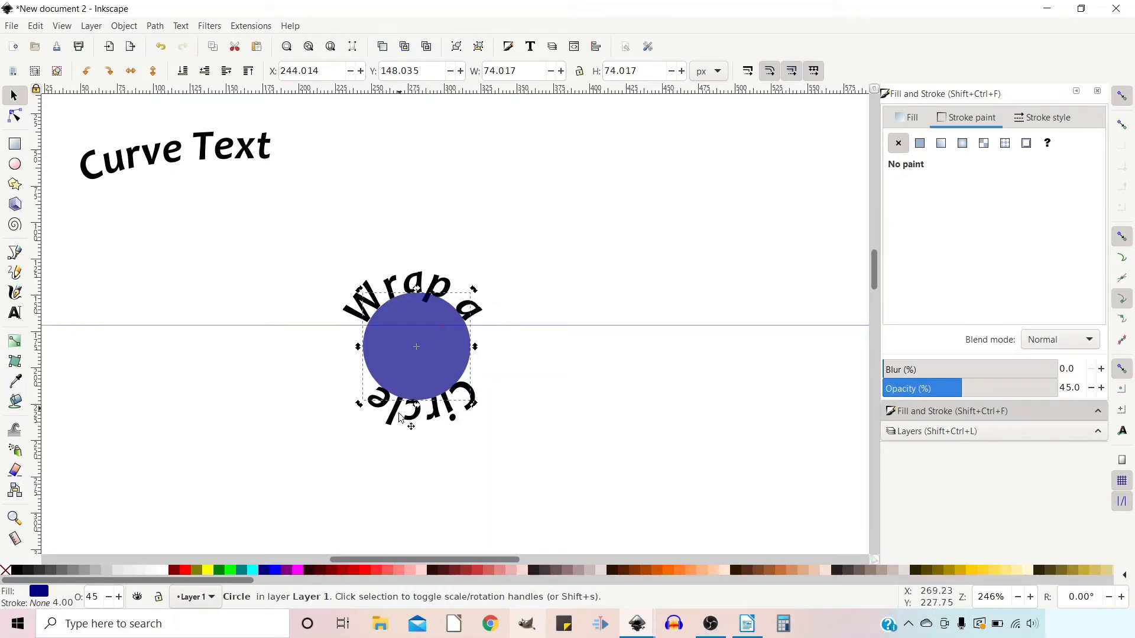
{"action": "mouse_move", "coordinate": [406, 412]}
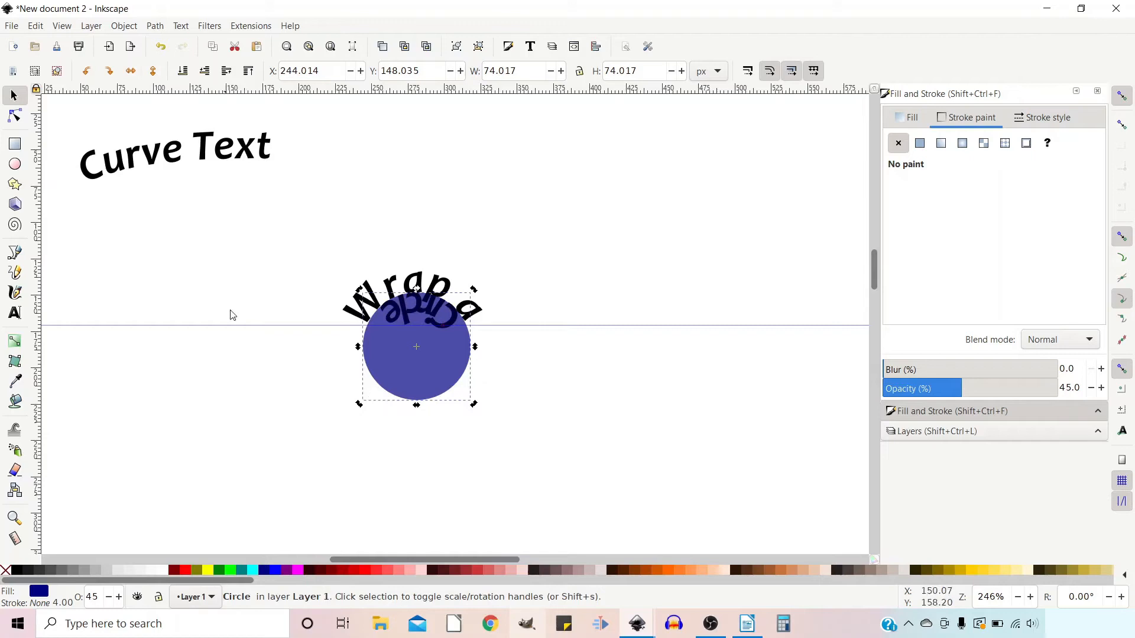
{"action": "mouse_move", "coordinate": [451, 335]}
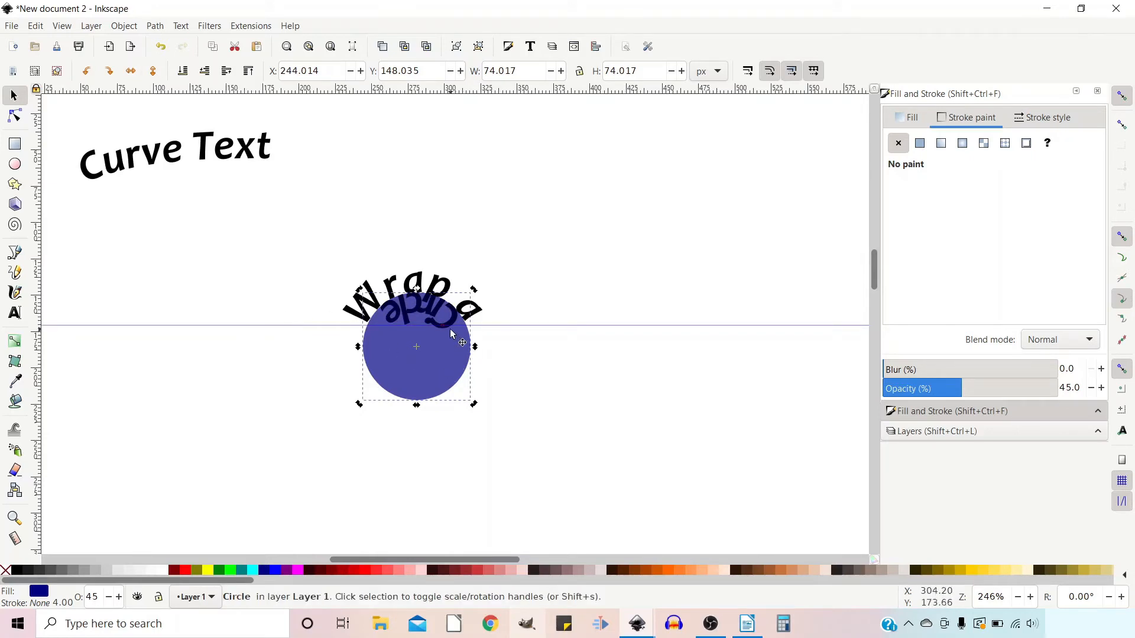
{"action": "mouse_move", "coordinate": [482, 312]}
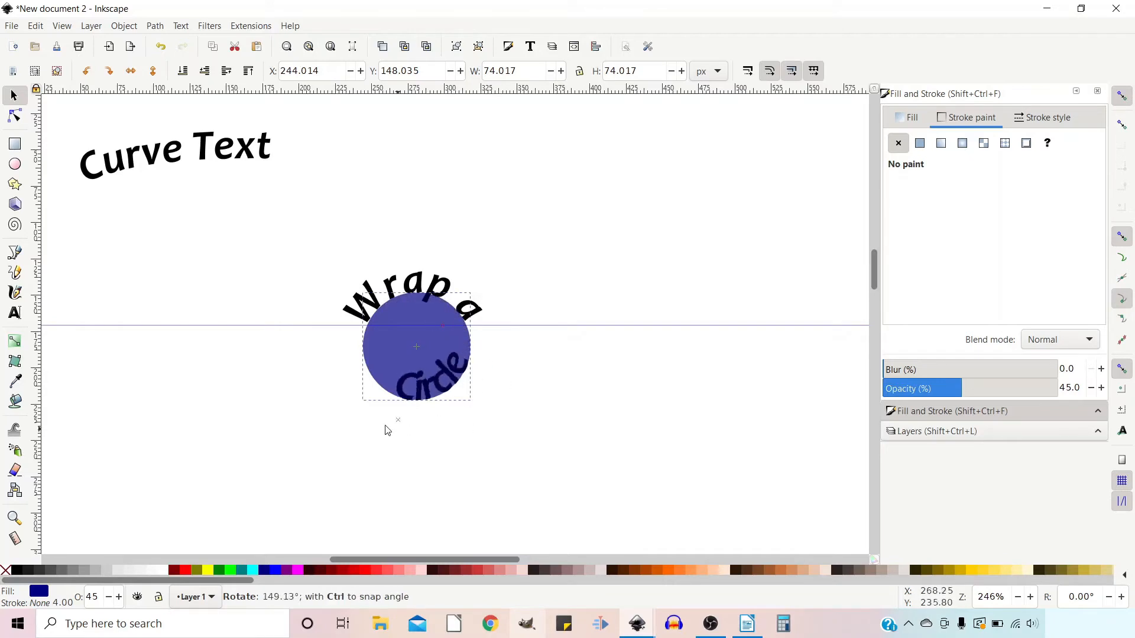
Step: Finish rotating the reversed circle so 'Circle' sits upright at its bottom
{"action": "left_click", "coordinate": [416, 346]}
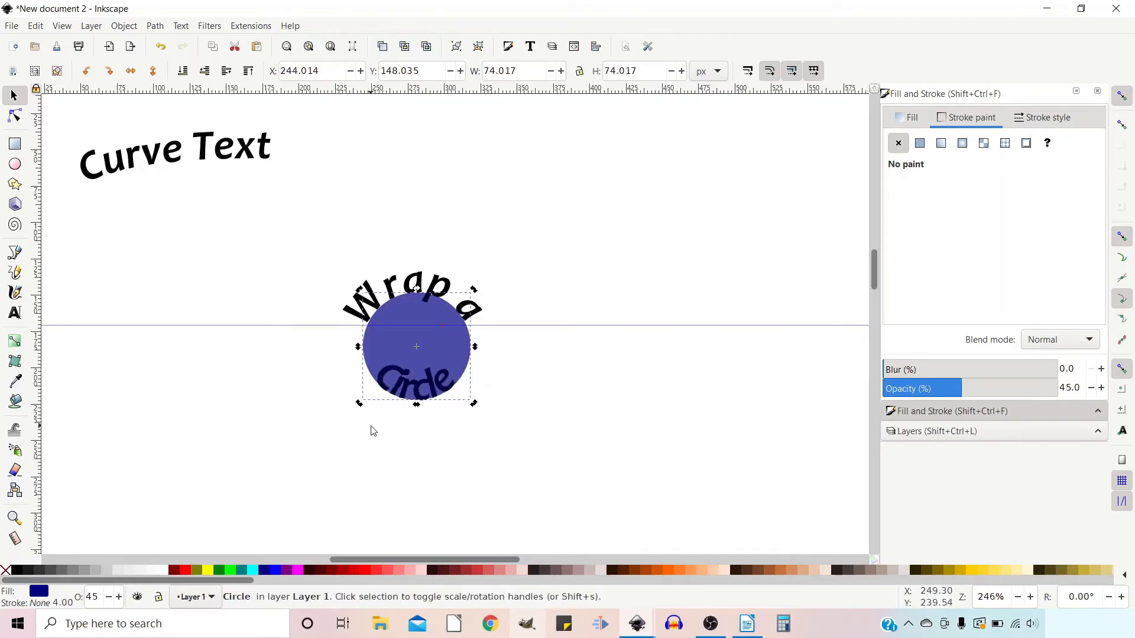
{"action": "mouse_move", "coordinate": [387, 422]}
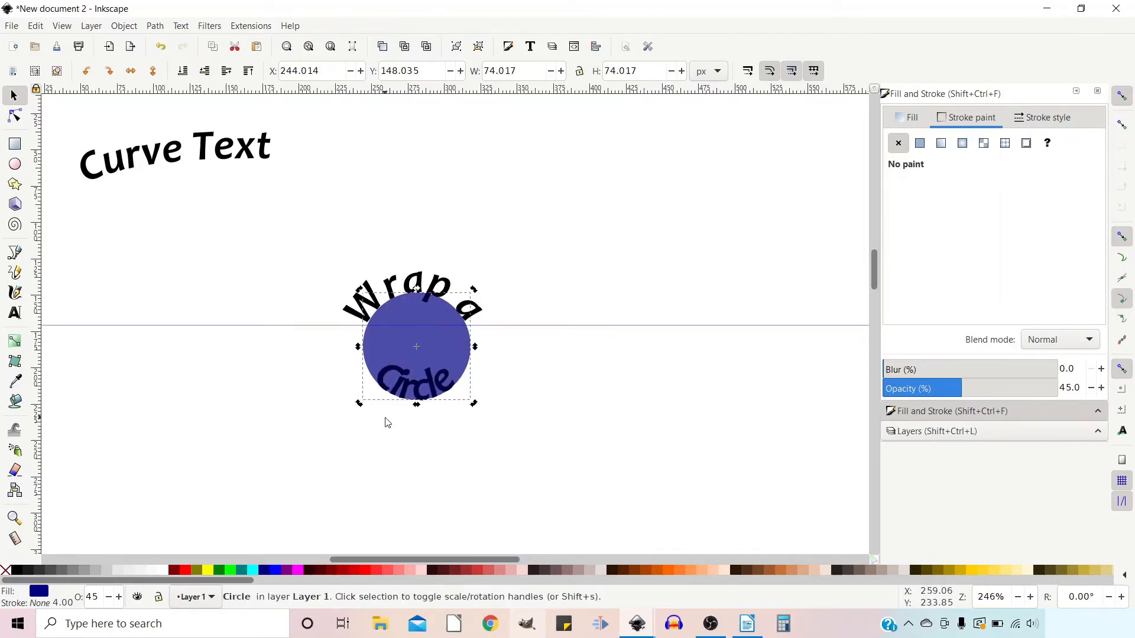
{"action": "mouse_move", "coordinate": [415, 354]}
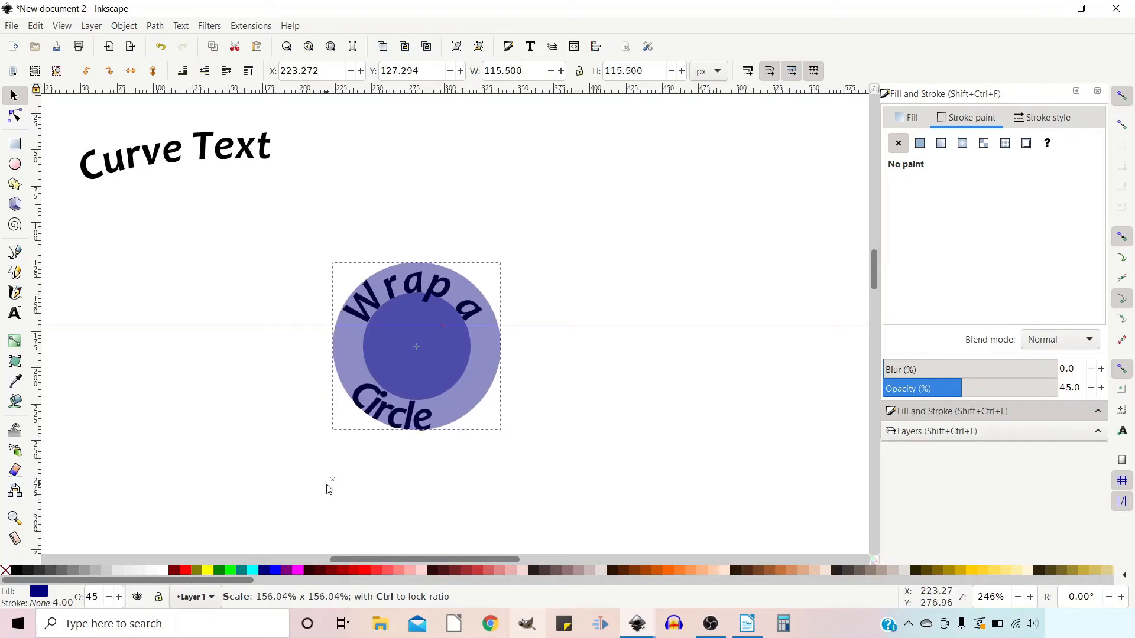
Step: Scale the circle to 115.5 px and rotate it slightly to centre 'Circle'
{"action": "left_click", "coordinate": [416, 345]}
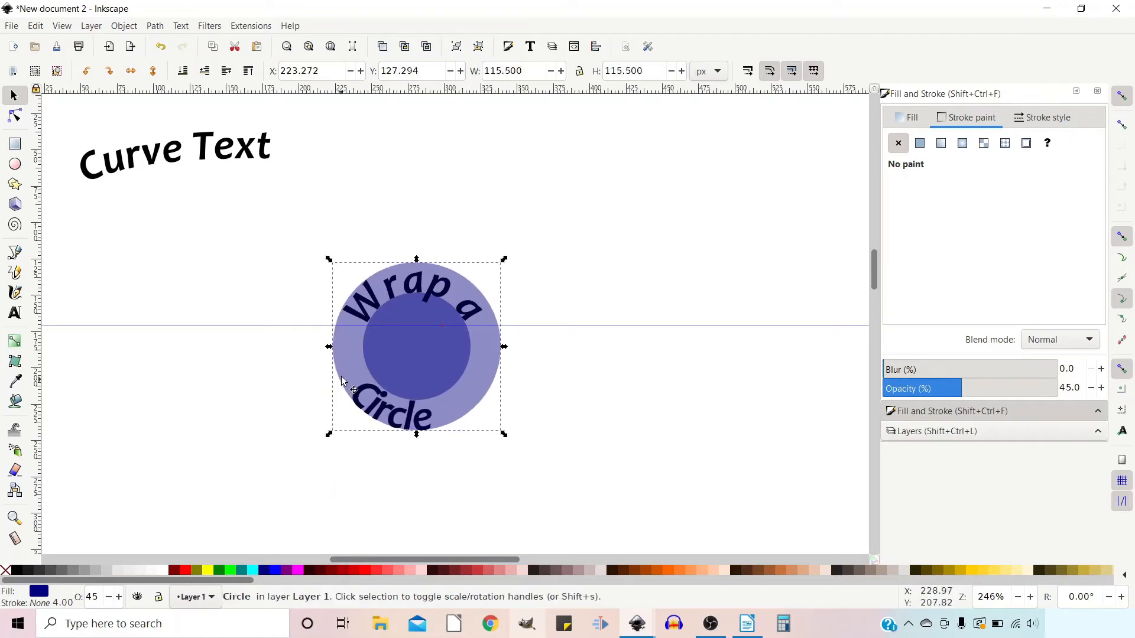
{"action": "mouse_move", "coordinate": [355, 304]}
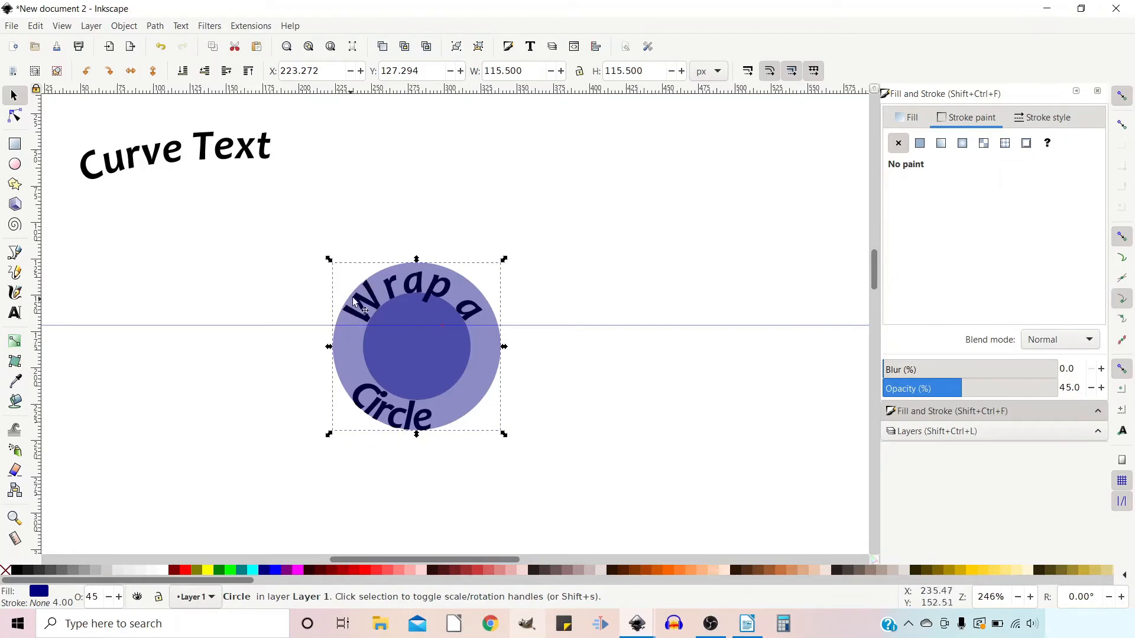
{"action": "mouse_move", "coordinate": [416, 415]}
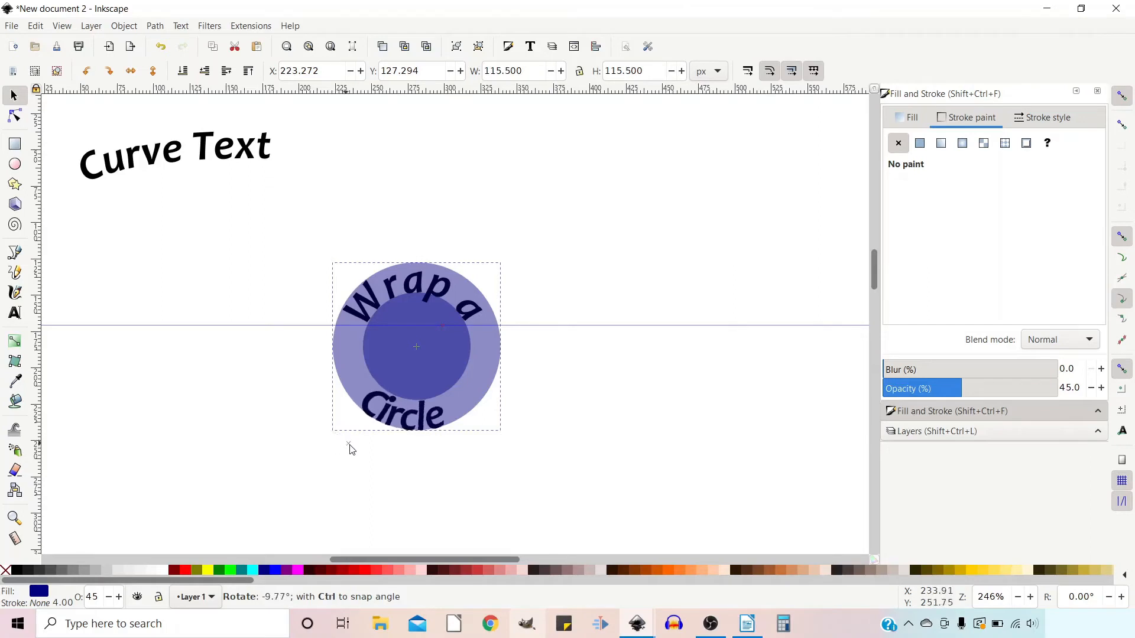
{"action": "left_click", "coordinate": [416, 346]}
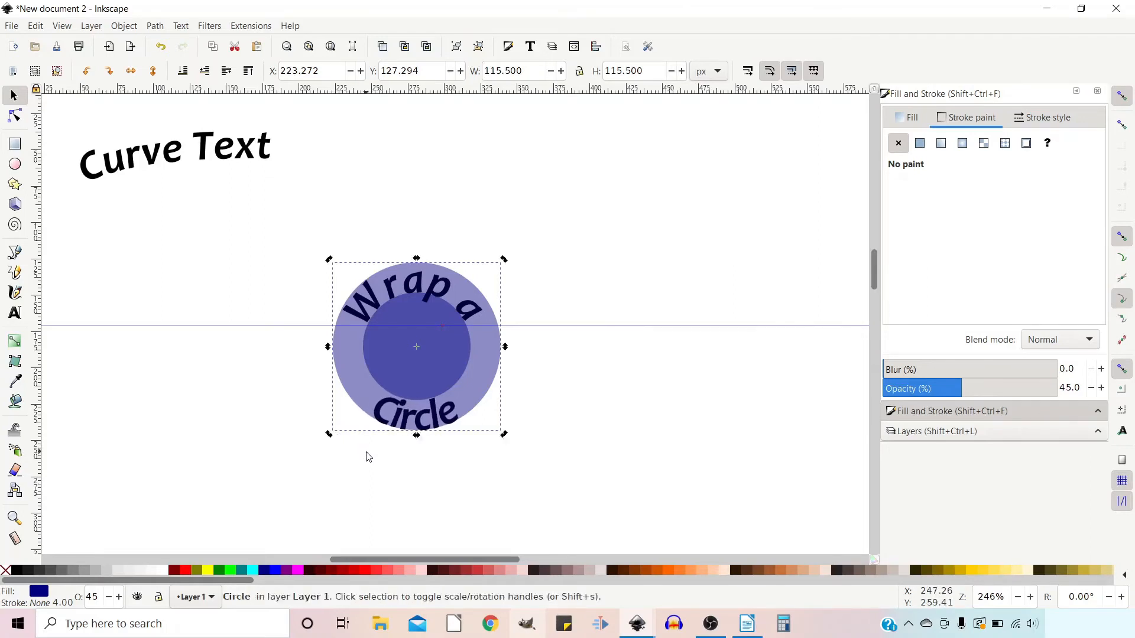
{"action": "mouse_move", "coordinate": [426, 280]}
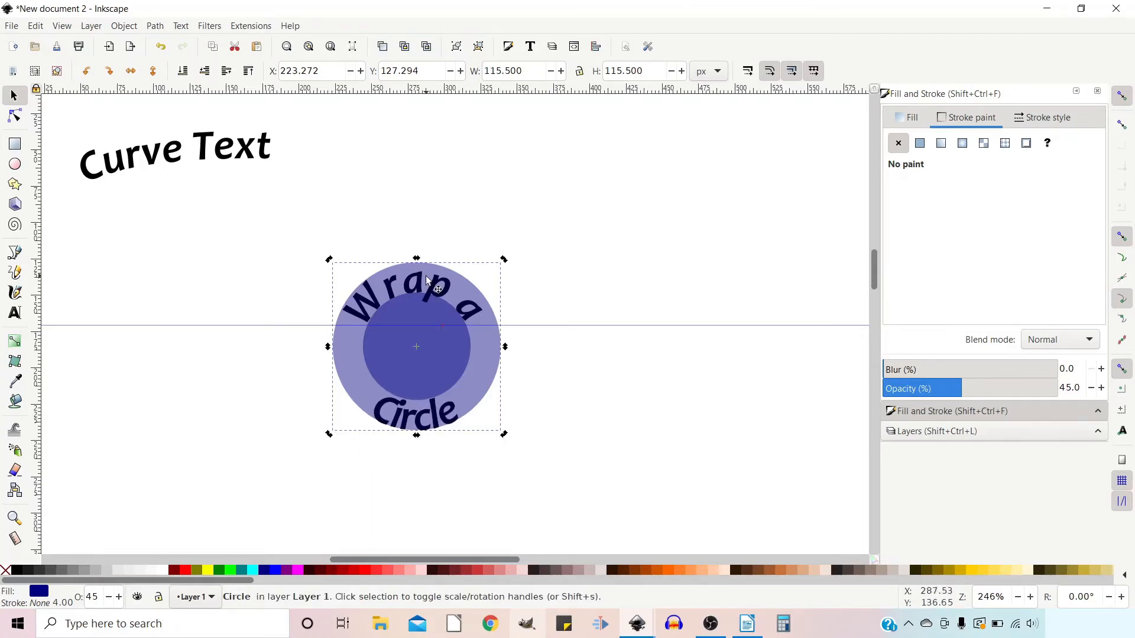
{"action": "mouse_move", "coordinate": [456, 427]}
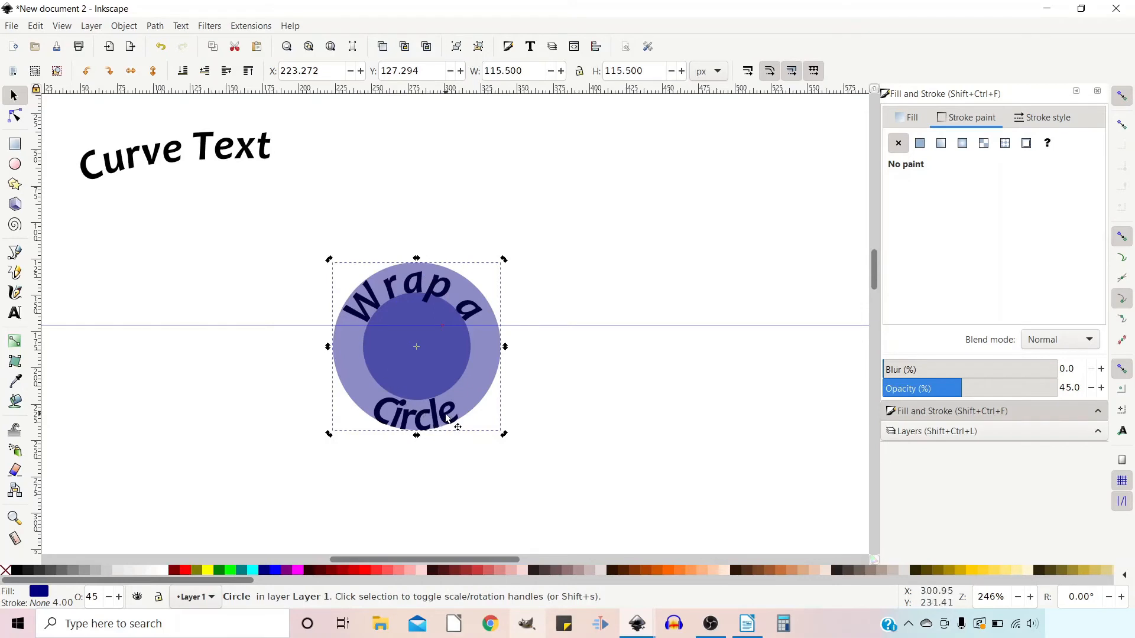
{"action": "mouse_move", "coordinate": [454, 428]}
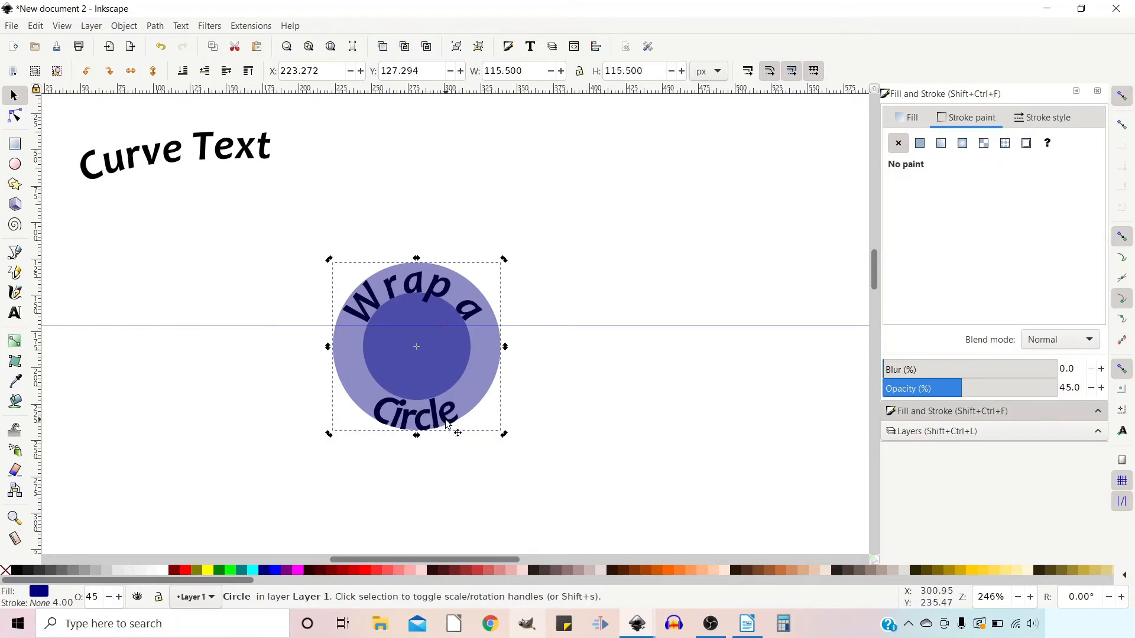
{"action": "mouse_move", "coordinate": [391, 320]}
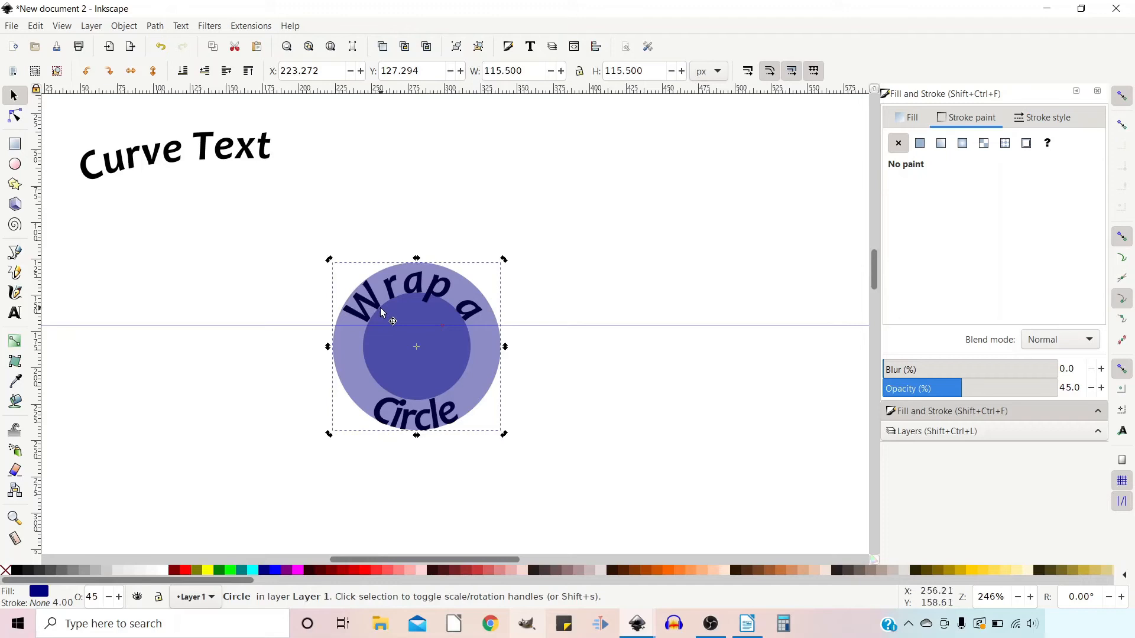
{"action": "mouse_move", "coordinate": [412, 302]}
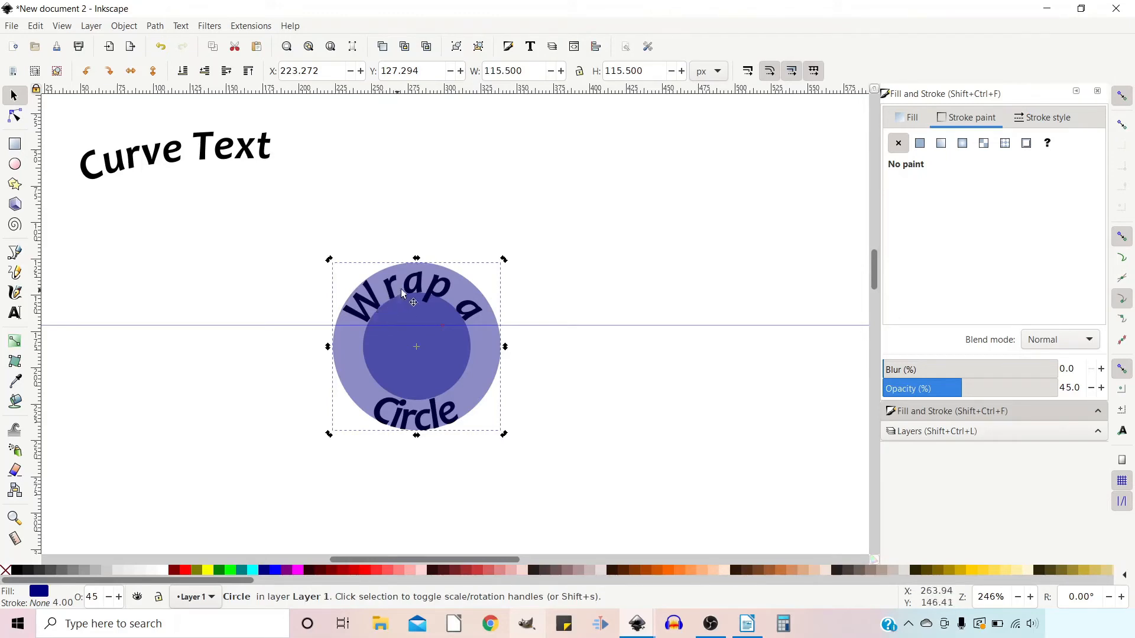
{"action": "mouse_move", "coordinate": [373, 401]}
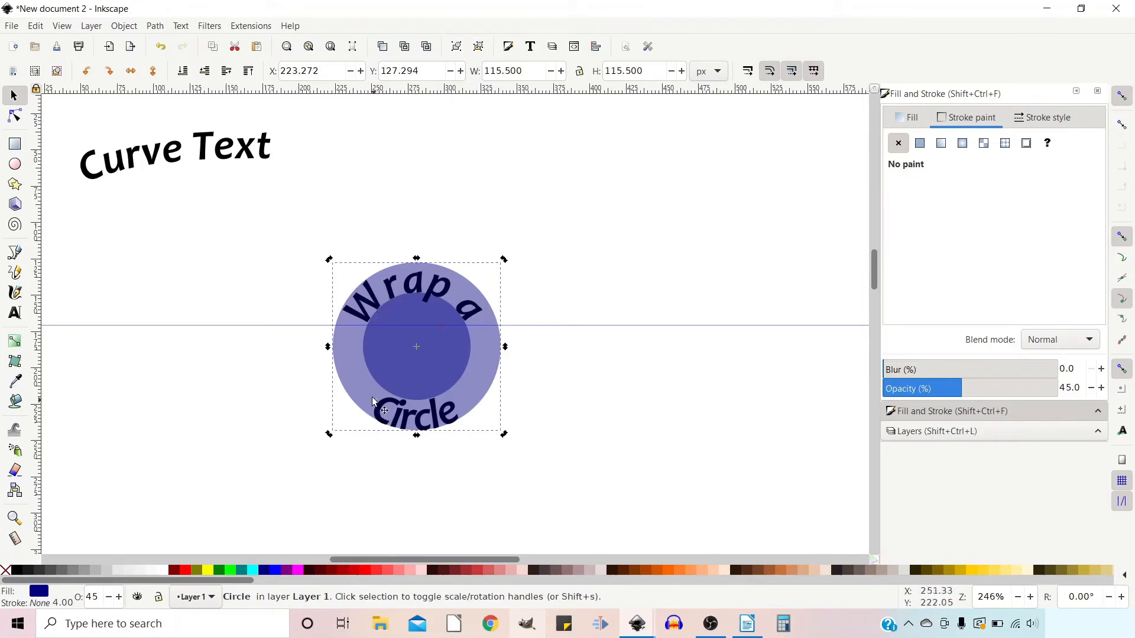
{"action": "mouse_move", "coordinate": [470, 411]}
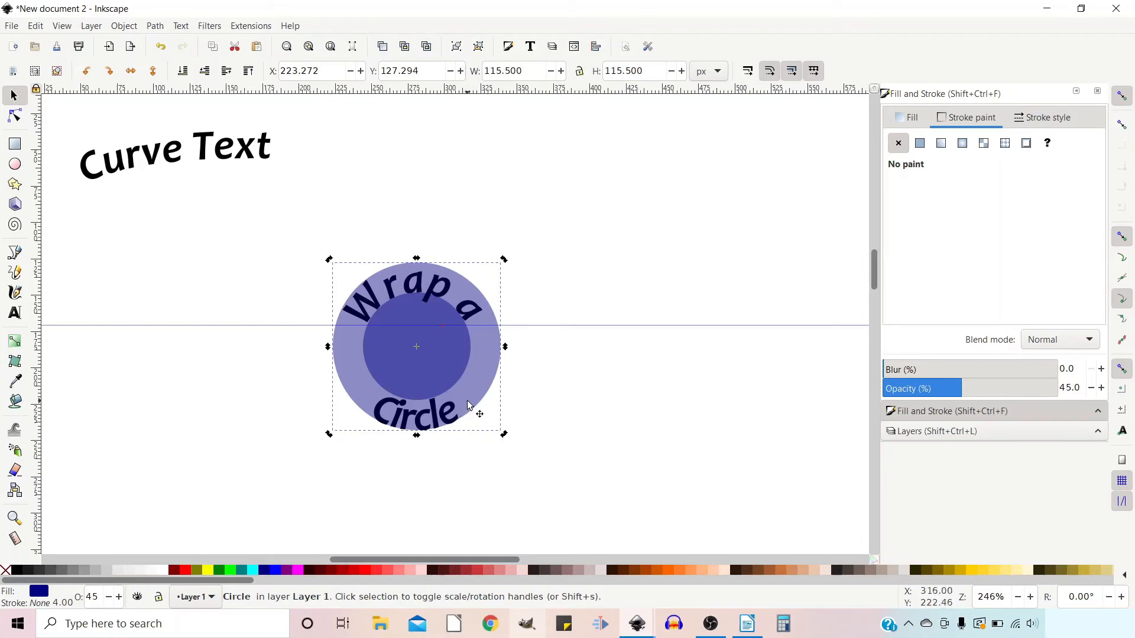
{"action": "mouse_move", "coordinate": [434, 438]}
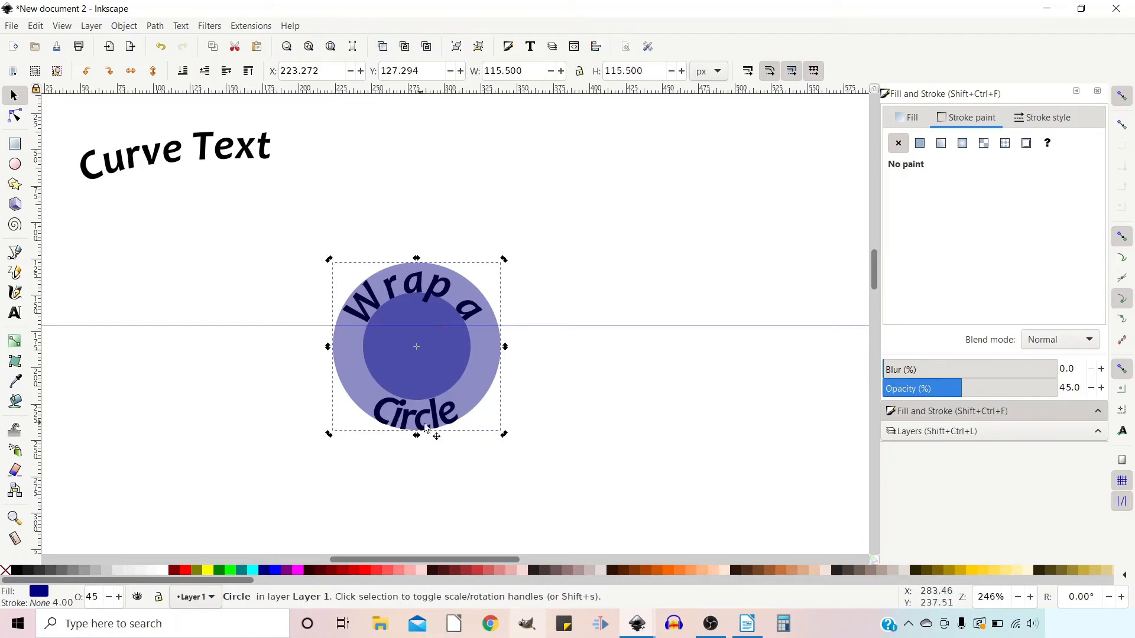
{"action": "mouse_move", "coordinate": [468, 429]}
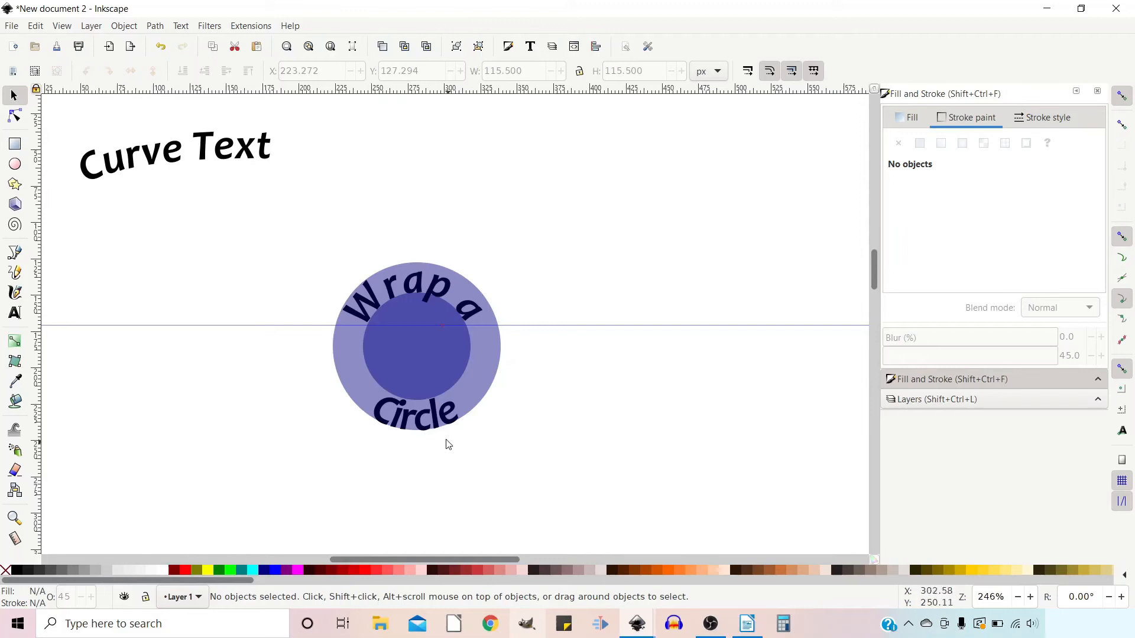
{"action": "left_click", "coordinate": [405, 352]}
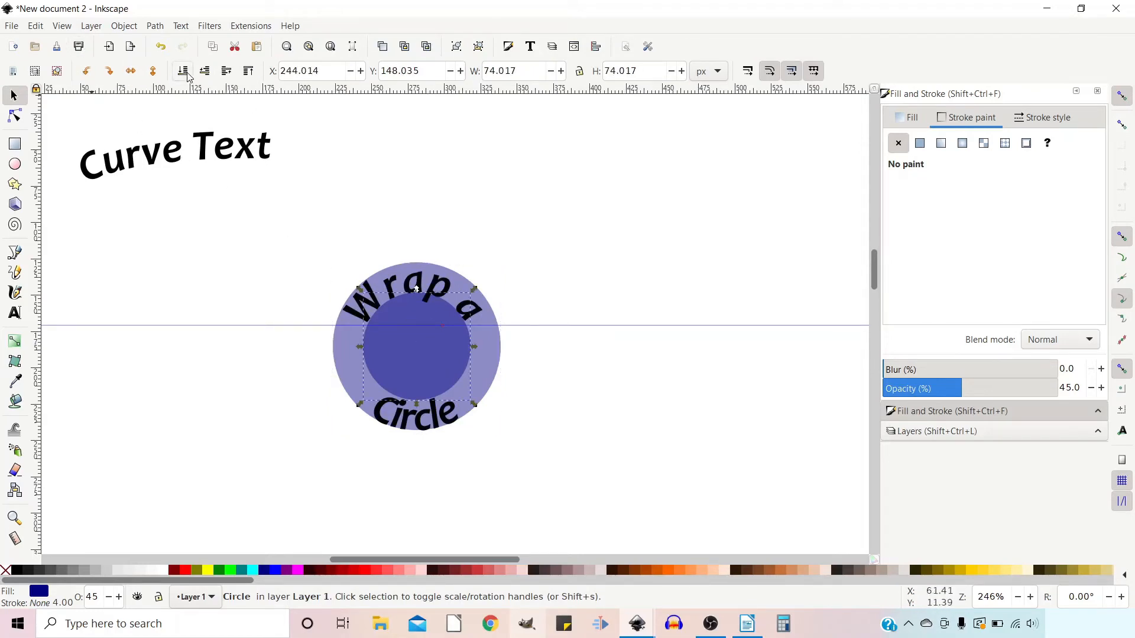
{"action": "mouse_move", "coordinate": [406, 390]}
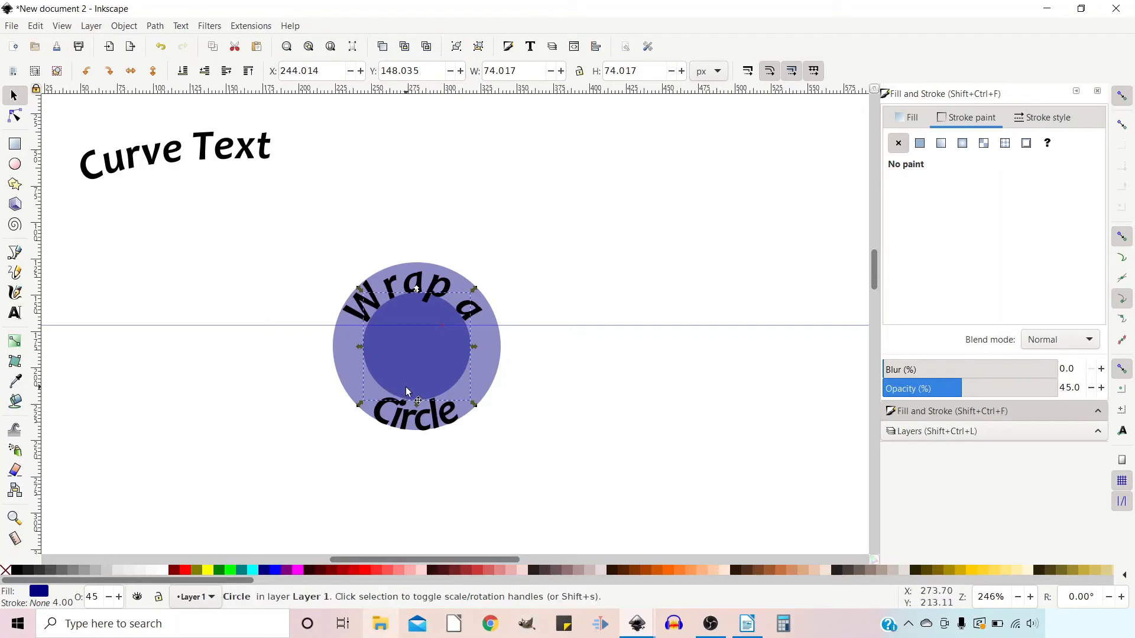
{"action": "mouse_move", "coordinate": [416, 289]}
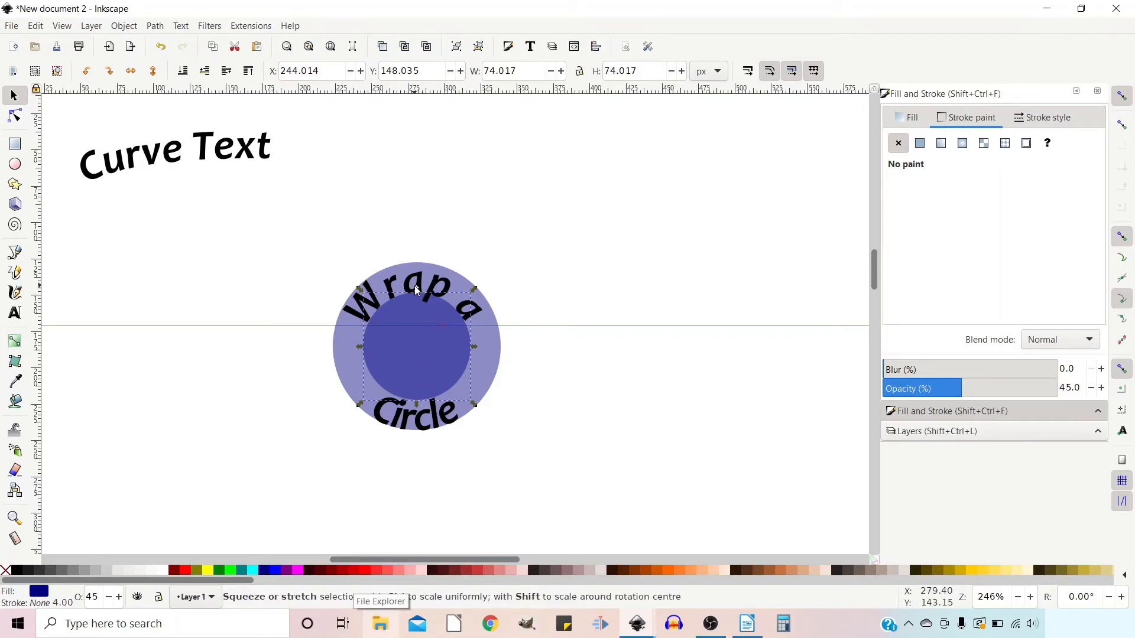
{"action": "left_click", "coordinate": [412, 297]}
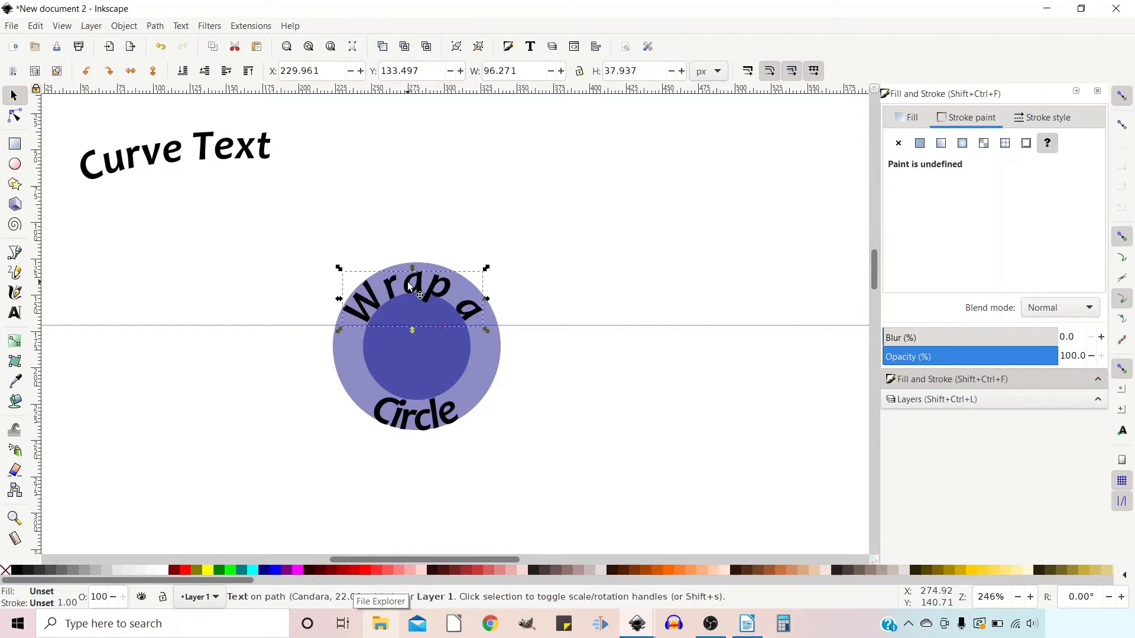
{"action": "mouse_move", "coordinate": [380, 322]}
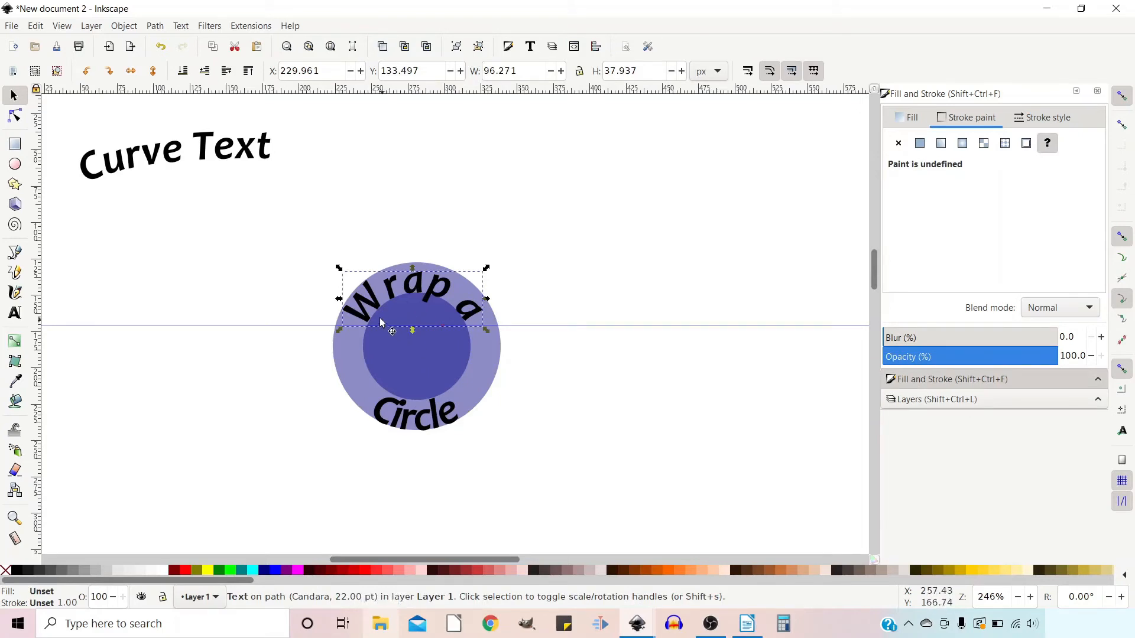
{"action": "mouse_move", "coordinate": [474, 319]}
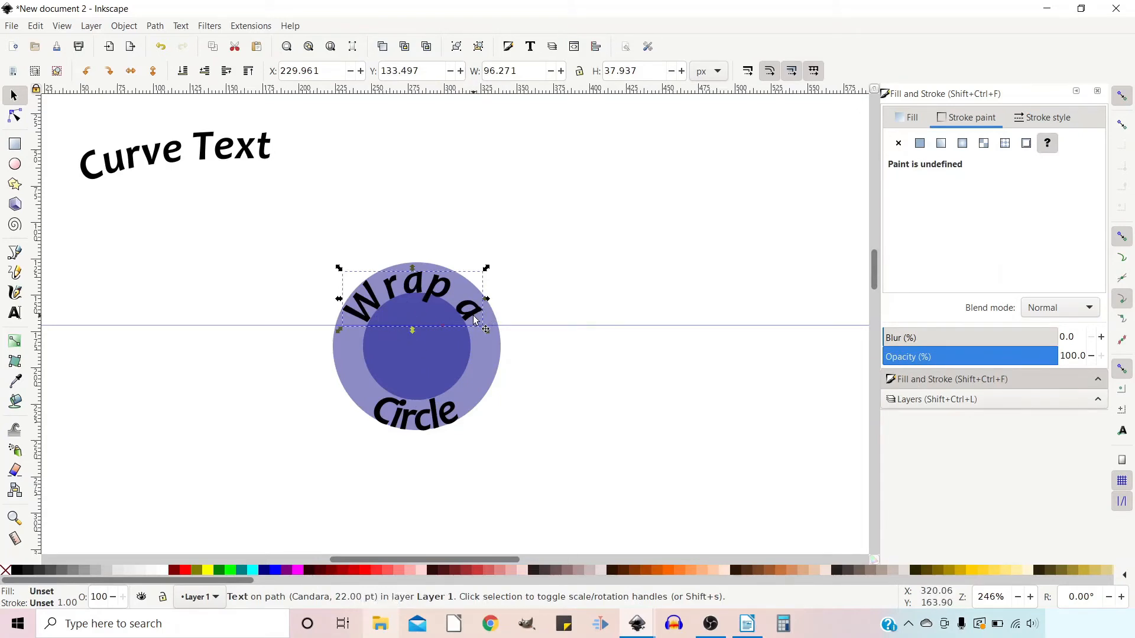
{"action": "mouse_move", "coordinate": [14, 313]}
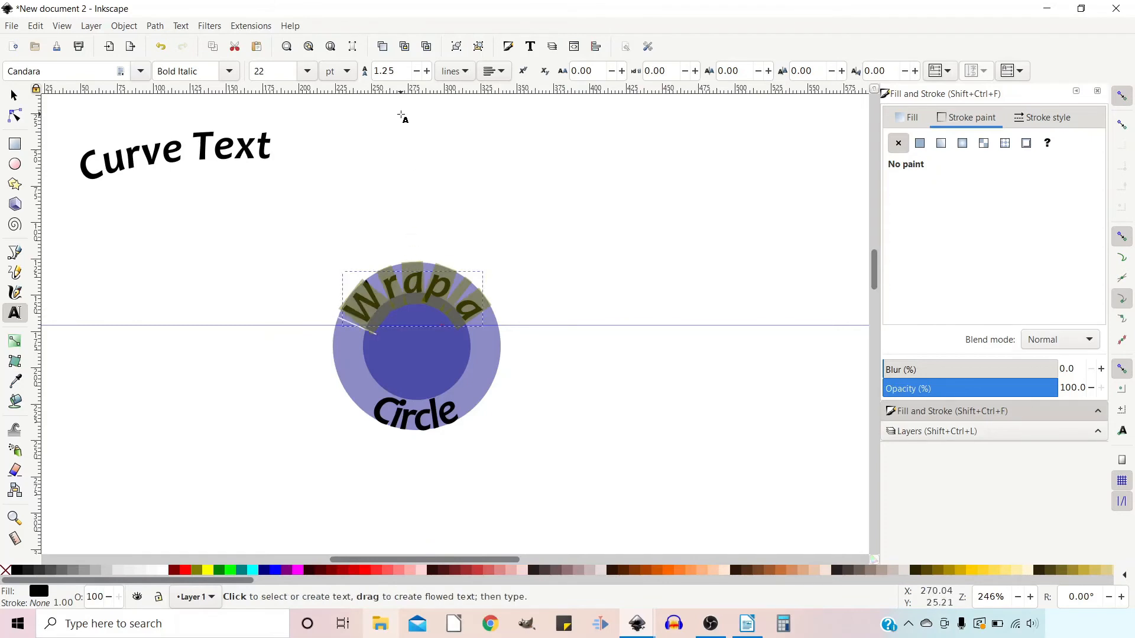
{"action": "mouse_move", "coordinate": [584, 85]}
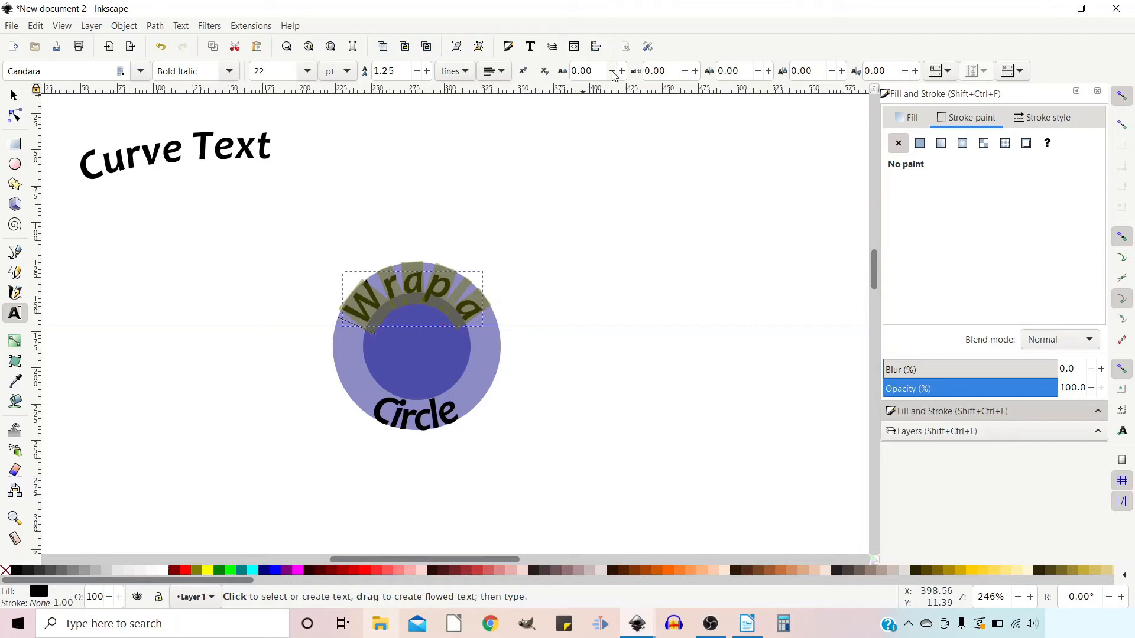
Step: Reduce the letter spacing of 'Wrap a' to -1.68
{"action": "left_click", "coordinate": [621, 75]}
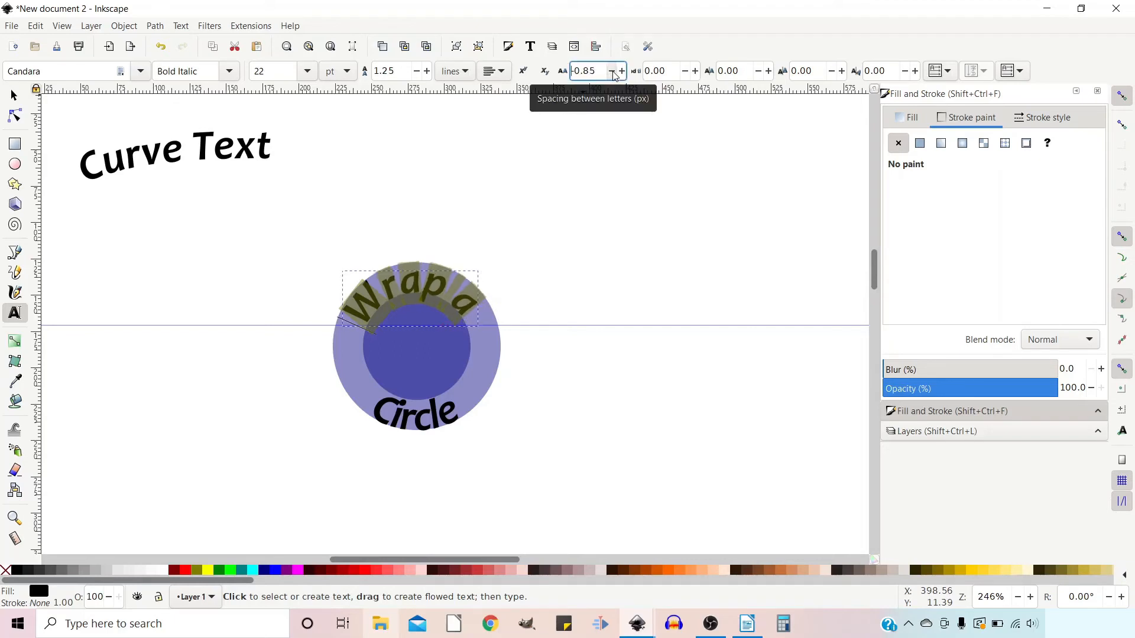
{"action": "left_click", "coordinate": [621, 70]}
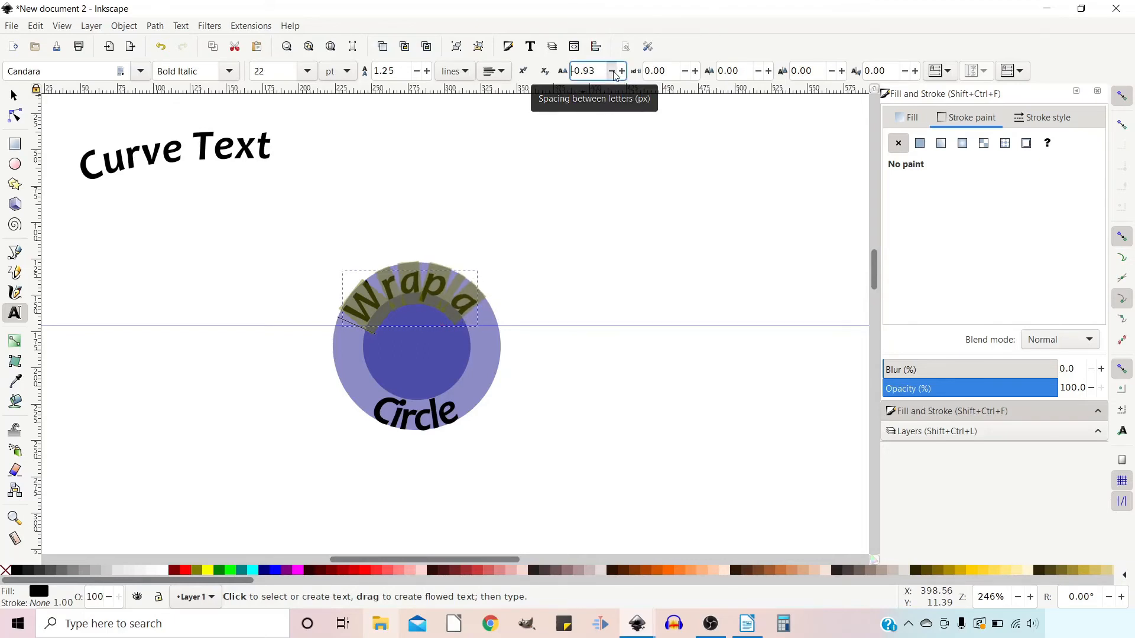
{"action": "left_click", "coordinate": [610, 74]}
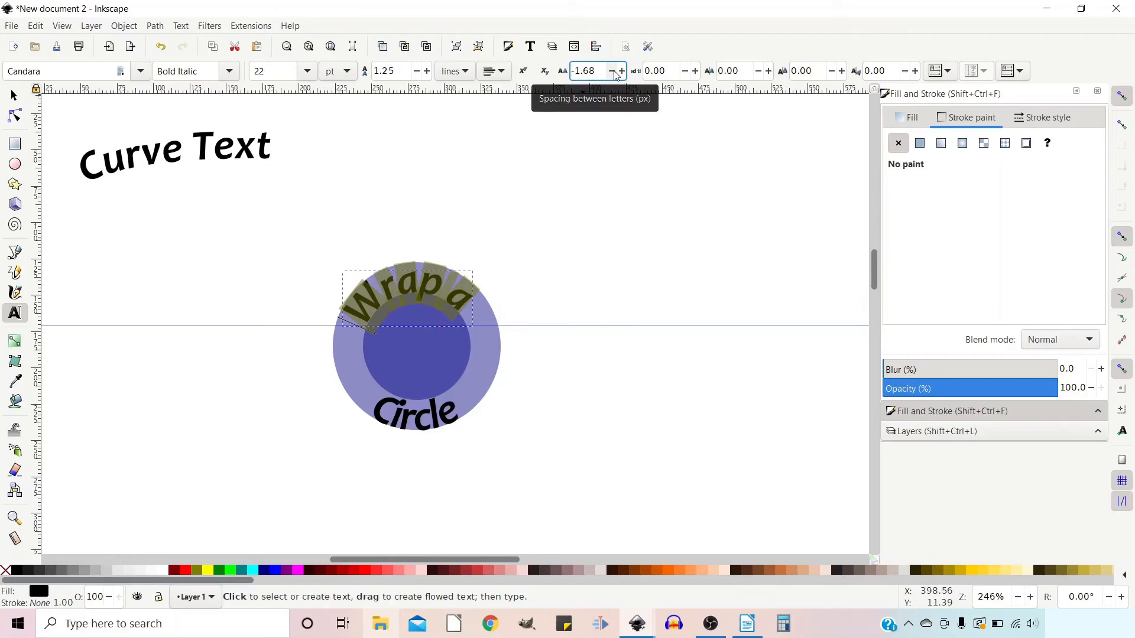
{"action": "mouse_move", "coordinate": [548, 418]}
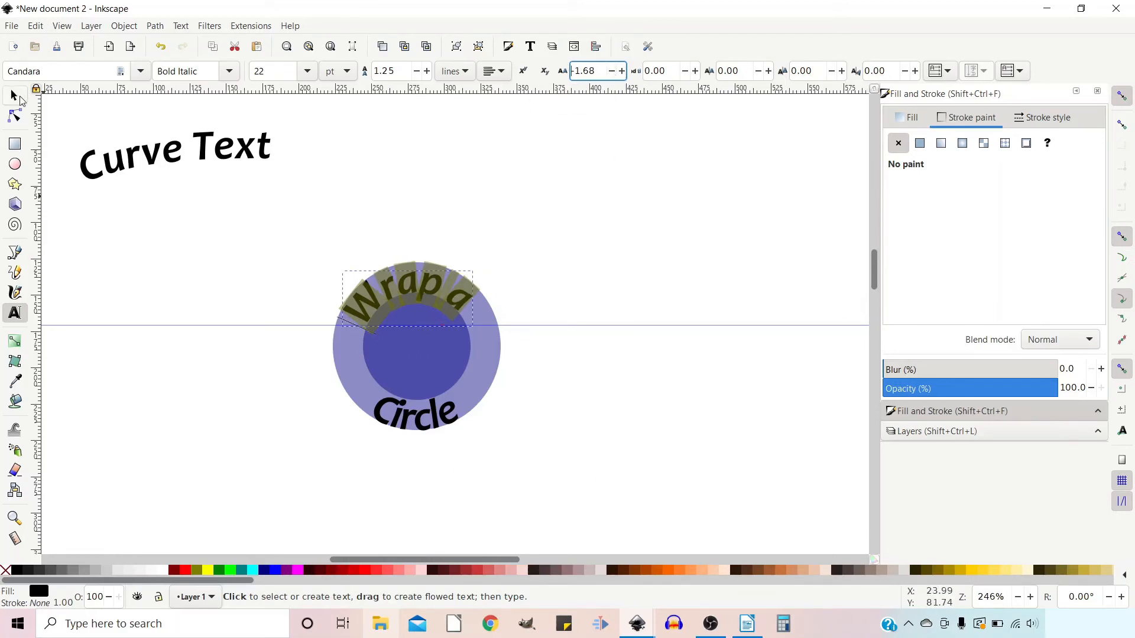
{"action": "left_click", "coordinate": [13, 94]}
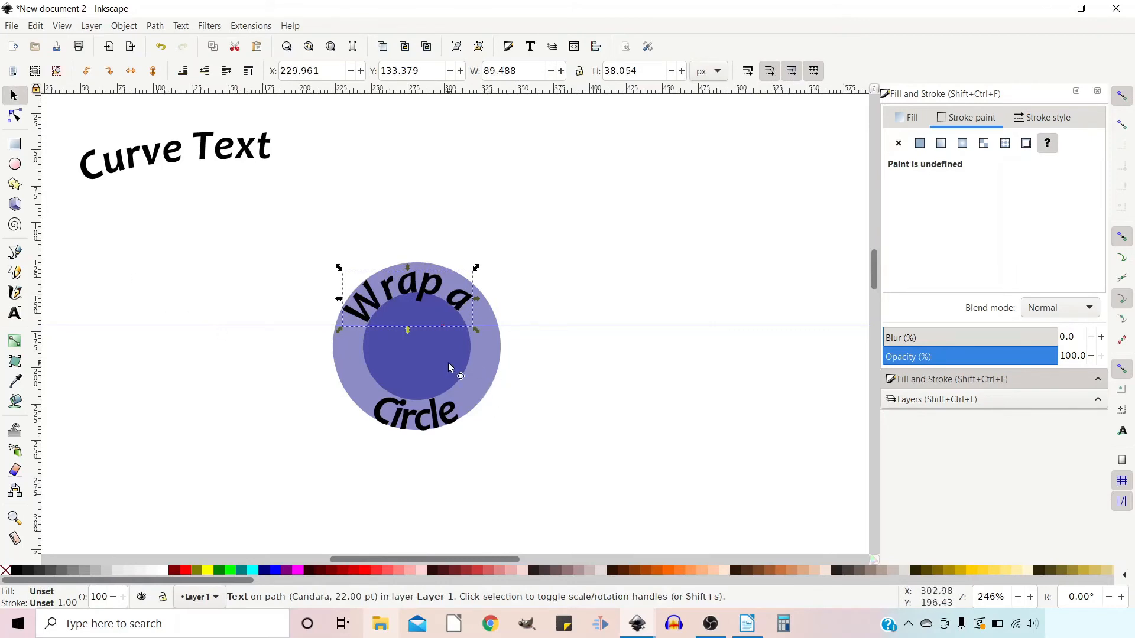
{"action": "left_click", "coordinate": [442, 362]}
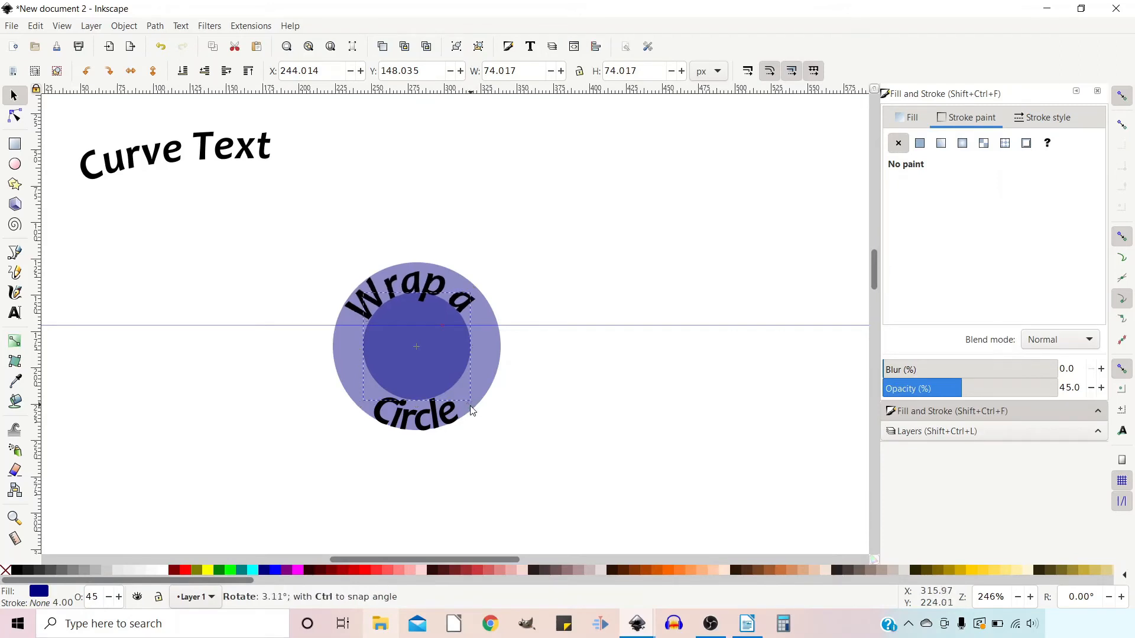
{"action": "left_click", "coordinate": [416, 345]}
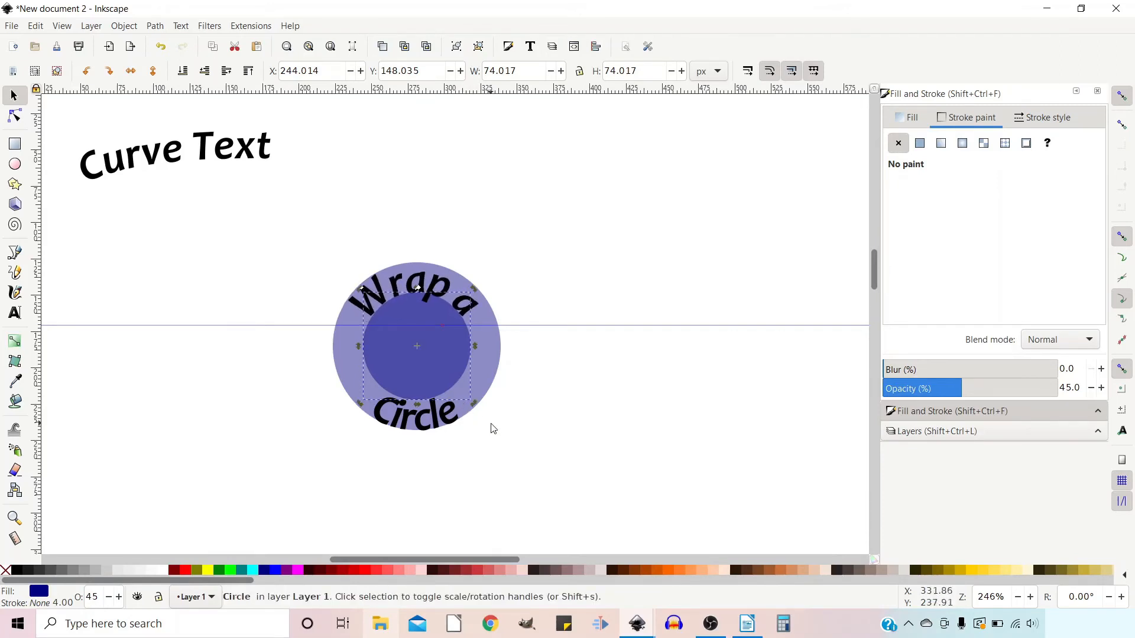
{"action": "mouse_move", "coordinate": [425, 437]}
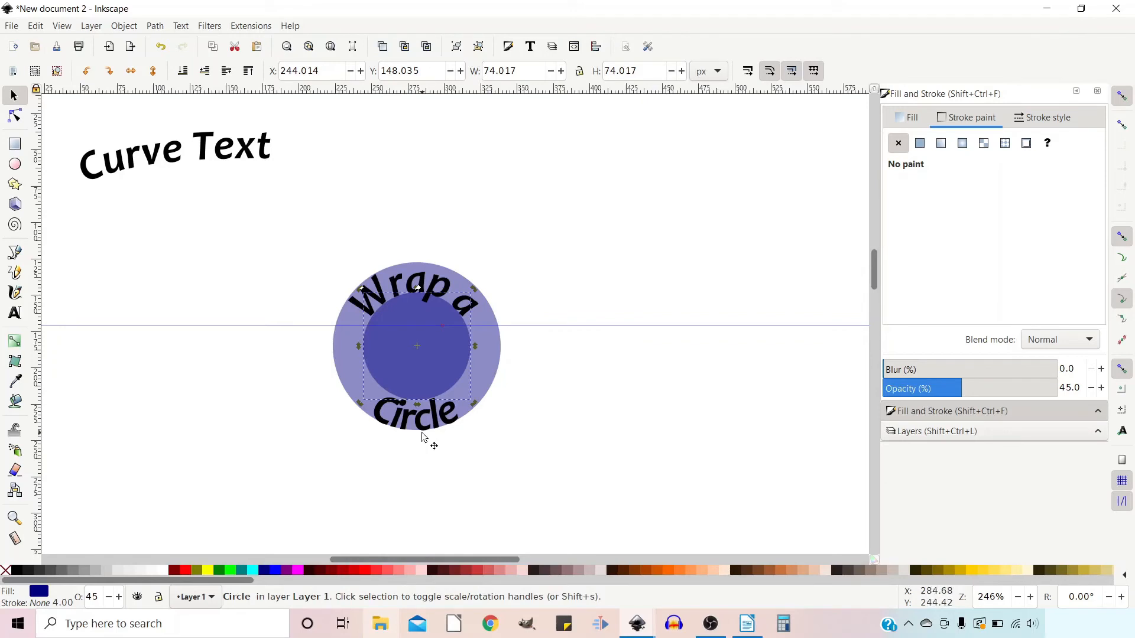
{"action": "left_click", "coordinate": [416, 414]}
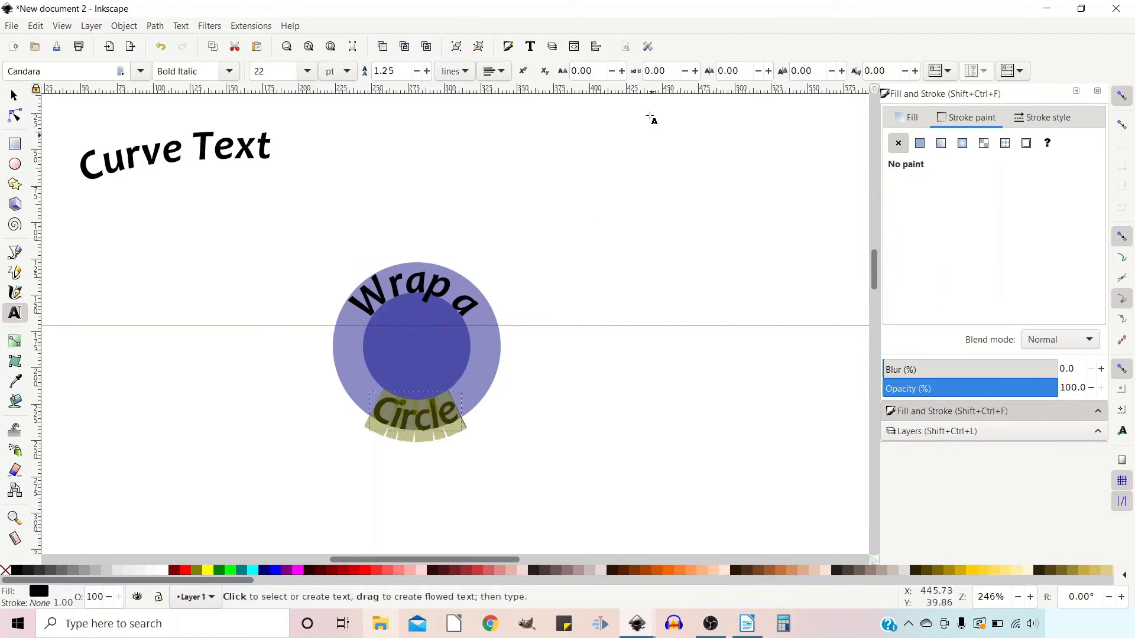
Step: Raise the letter spacing of 'Circle' to 1.26
{"action": "left_click", "coordinate": [620, 71]}
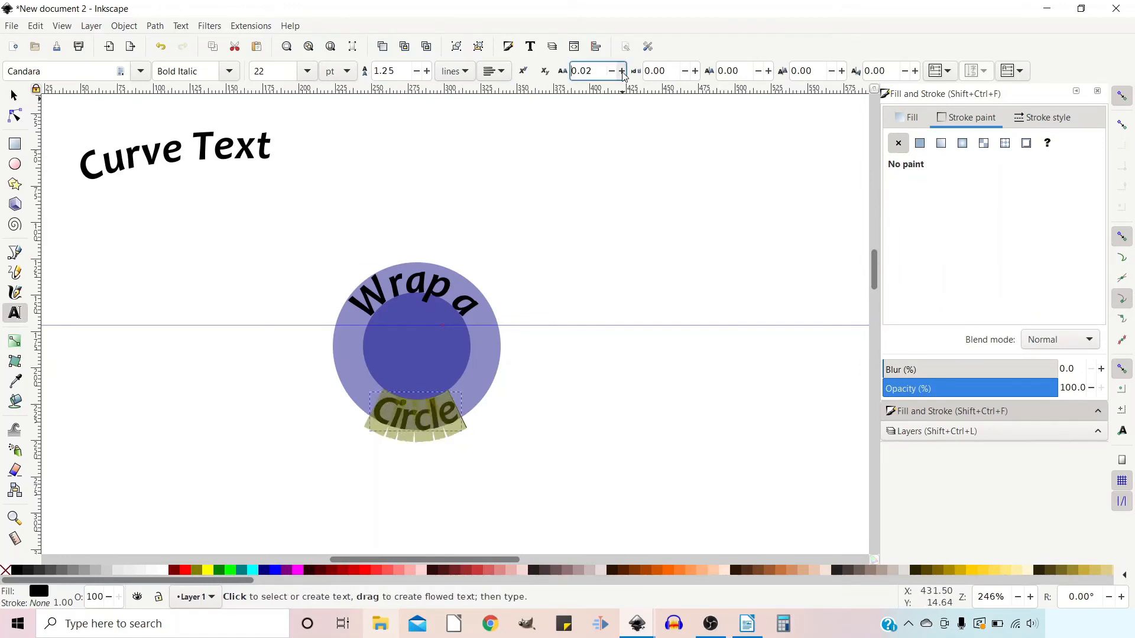
{"action": "left_click", "coordinate": [621, 71]}
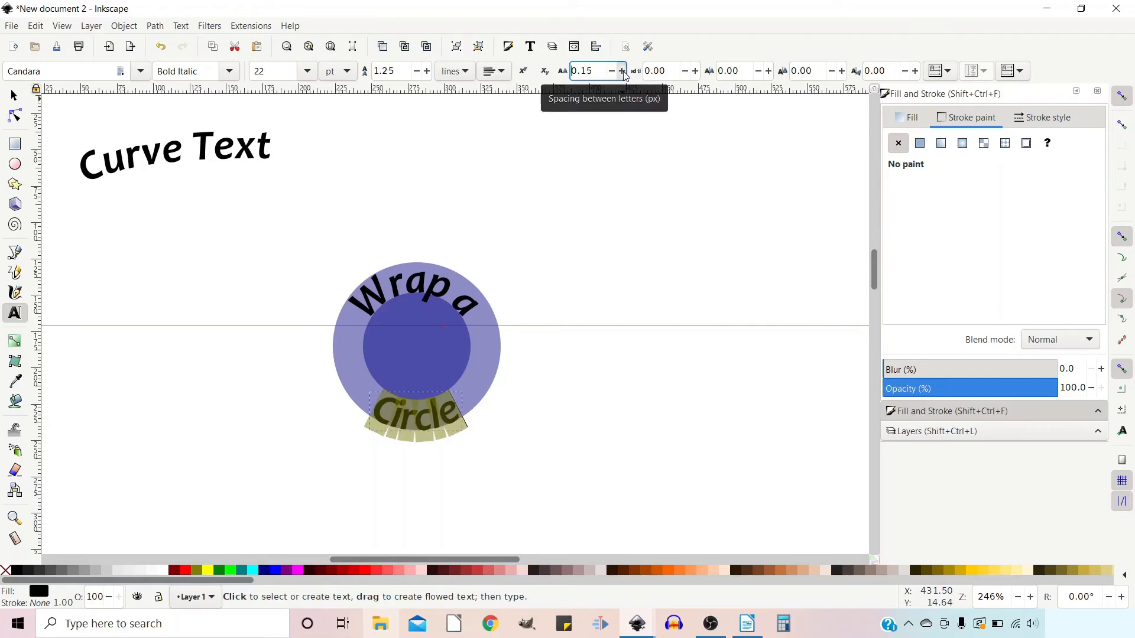
{"action": "left_click", "coordinate": [621, 71]}
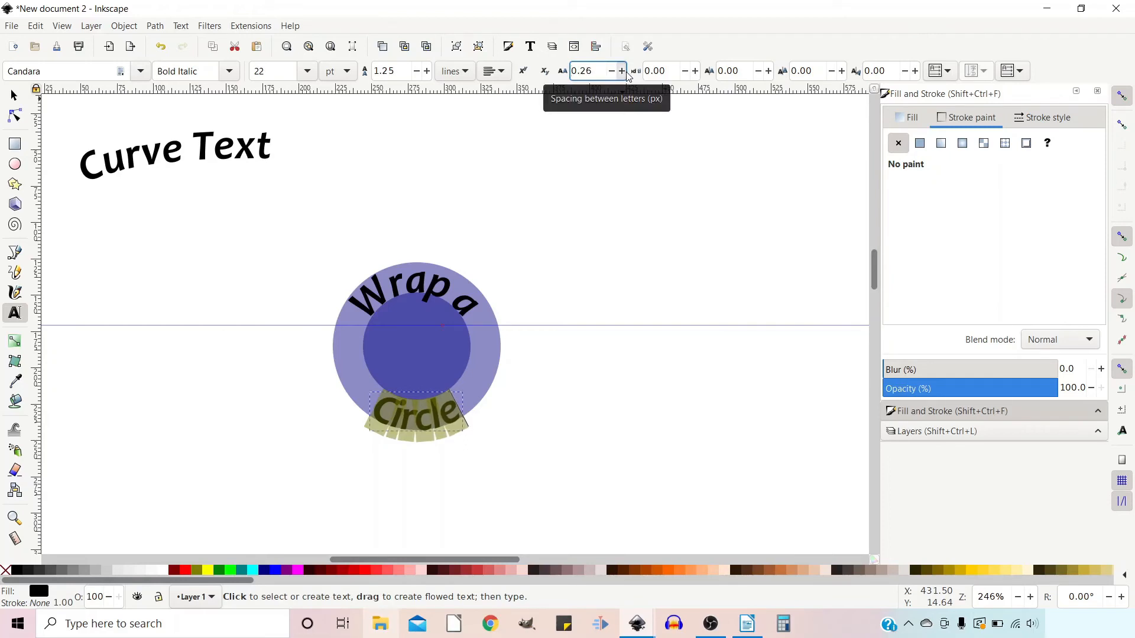
{"action": "left_click", "coordinate": [621, 71]}
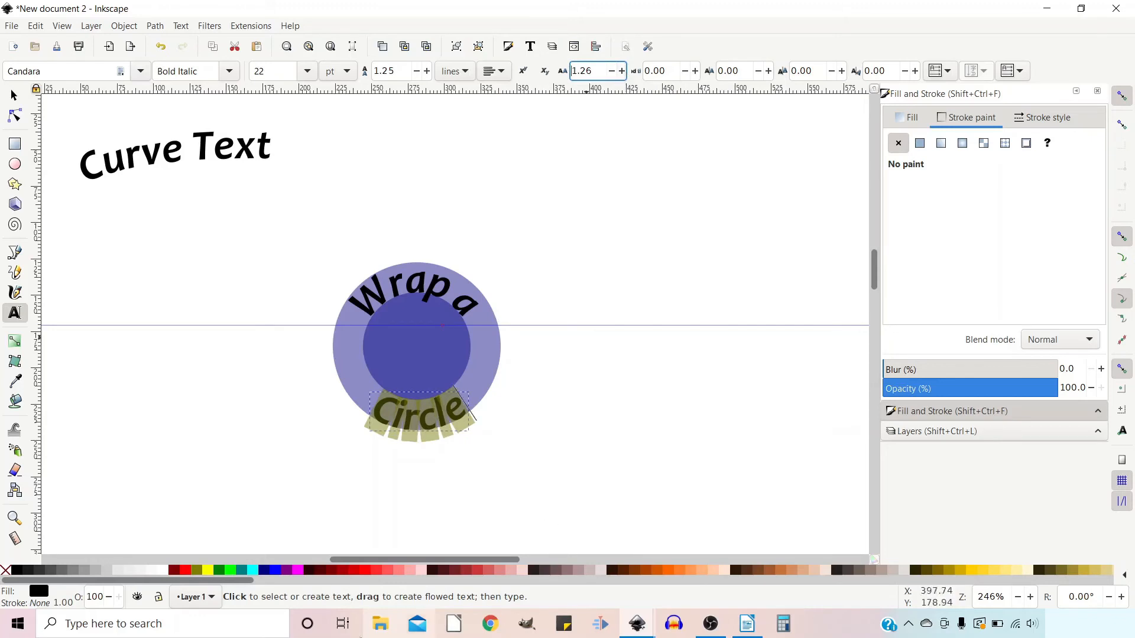
{"action": "mouse_move", "coordinate": [467, 383]}
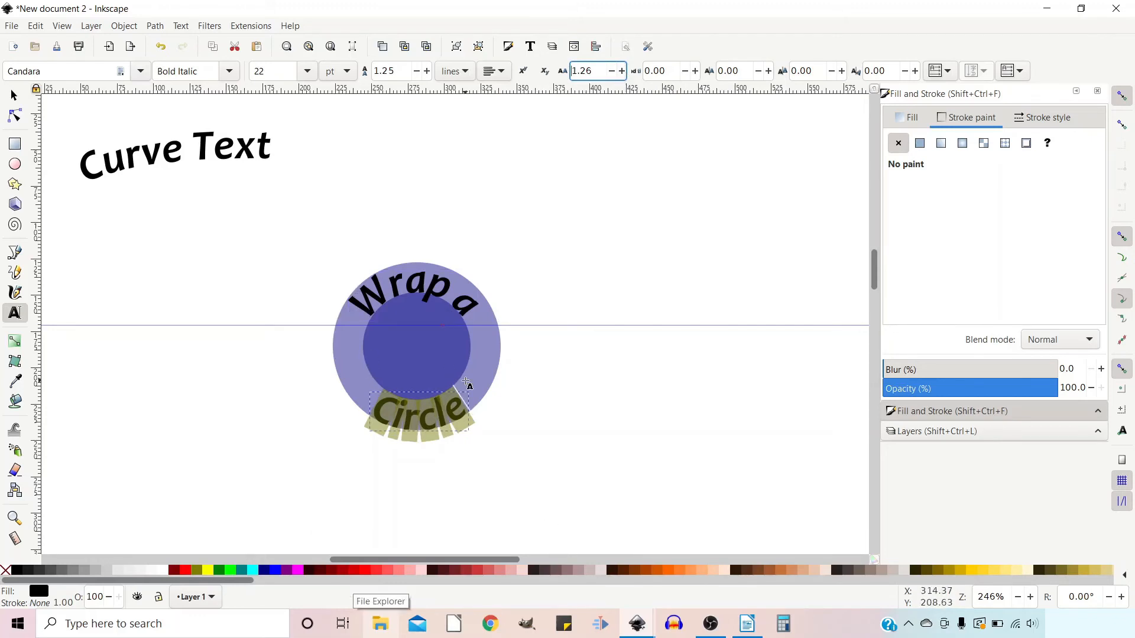
{"action": "mouse_move", "coordinate": [15, 96]}
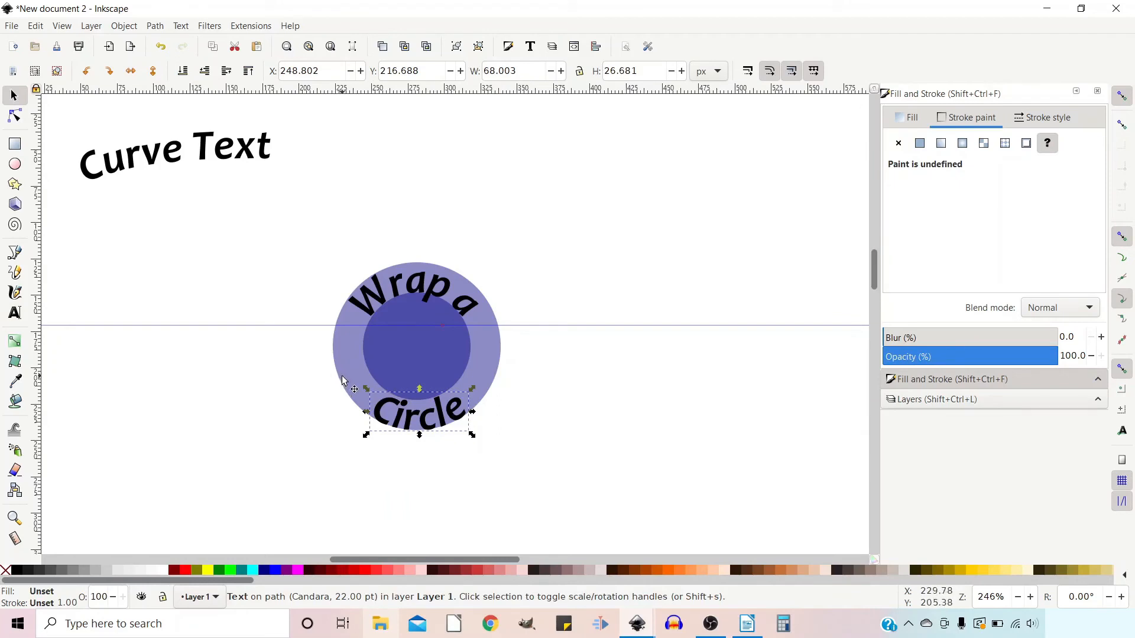
Step: Select the outer circle and drag the horizontal guide down across its lower part
{"action": "left_click", "coordinate": [416, 346]}
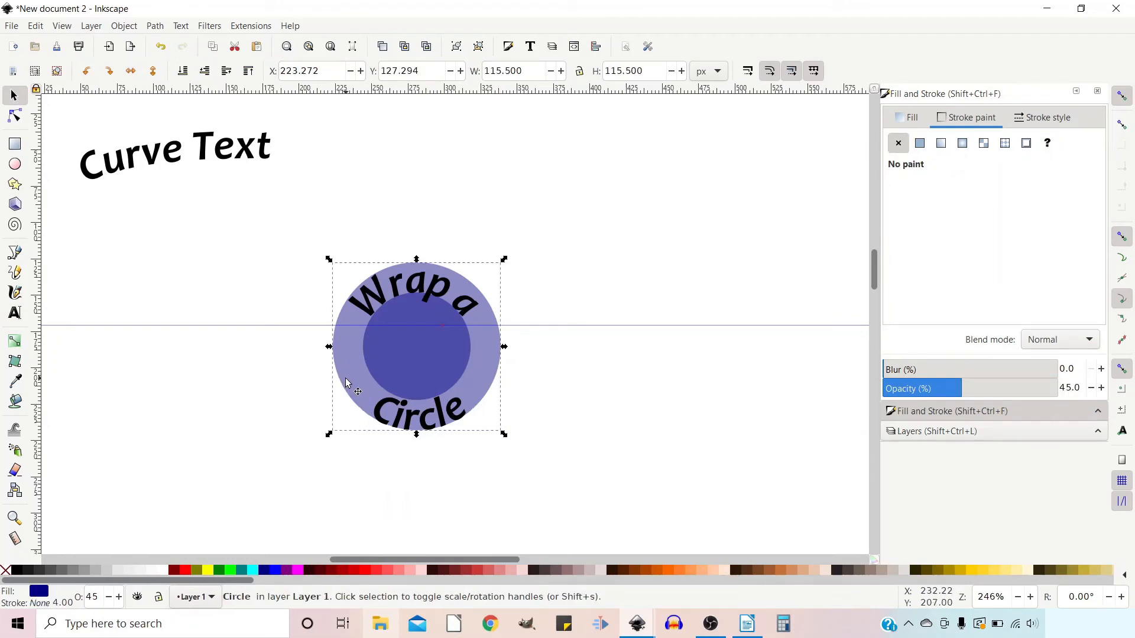
{"action": "left_click", "coordinate": [416, 346]}
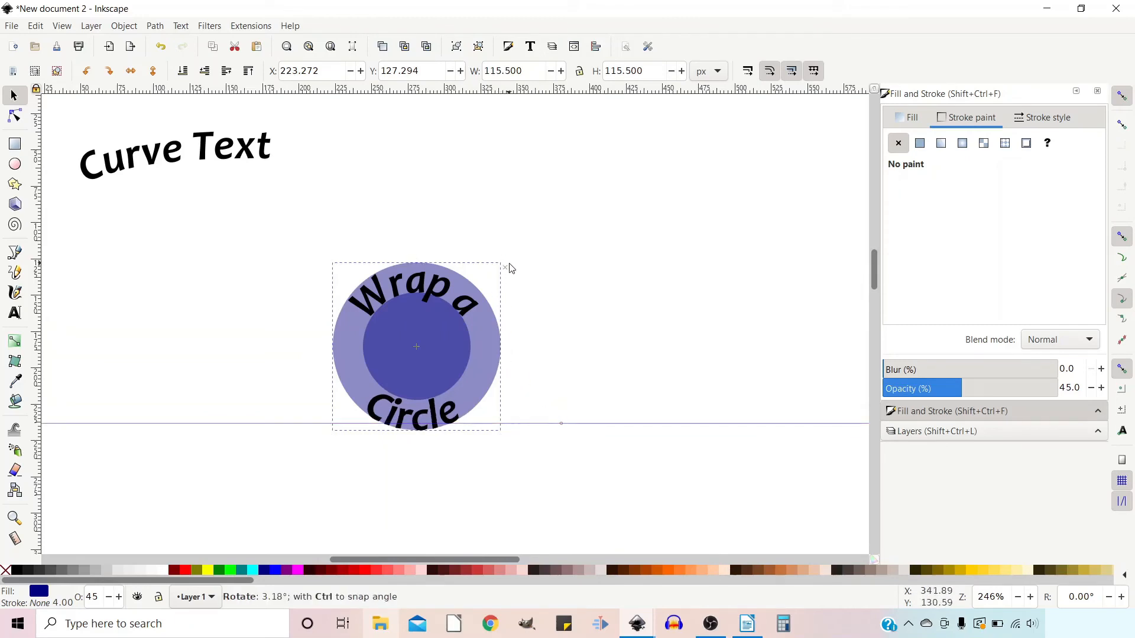
{"action": "left_click", "coordinate": [416, 347]}
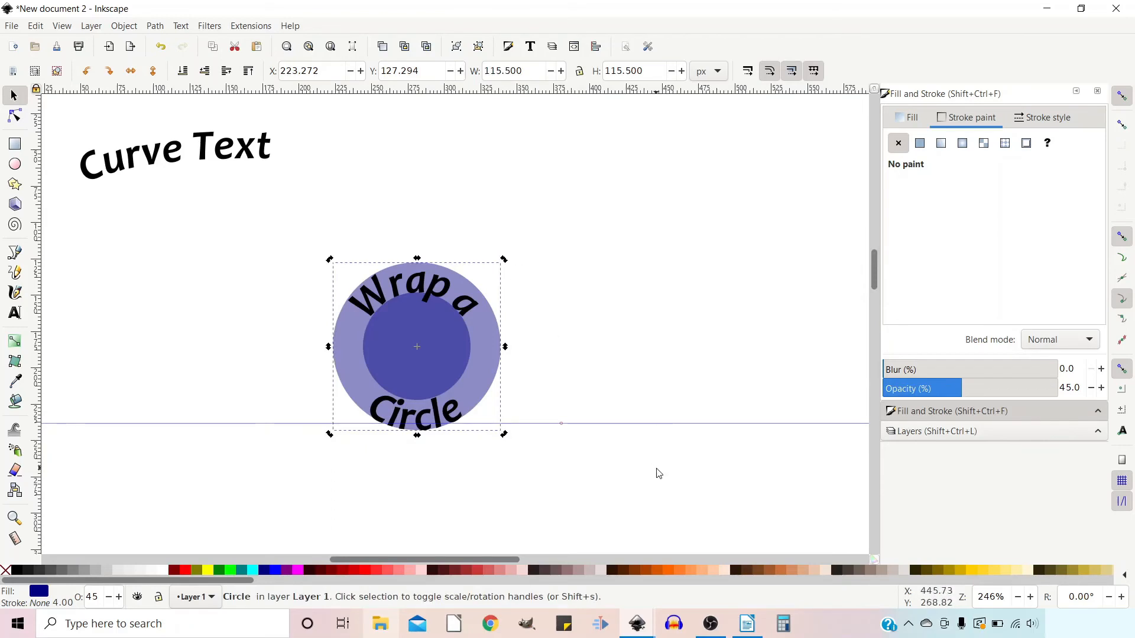
{"action": "mouse_move", "coordinate": [661, 474]}
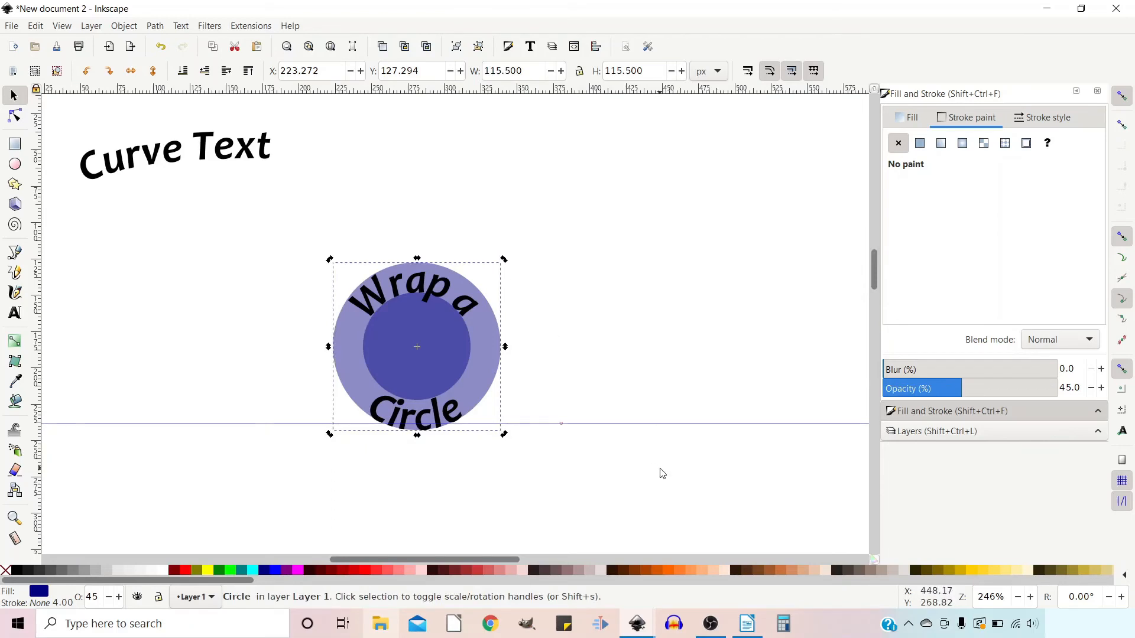
{"action": "mouse_move", "coordinate": [480, 444]}
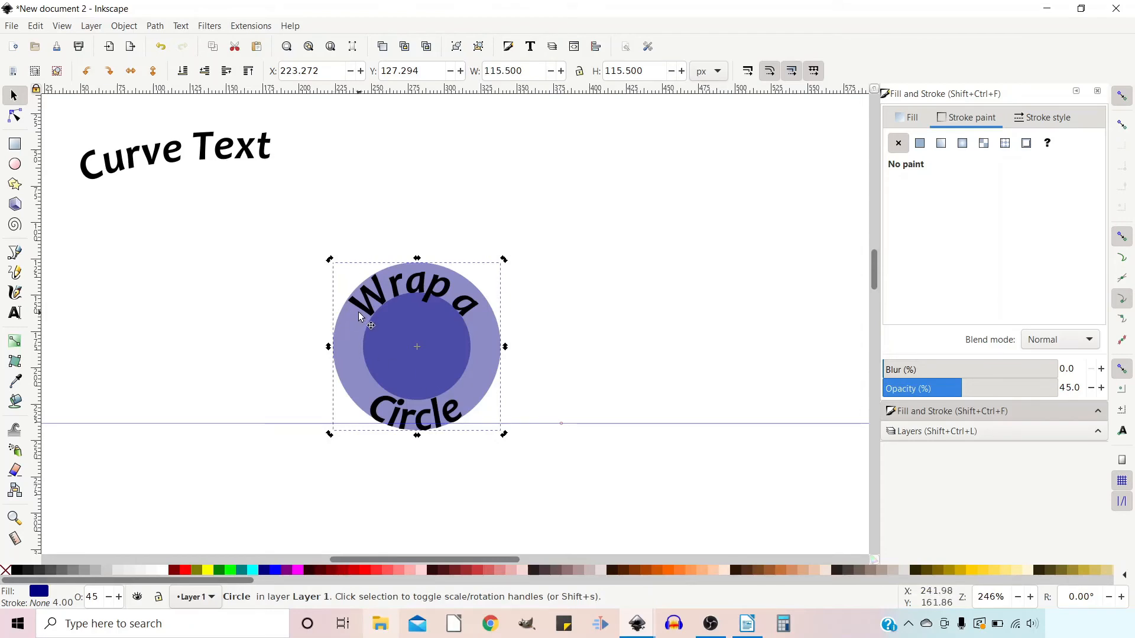
{"action": "mouse_move", "coordinate": [470, 423]}
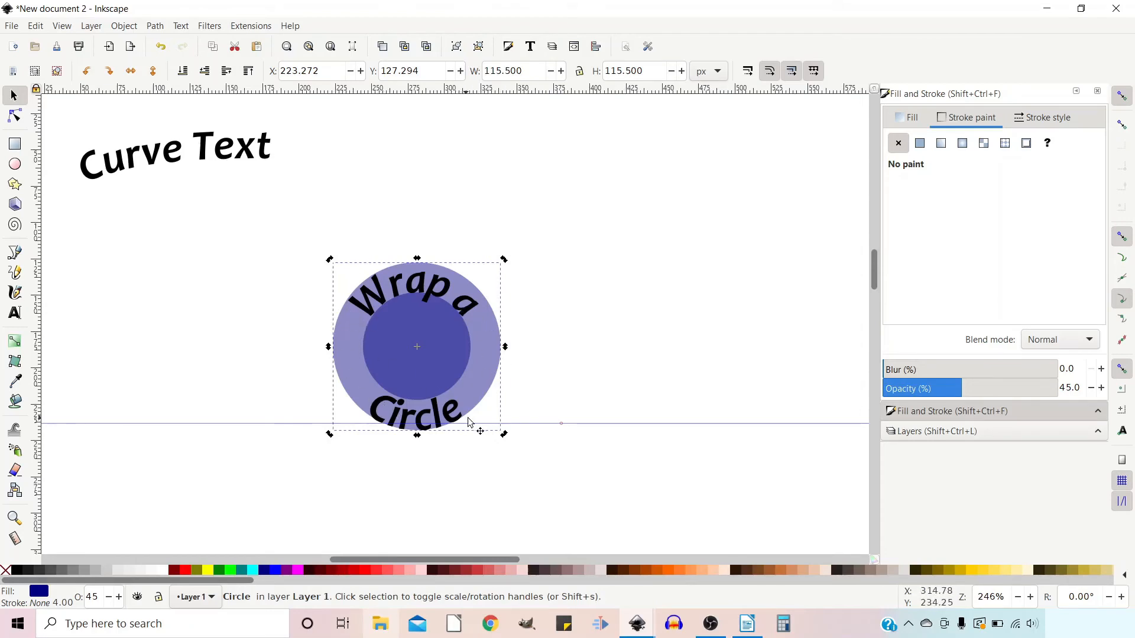
{"action": "mouse_move", "coordinate": [456, 358]}
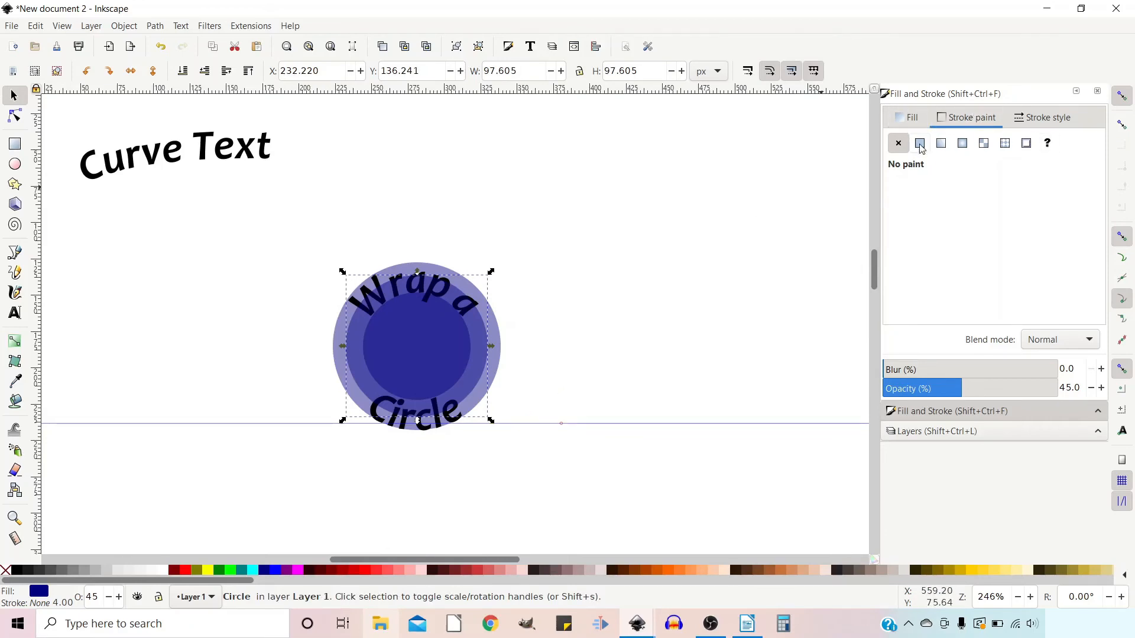
Step: Give the smaller circle a flat black stroke and No paint fill
{"action": "left_click", "coordinate": [920, 142]}
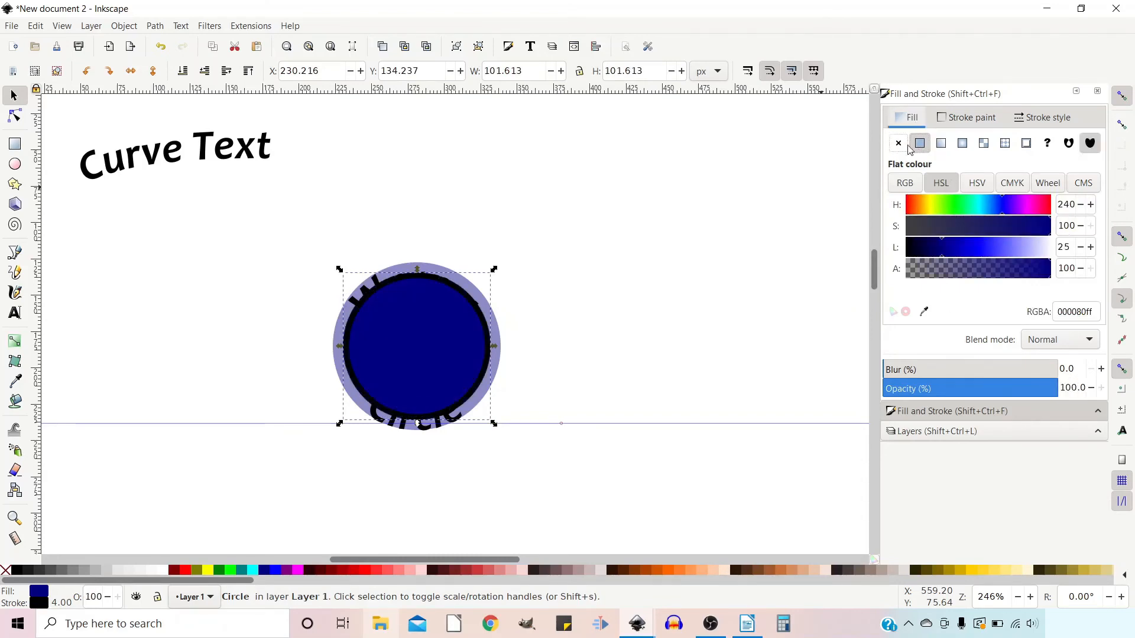
{"action": "left_click", "coordinate": [898, 143]}
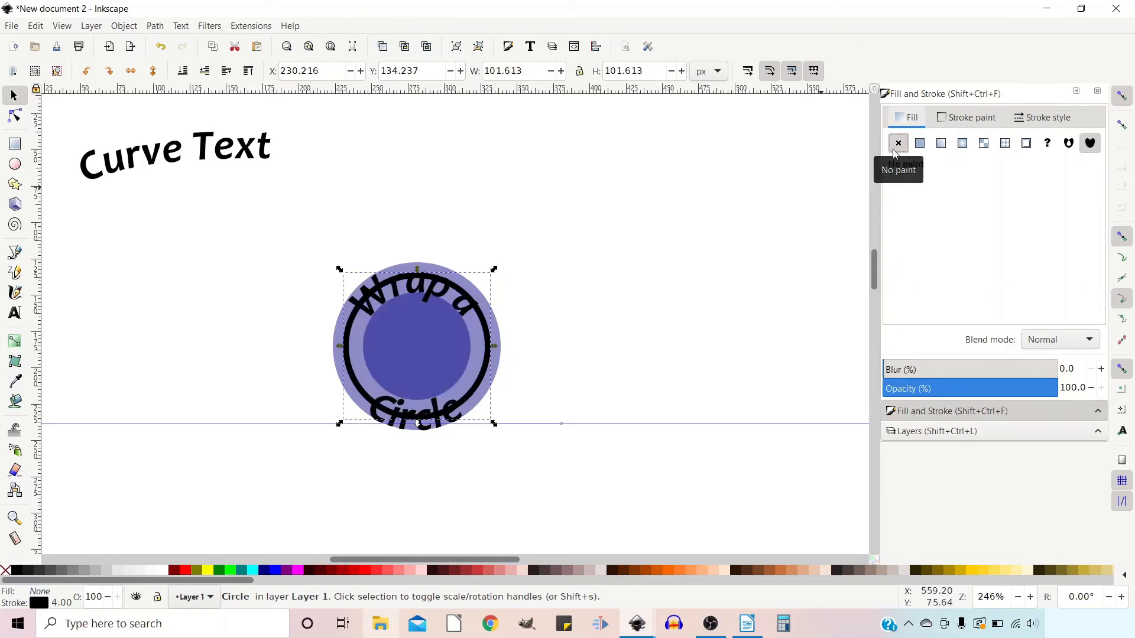
{"action": "mouse_move", "coordinate": [872, 181]}
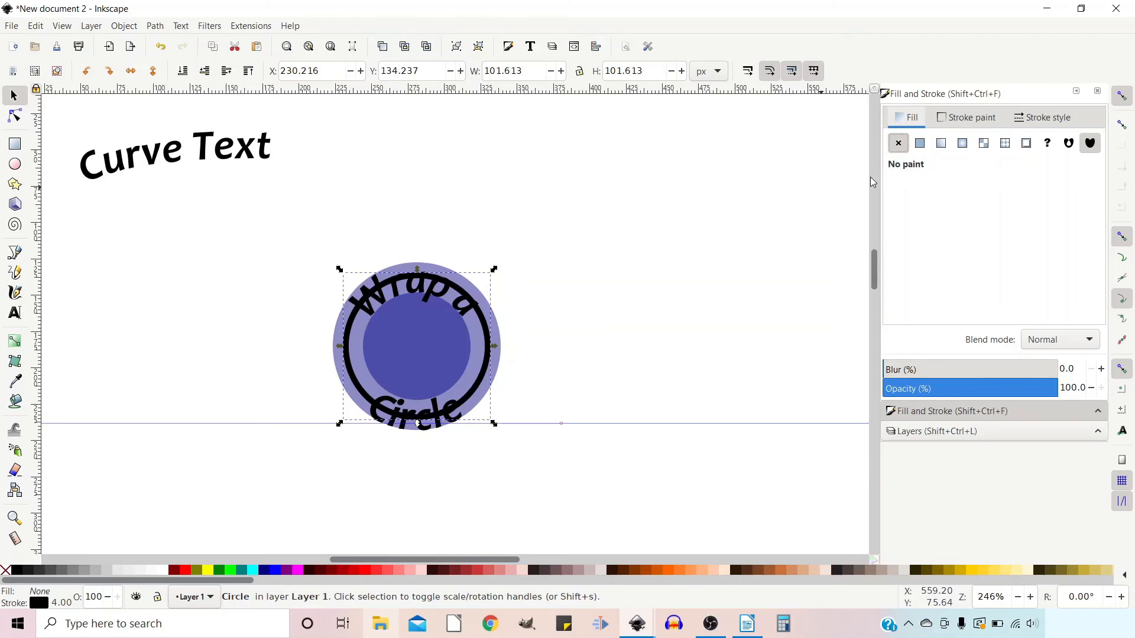
{"action": "mouse_move", "coordinate": [25, 143]}
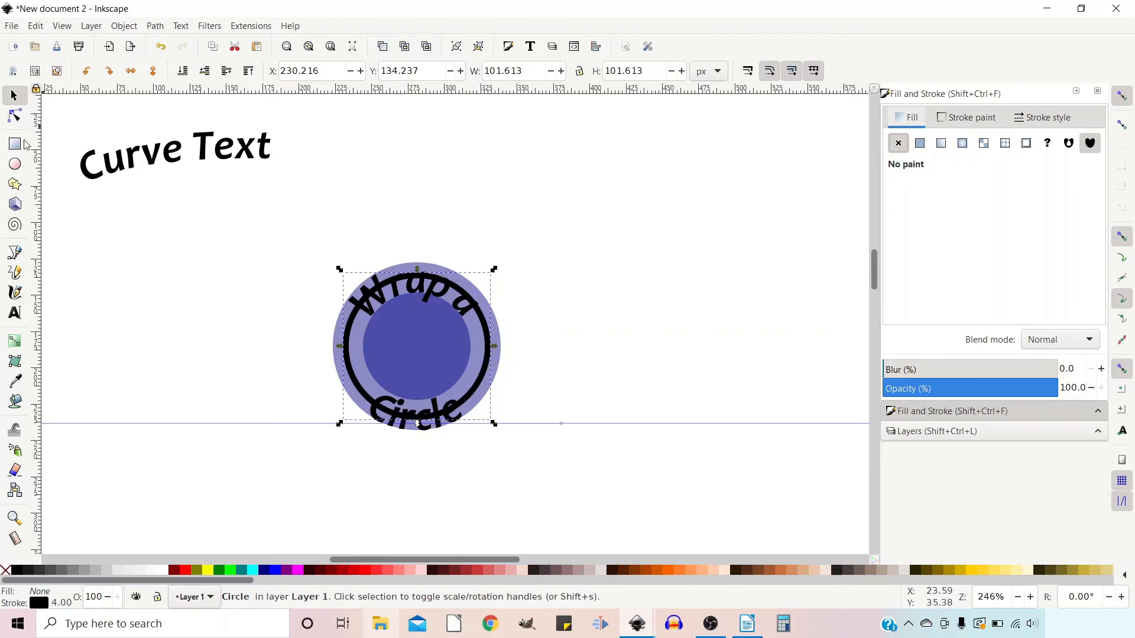
Step: Draw a wide rectangle across the ring and select it together with the ring
{"action": "left_click", "coordinate": [14, 146]}
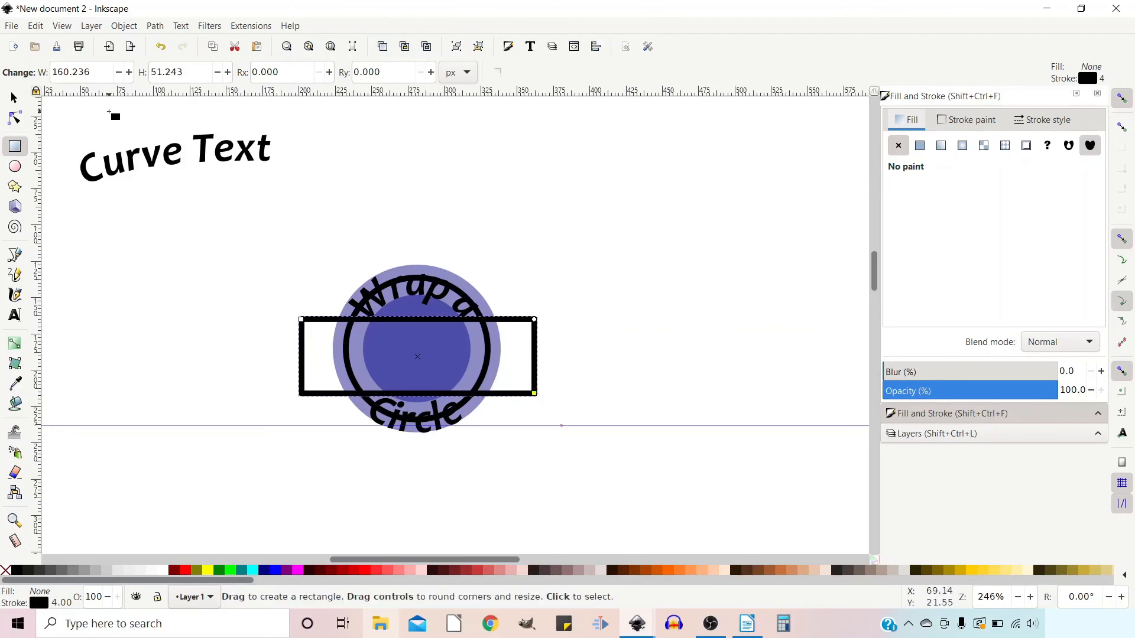
{"action": "left_click", "coordinate": [13, 94]}
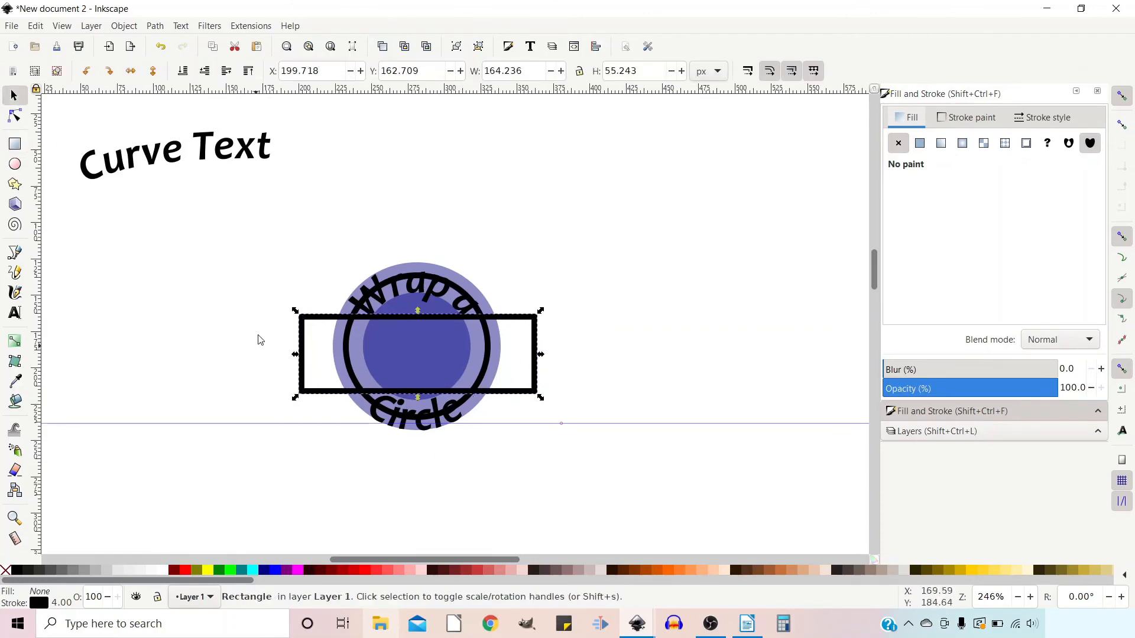
{"action": "mouse_move", "coordinate": [365, 323]}
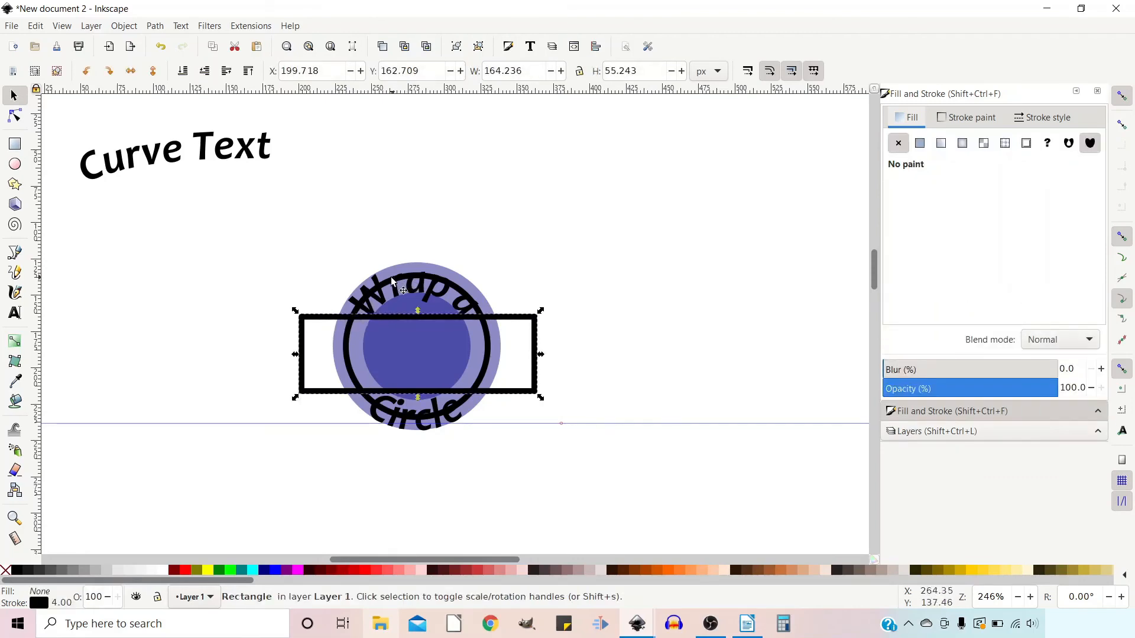
{"action": "left_click", "coordinate": [417, 282]}
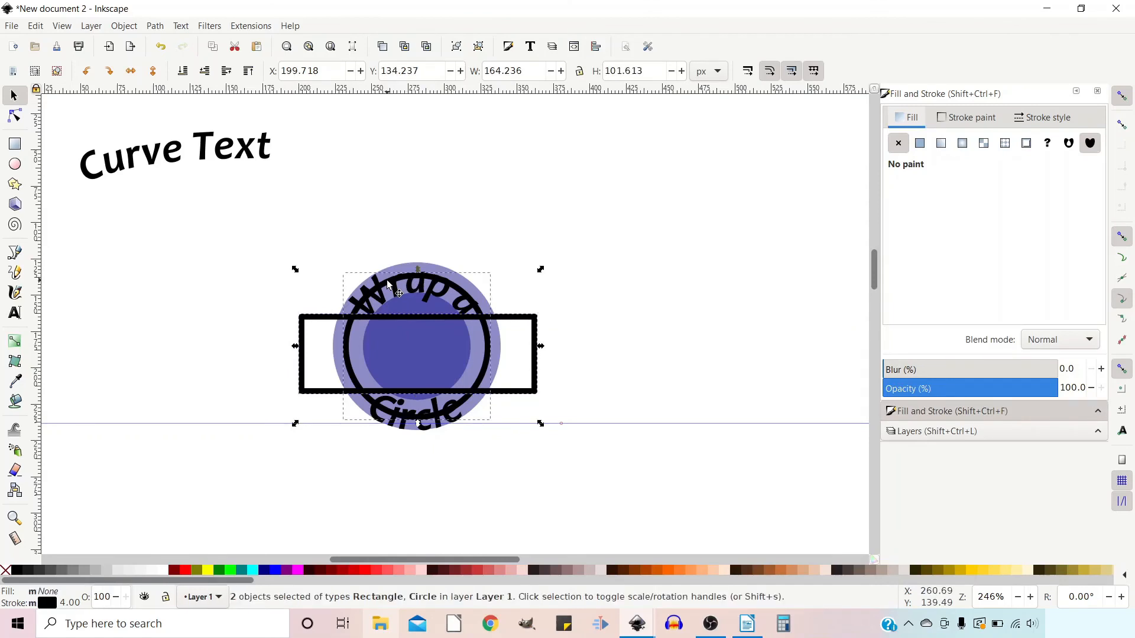
{"action": "mouse_move", "coordinate": [304, 391]}
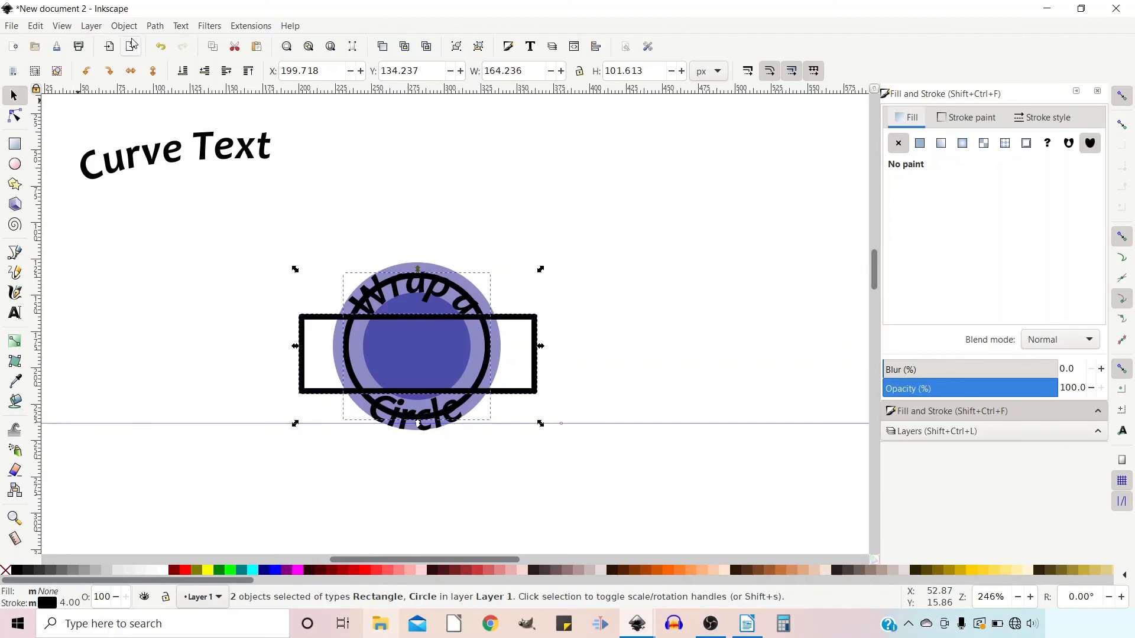
Step: Cut the ring with Path > Cut Path and delete the top and bottom arcs
{"action": "left_click", "coordinate": [155, 25]}
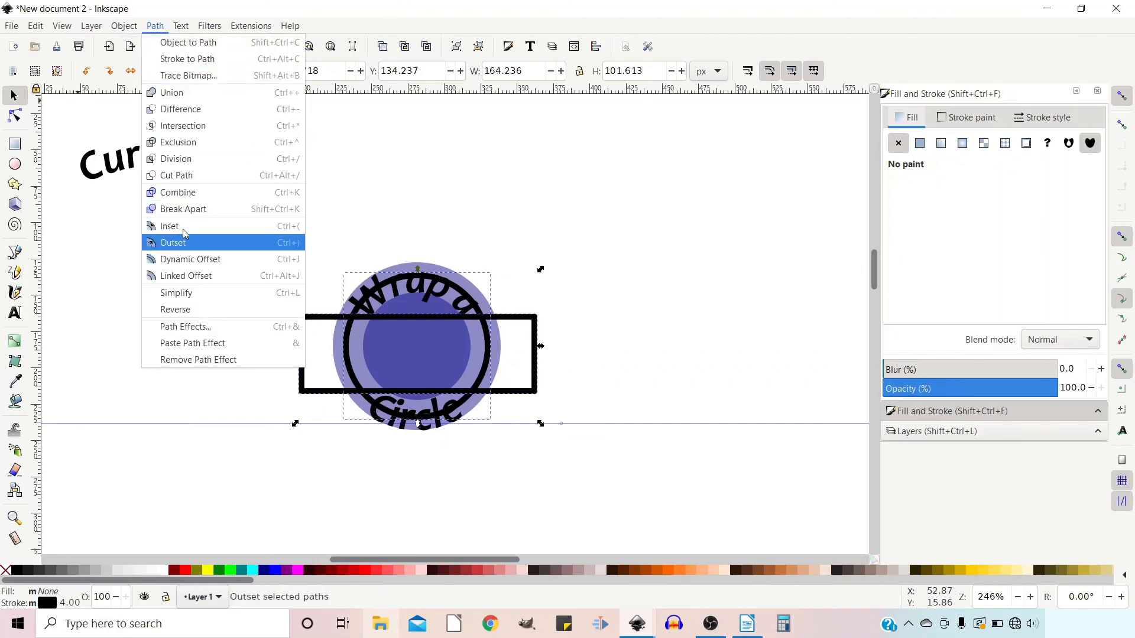
{"action": "mouse_move", "coordinate": [177, 191]}
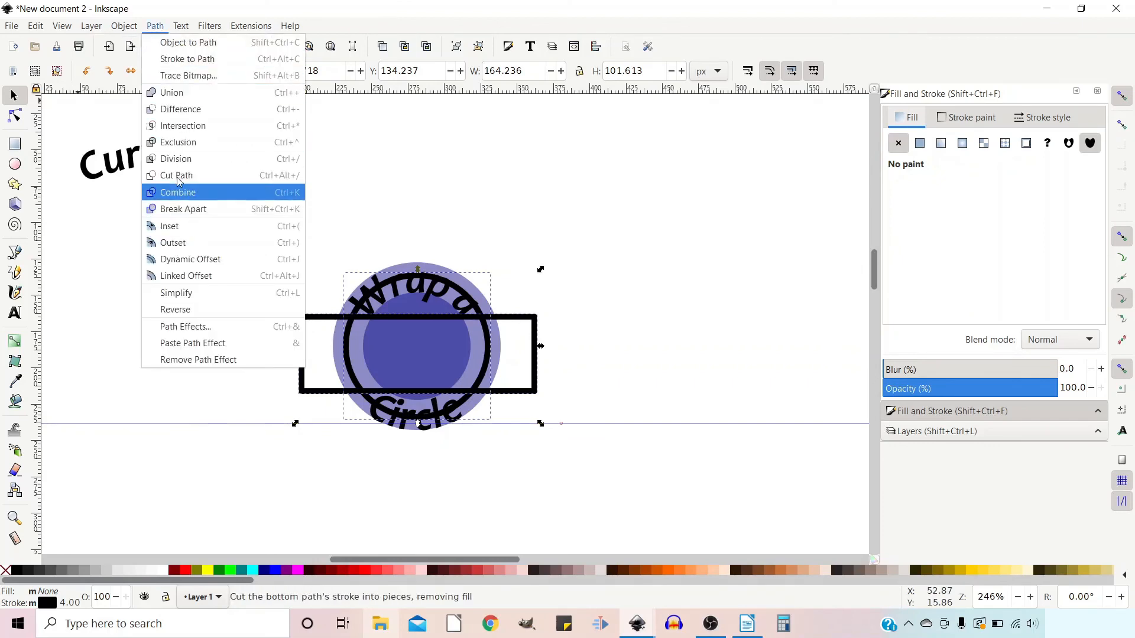
{"action": "left_click", "coordinate": [178, 191]}
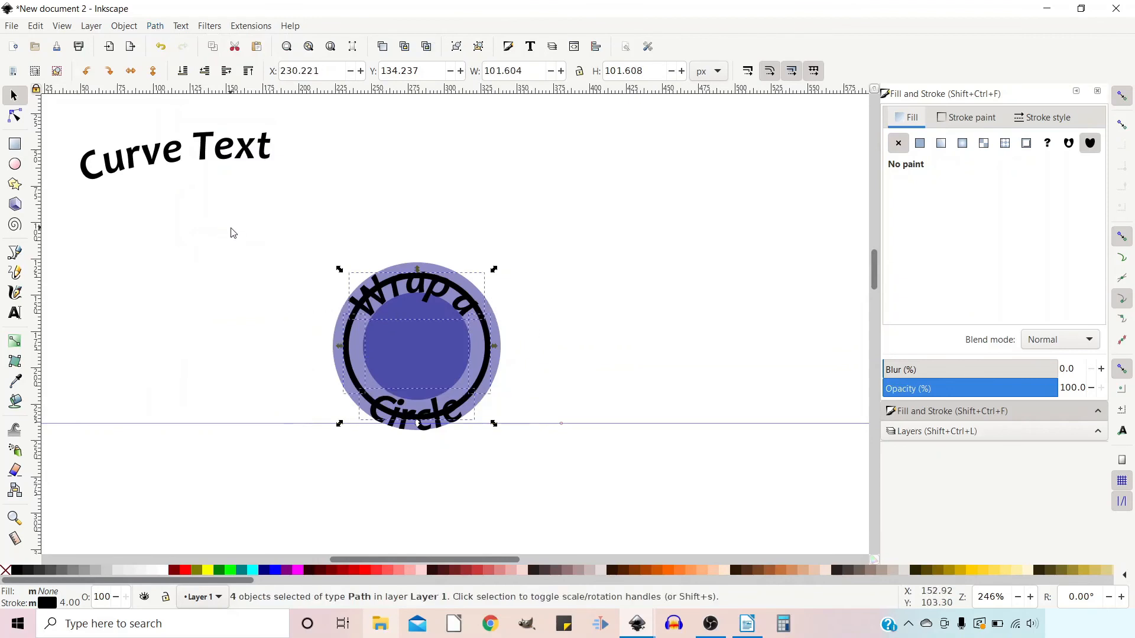
{"action": "left_click", "coordinate": [463, 289]}
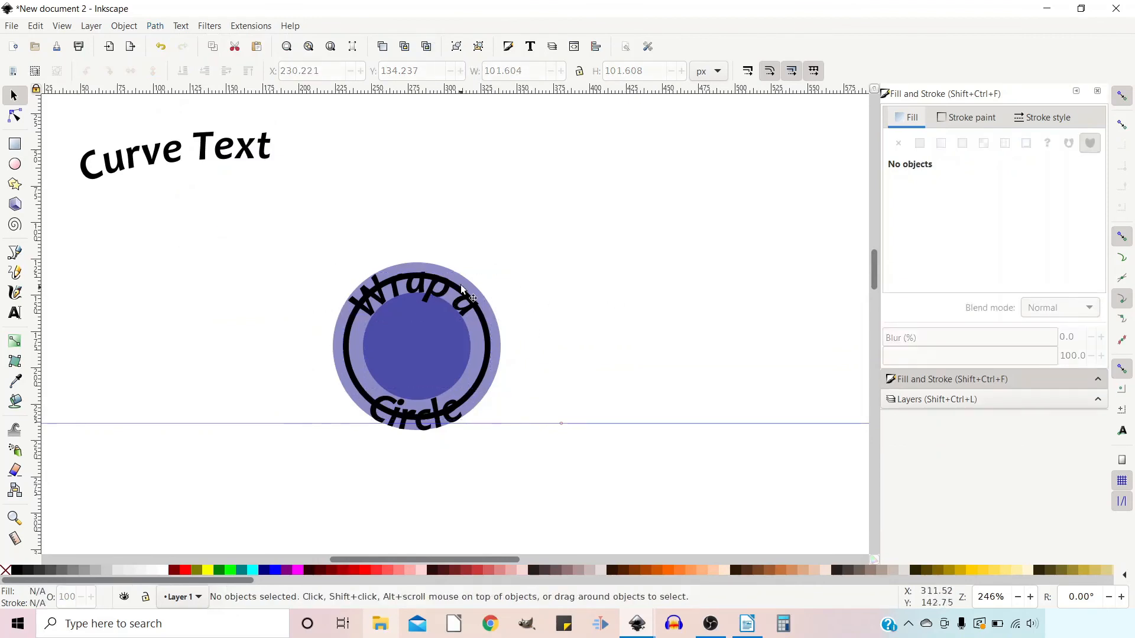
{"action": "mouse_move", "coordinate": [522, 196]}
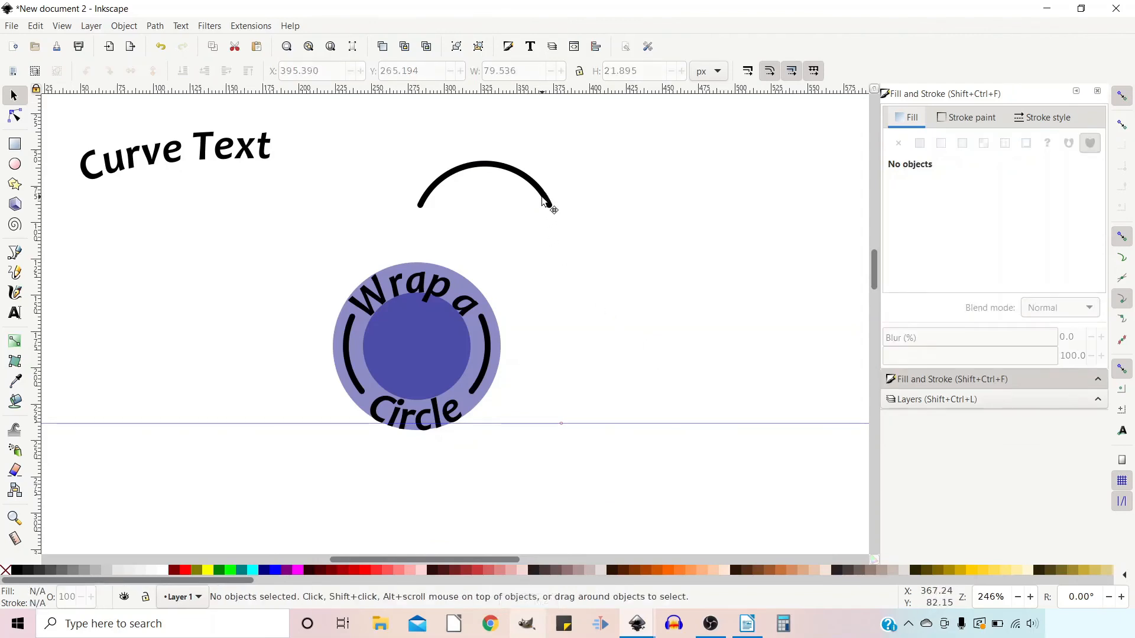
{"action": "key", "text": "Delete"}
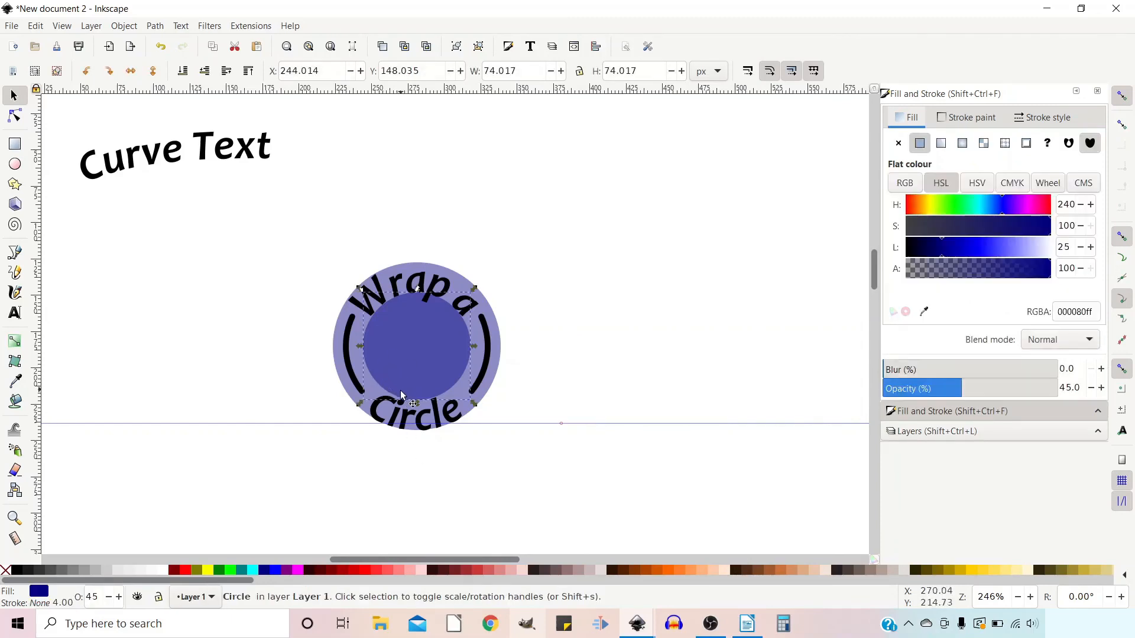
Step: Set the fill of both blue circles to No paint
{"action": "left_click", "coordinate": [354, 394]}
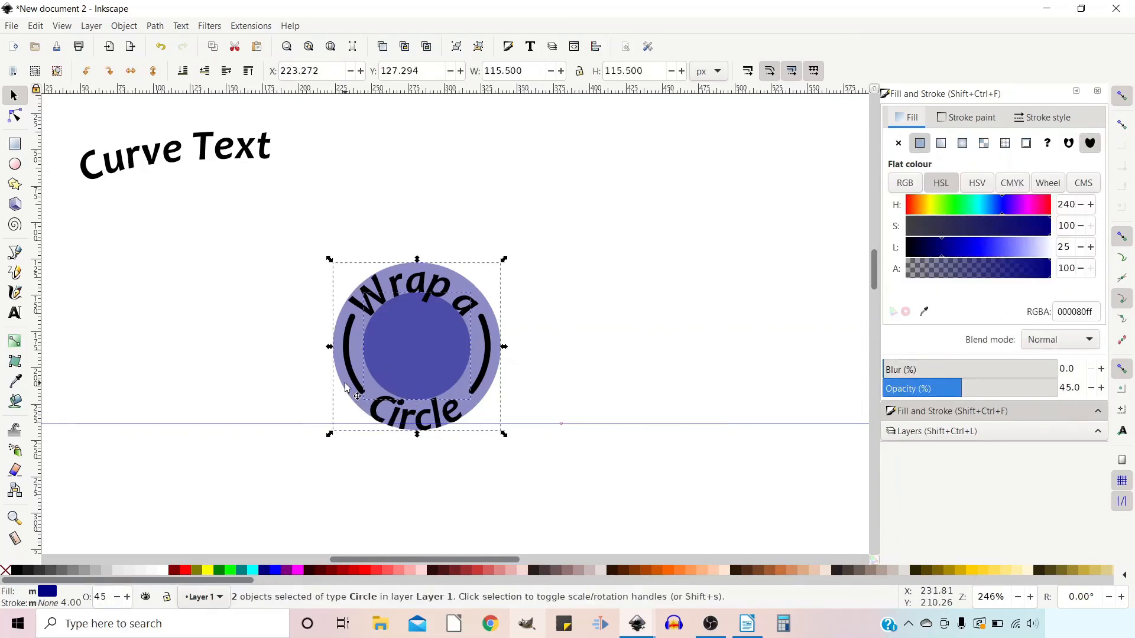
{"action": "left_click", "coordinate": [969, 117]}
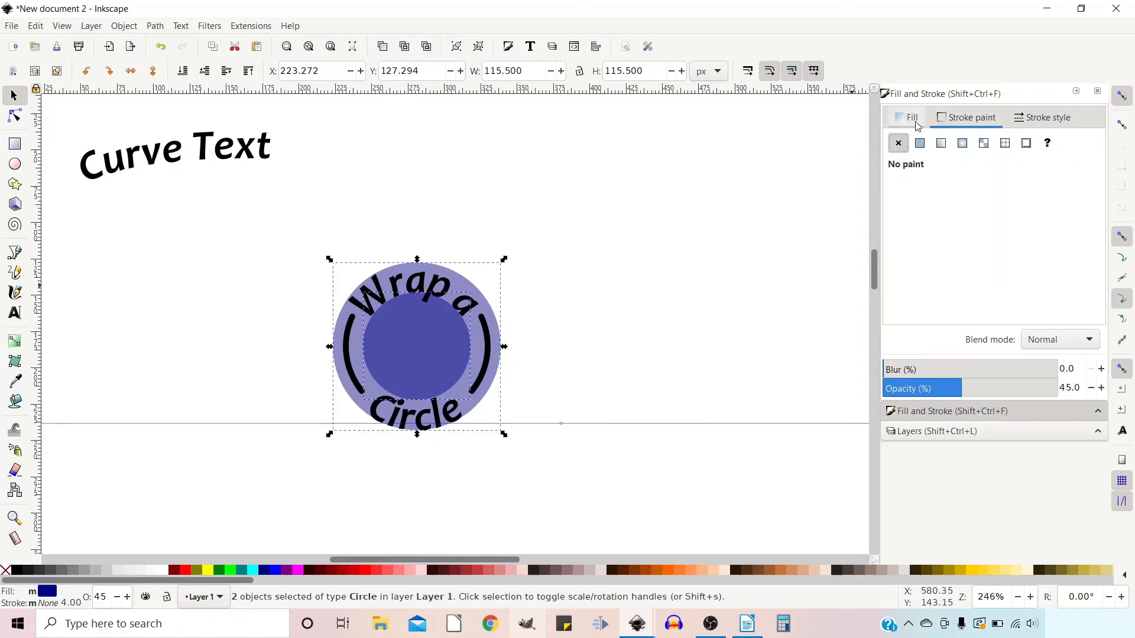
{"action": "left_click", "coordinate": [918, 142]}
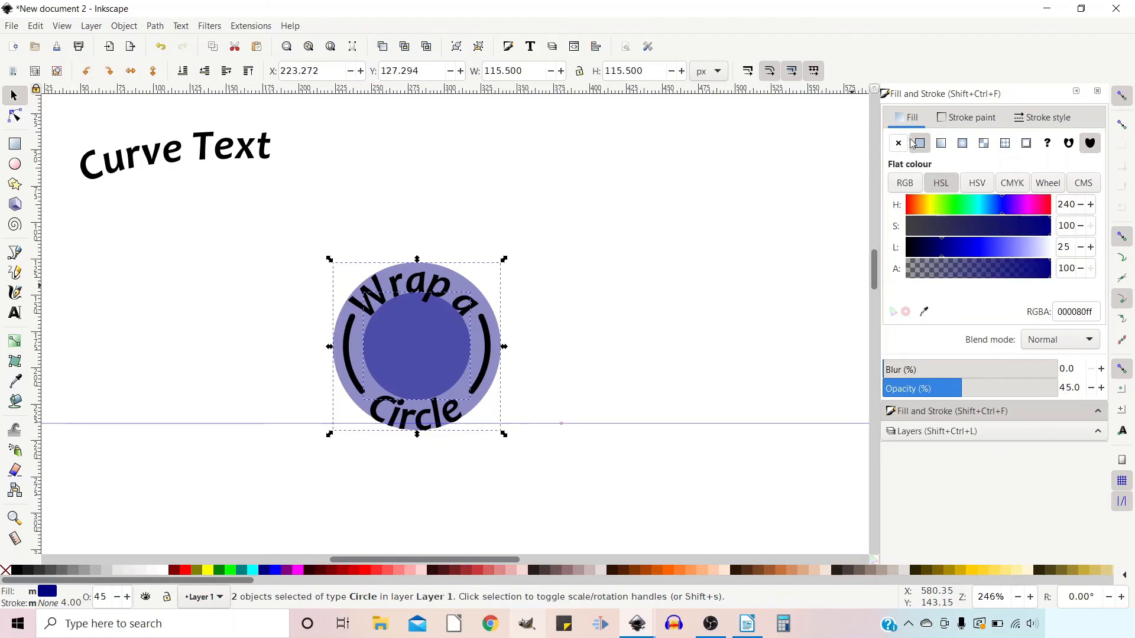
{"action": "left_click", "coordinate": [719, 281]}
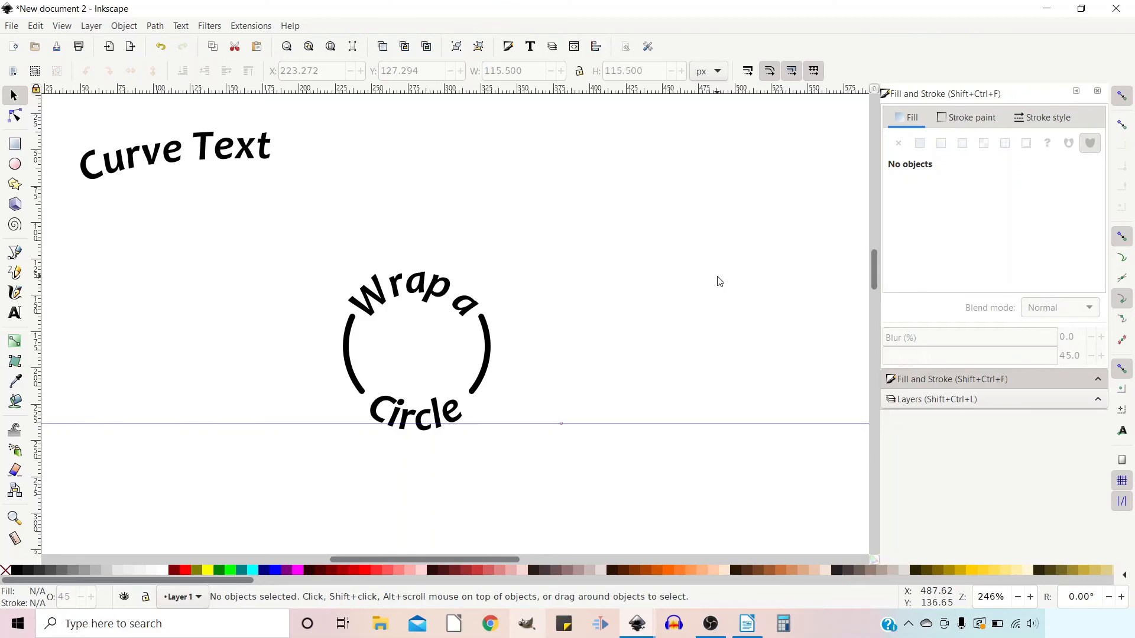
{"action": "mouse_move", "coordinate": [796, 280]}
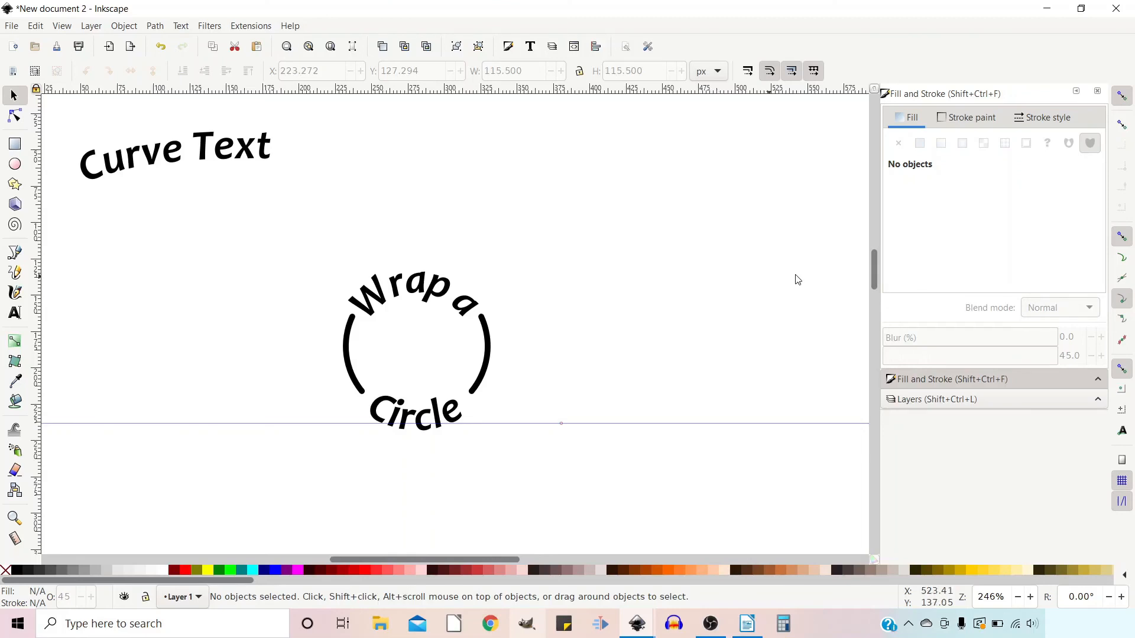
{"action": "mouse_move", "coordinate": [5, 323]}
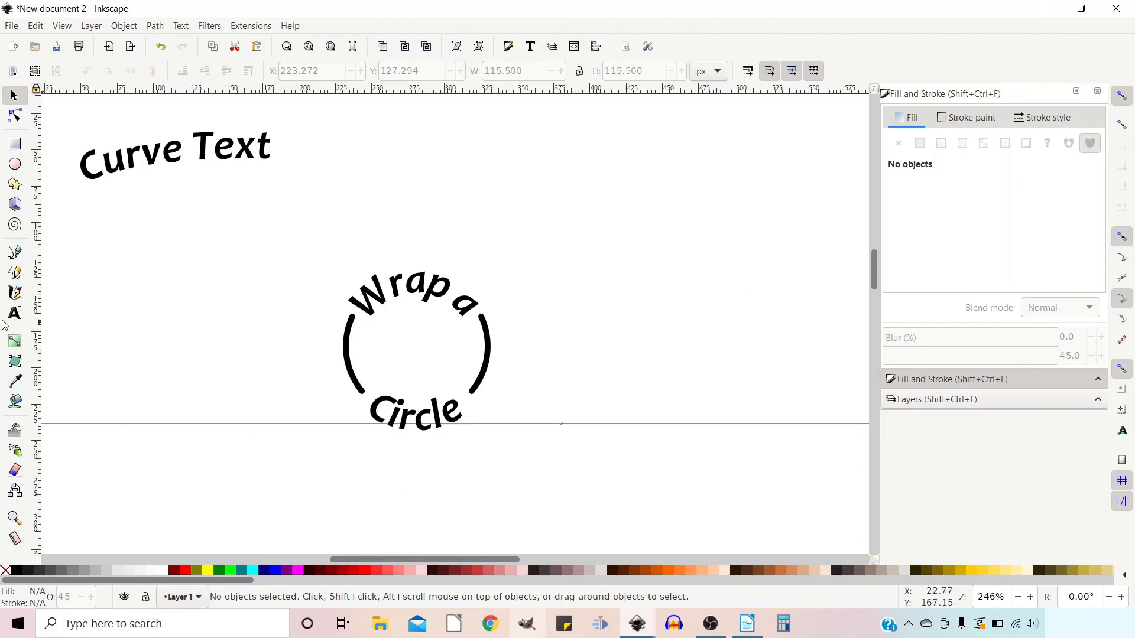
Step: Place the text cursor at the start of the curved 'Wrap a' text
{"action": "left_click", "coordinate": [13, 312]}
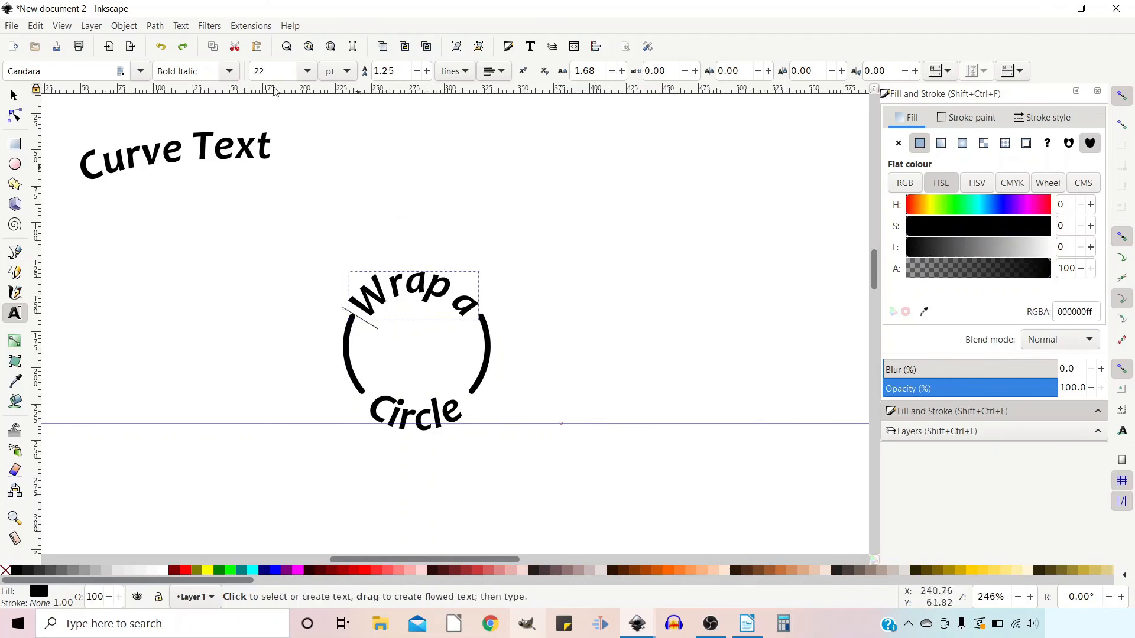
{"action": "mouse_move", "coordinate": [347, 284]}
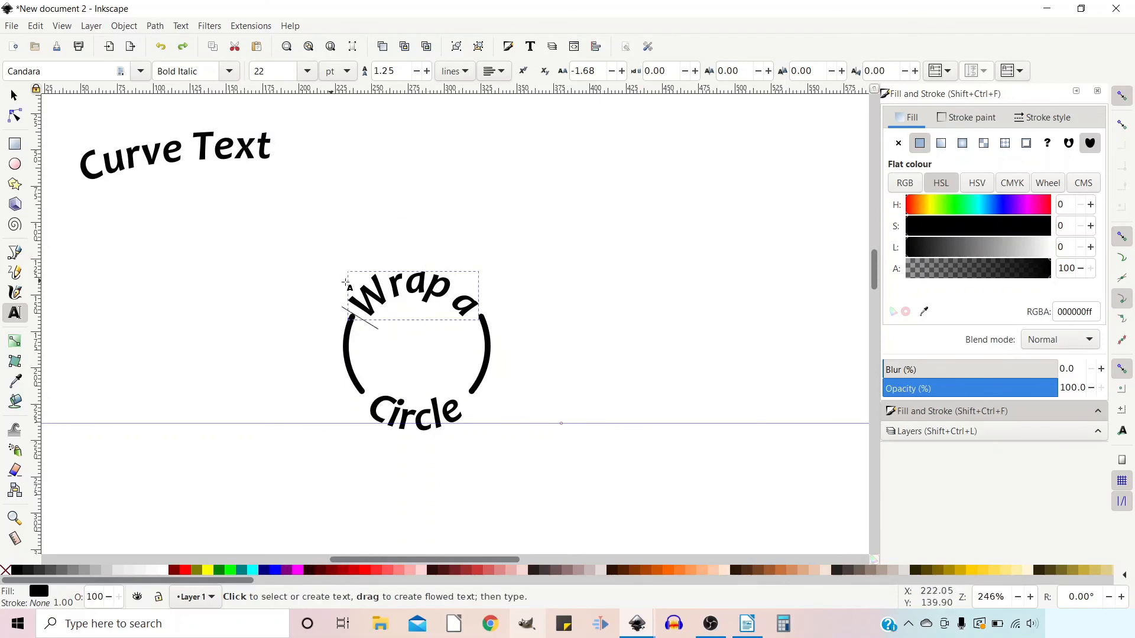
{"action": "left_click", "coordinate": [420, 282]}
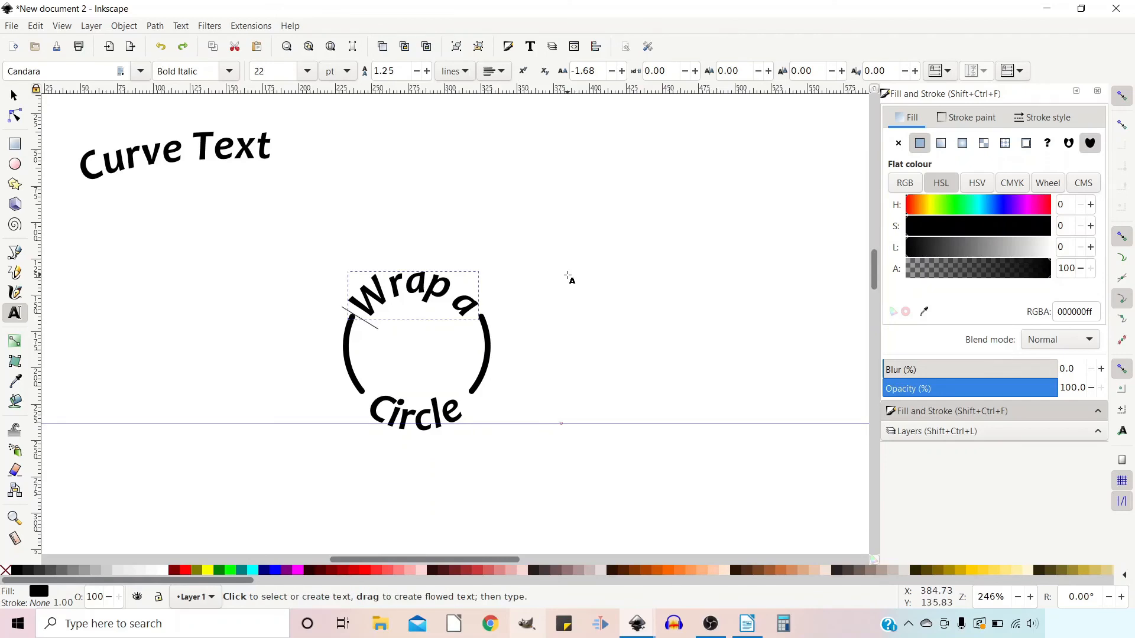
{"action": "mouse_move", "coordinate": [569, 303]}
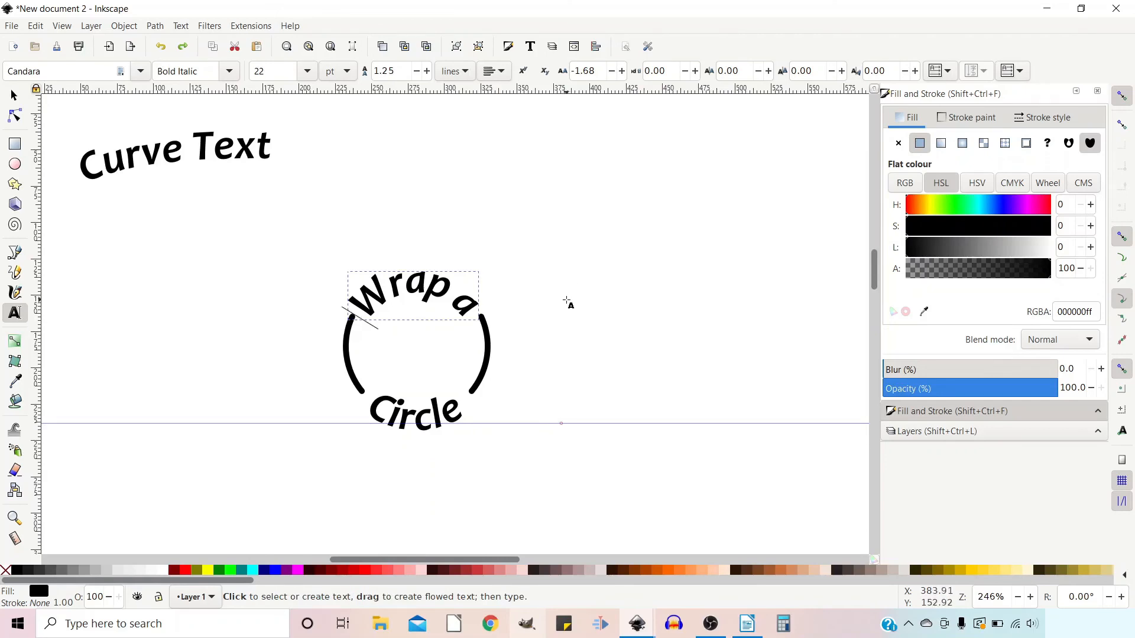